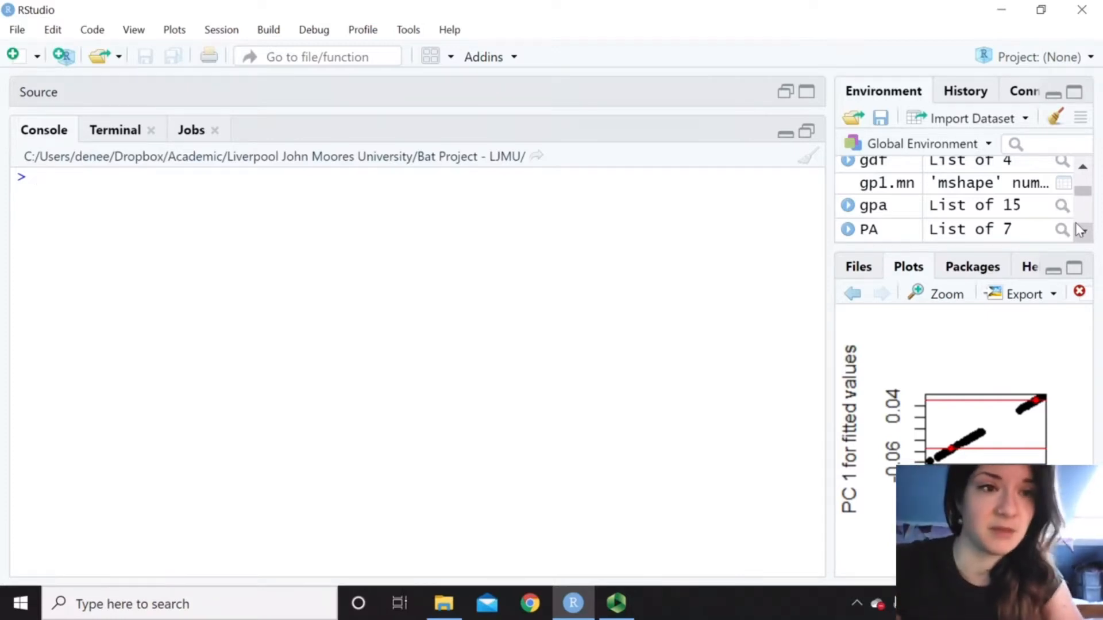
Print the mean shape of the aligned coordinates with mshape(gpa$coords)
{"action": "type", "text": "mshape(dpa$c"}
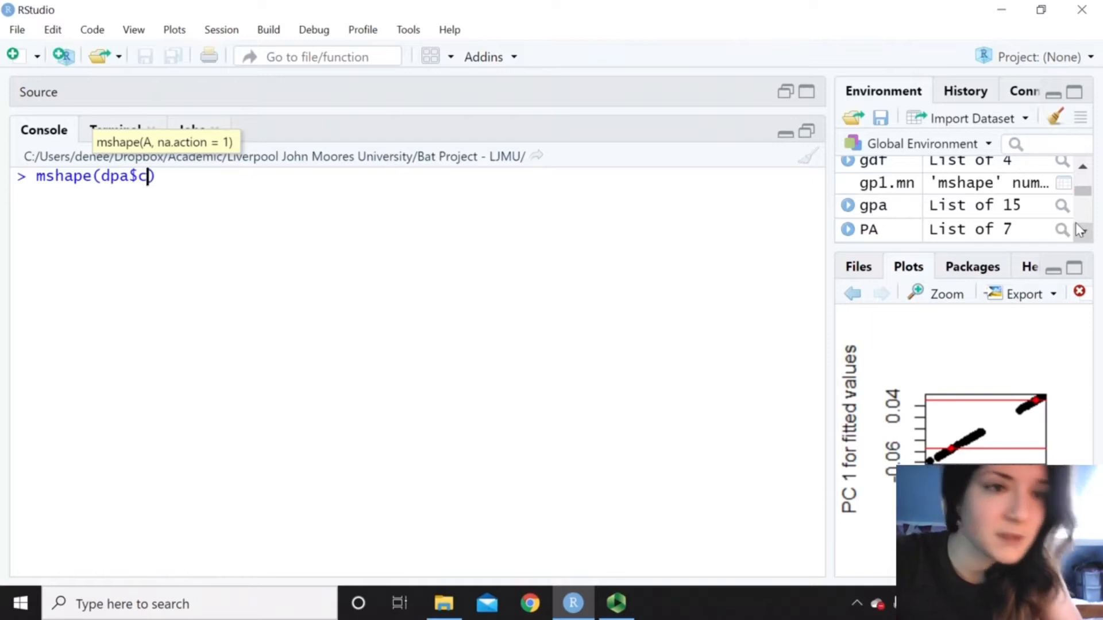
{"action": "type", "text": "gpa"}
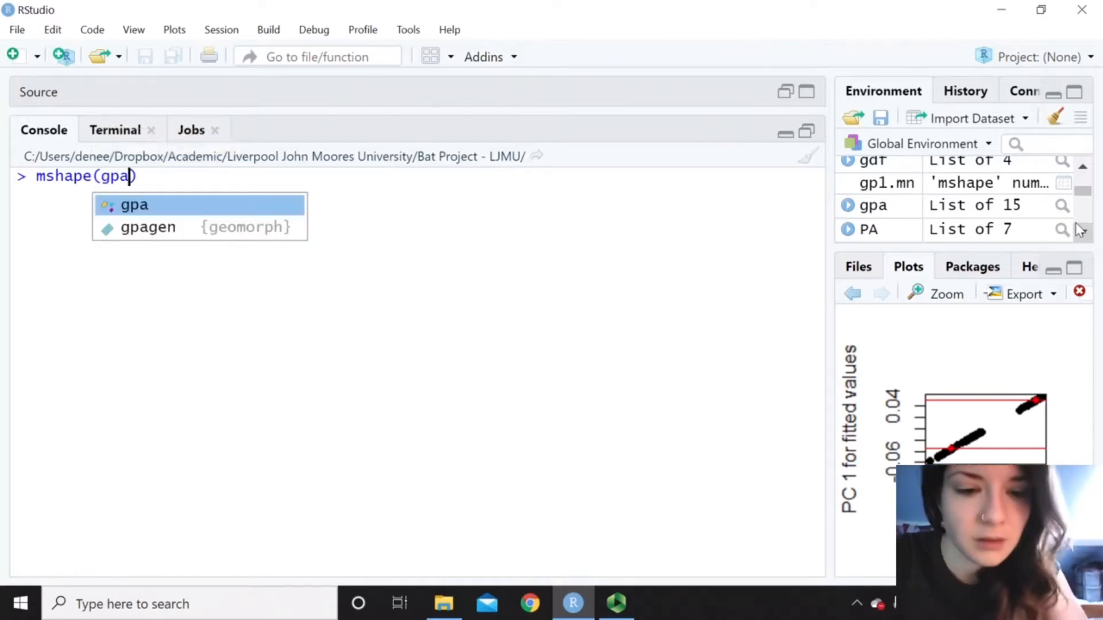
{"action": "type", "text": "$coords"}
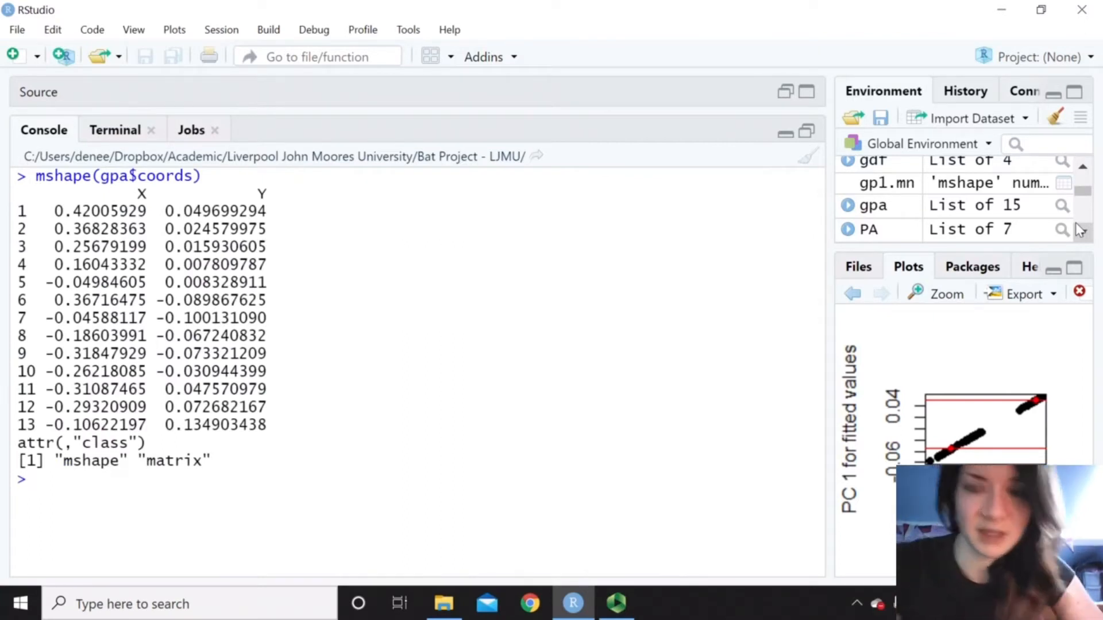
Store consensus as the landmark-wise mean of gpa$coords via apply over dimensions 1 and 2
{"action": "type", "text": "cons"}
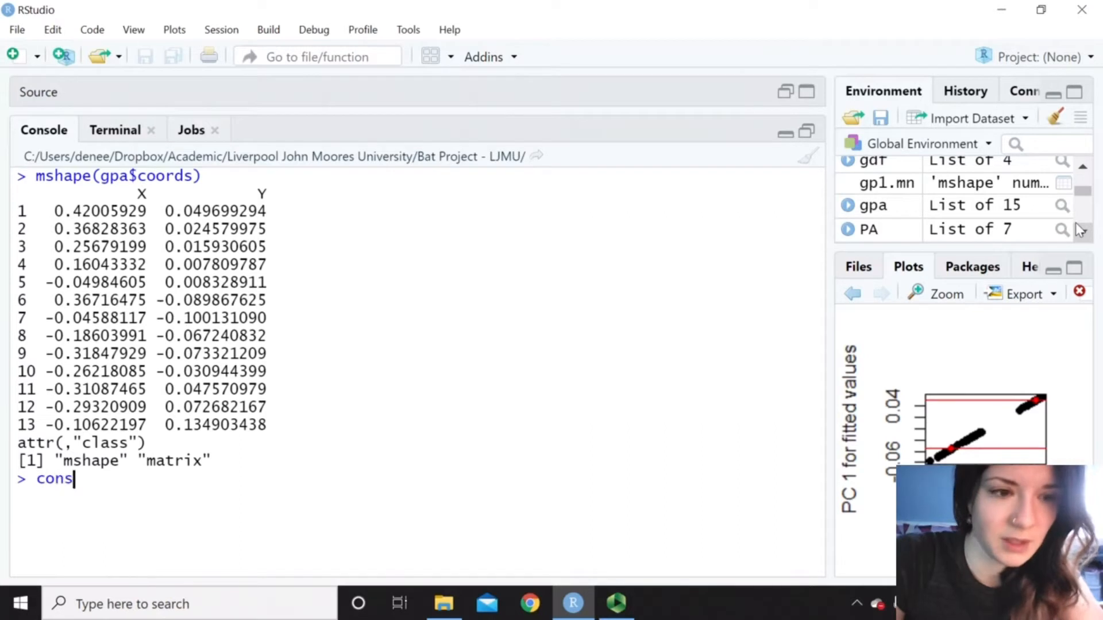
{"action": "type", "text": "ensus <- apply("}
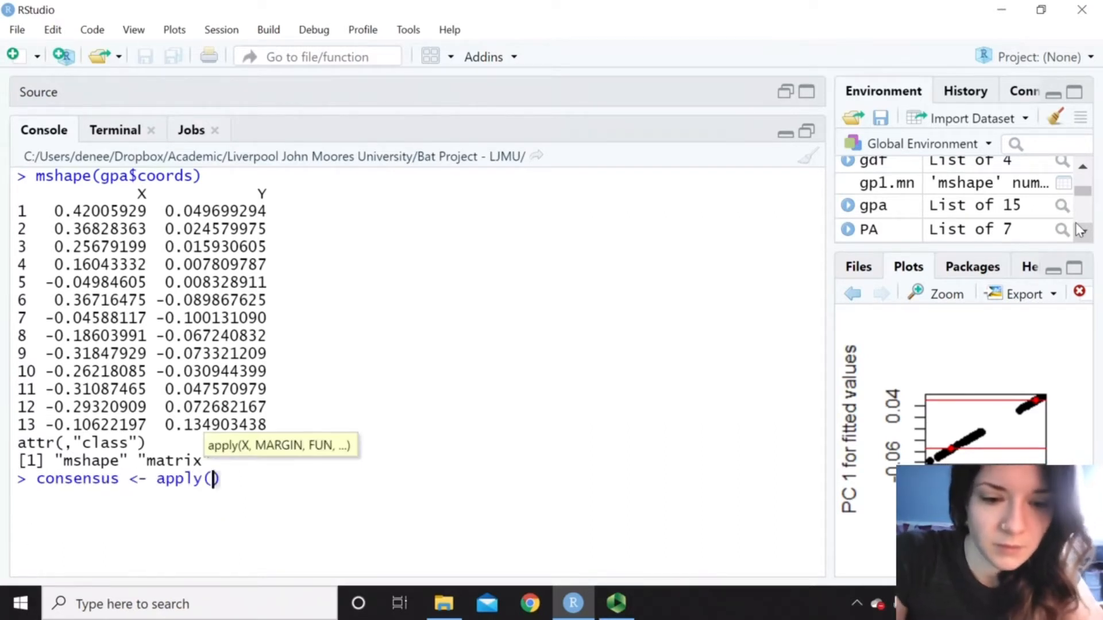
{"action": "type", "text": "gpa$coords"}
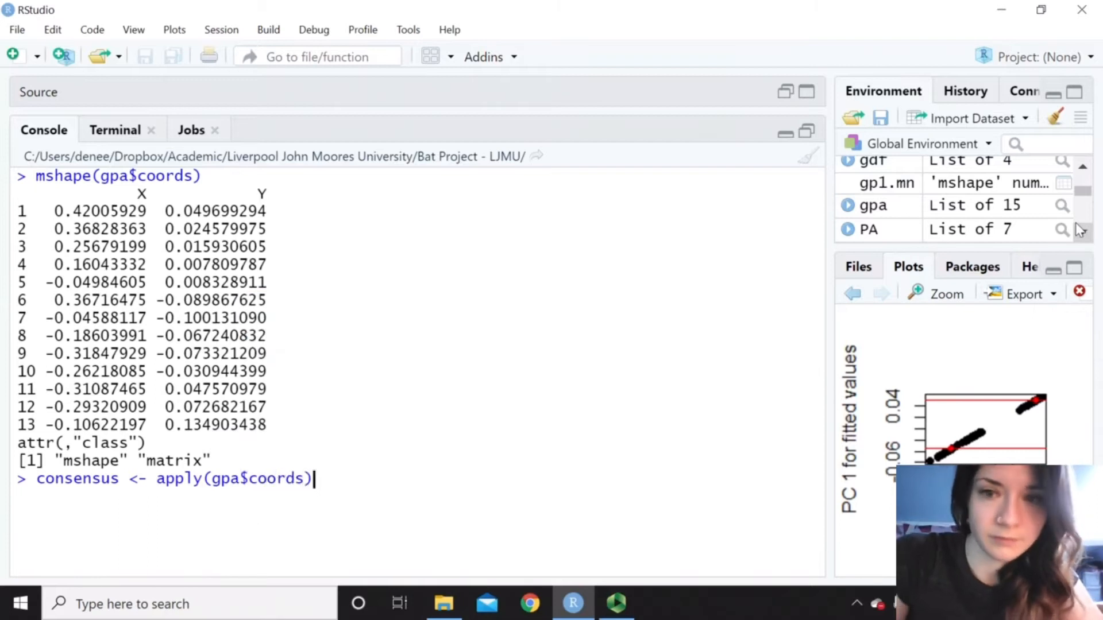
{"action": "type", "text": ", c("}
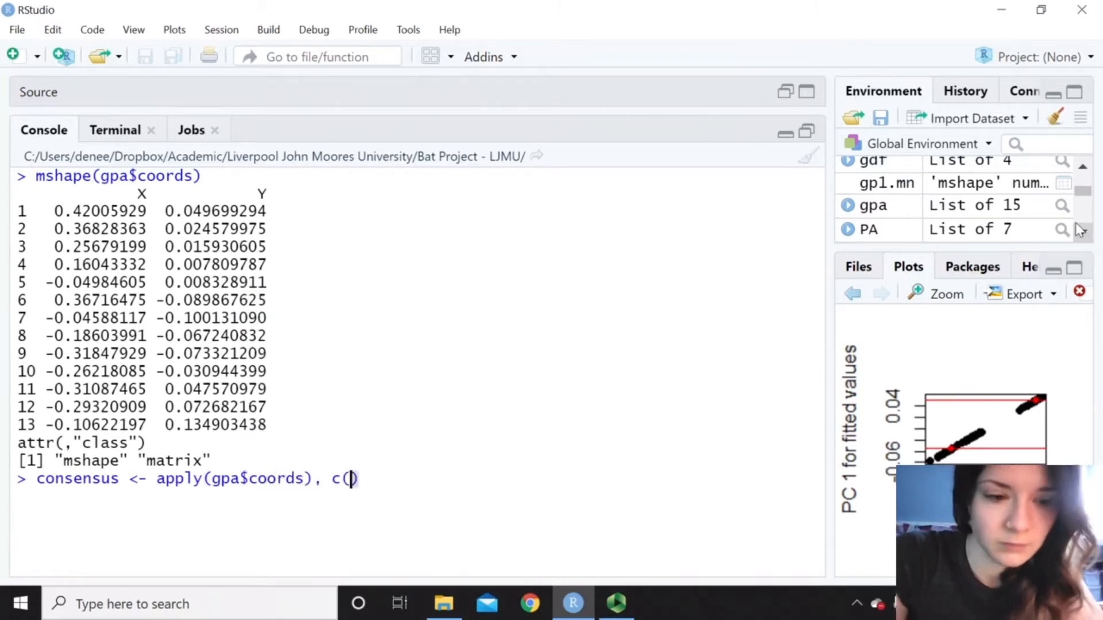
{"action": "type", "text": "1,2), mean"}
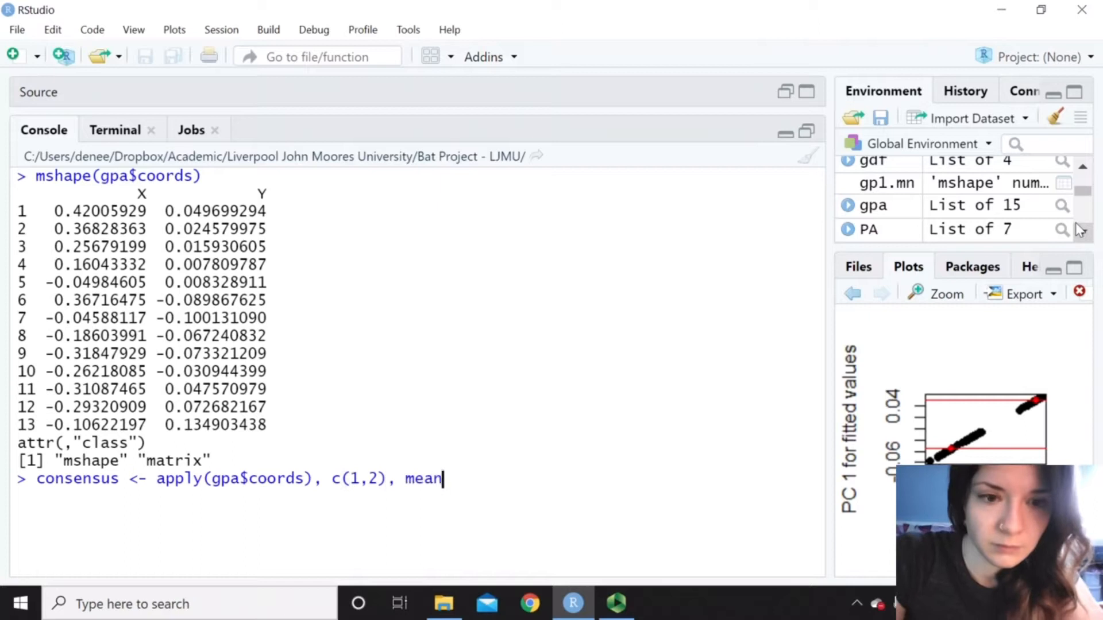
{"action": "type", "text": ")"}
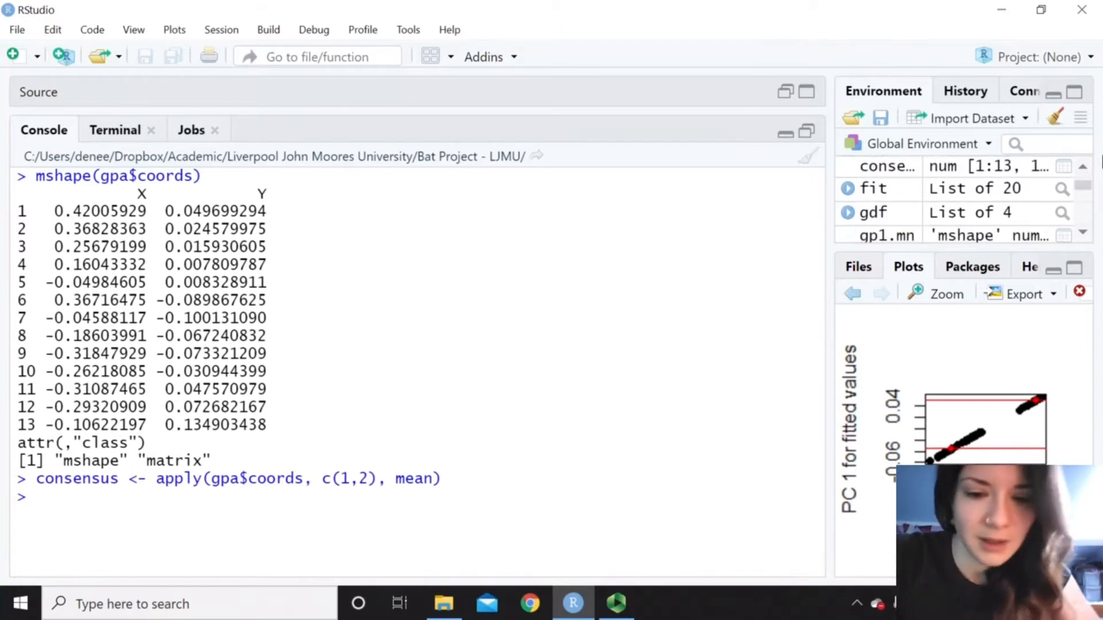
Plot an empty equal-aspect frame for consensus with asp=1 and type "n"
{"action": "type", "text": "plot()"}
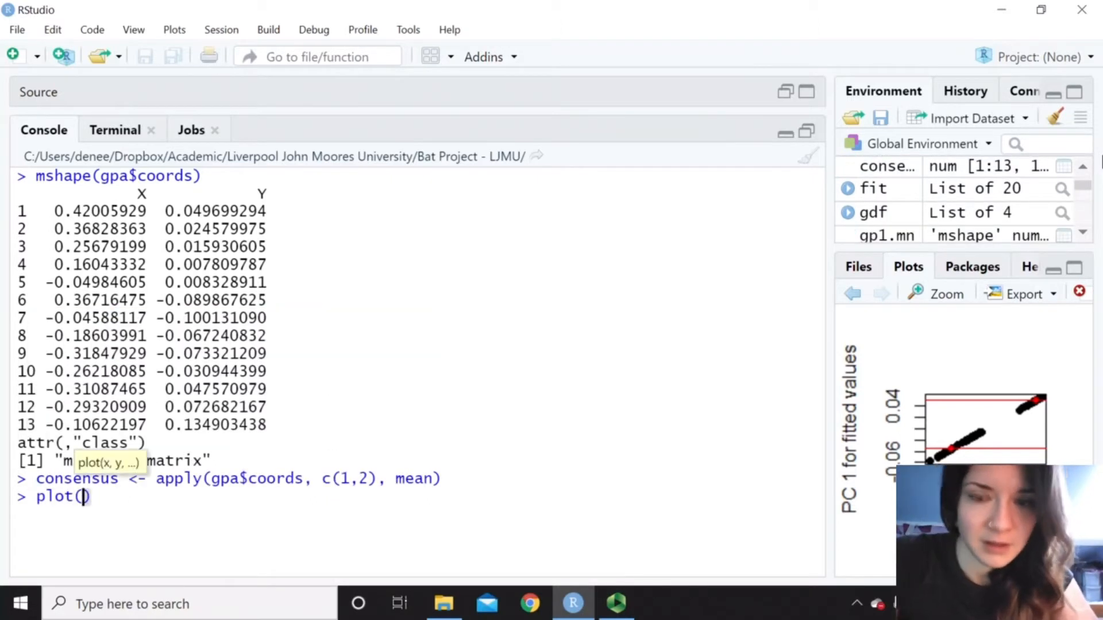
{"action": "type", "text": "cons"}
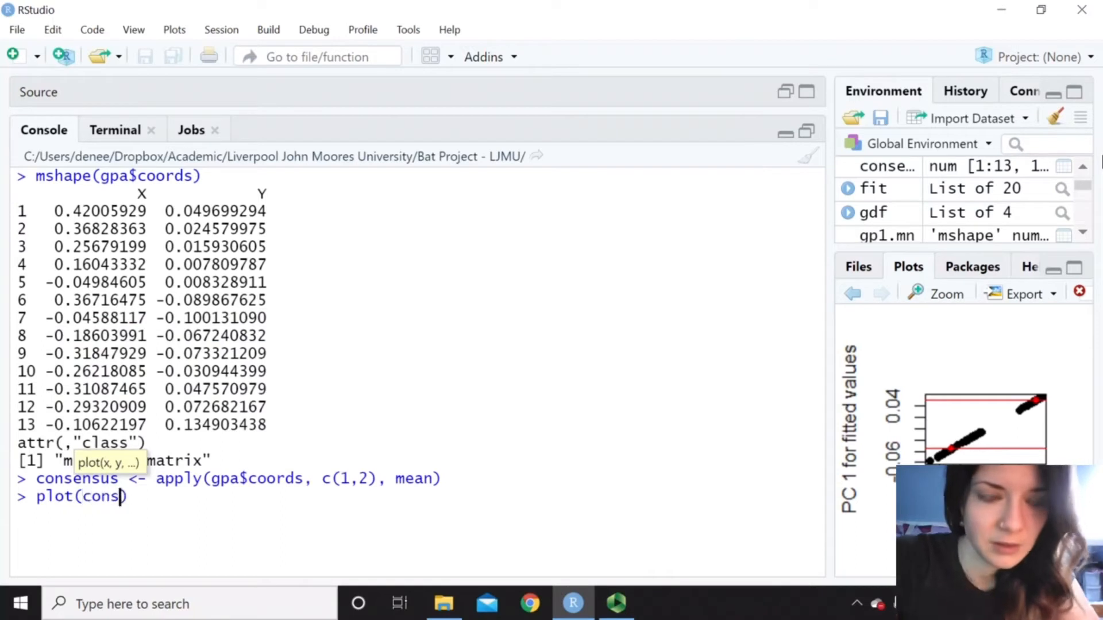
{"action": "type", "text": "ensus"}
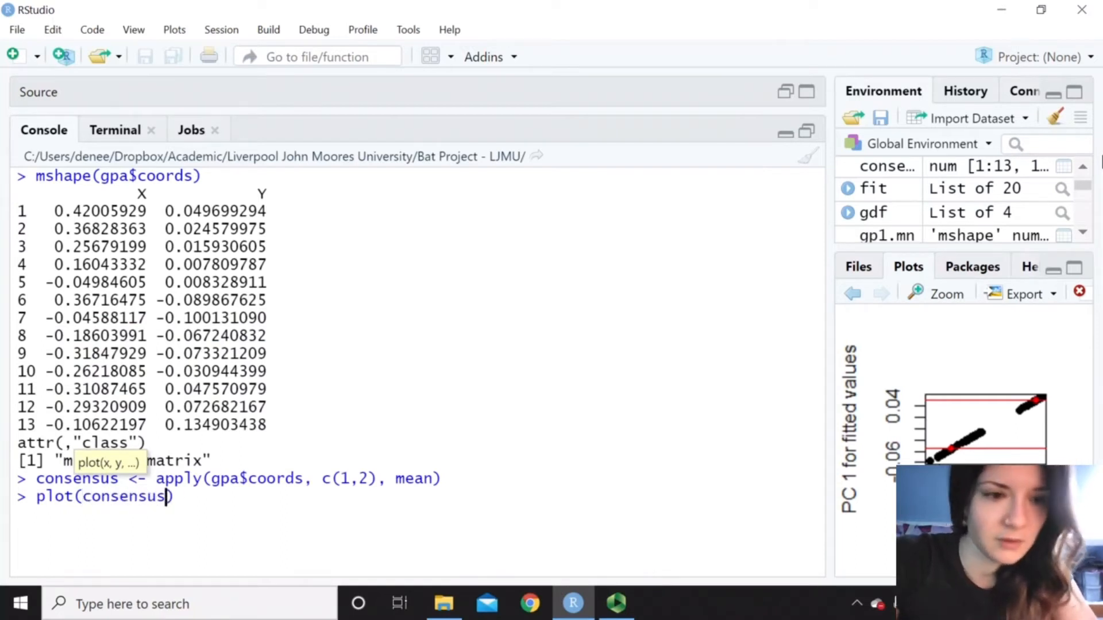
{"action": "type", "text": ", asp=1"}
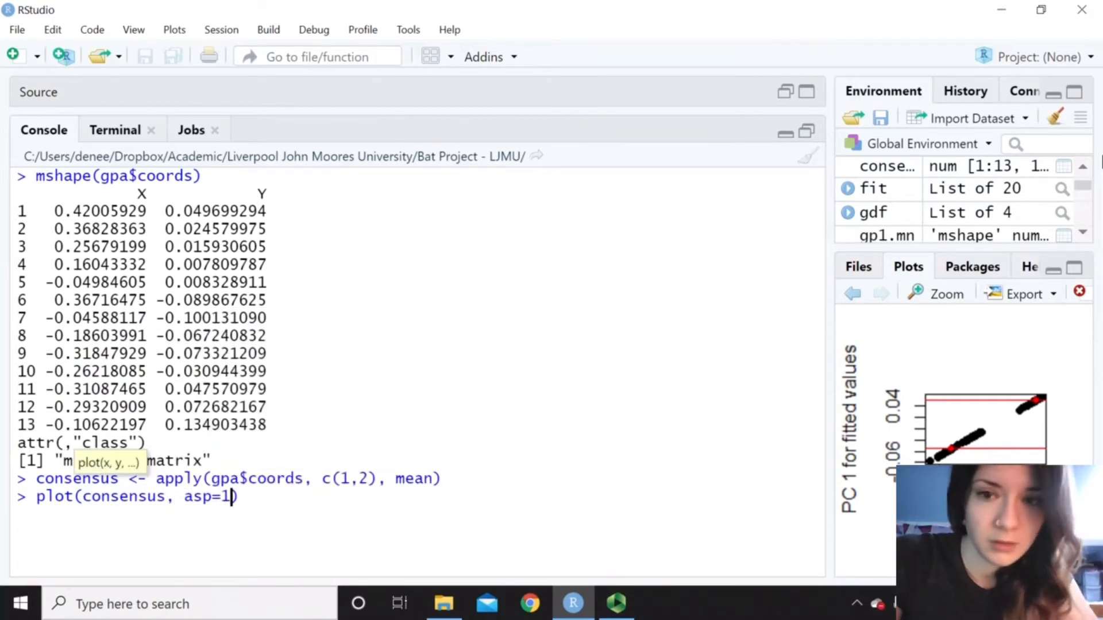
{"action": "type", "text": ",type ="}
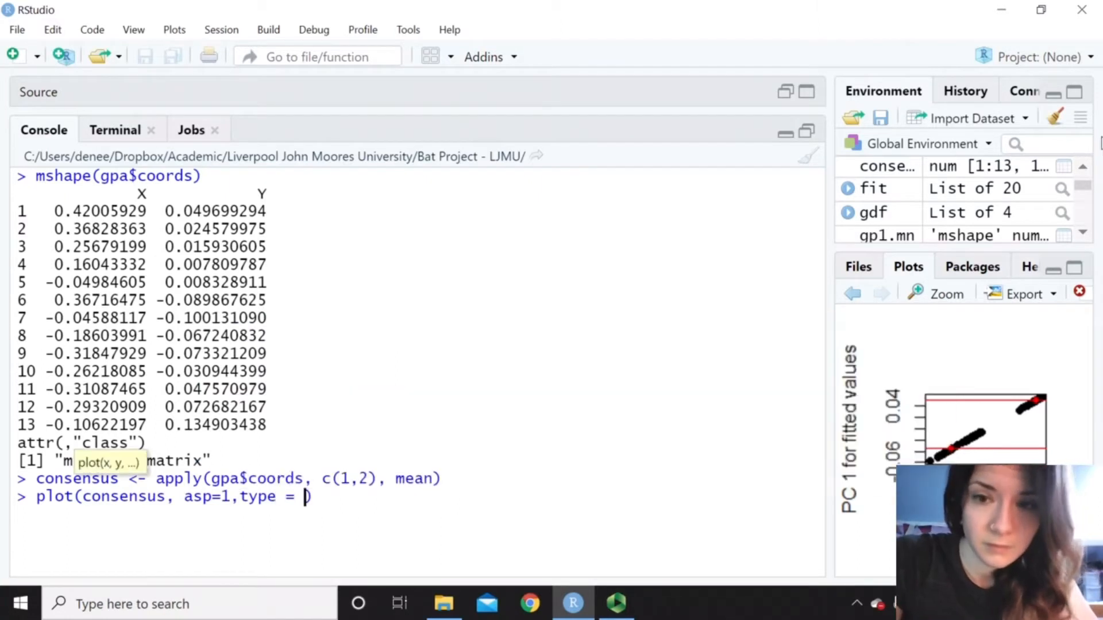
{"action": "type", "text": "\"n\")"}
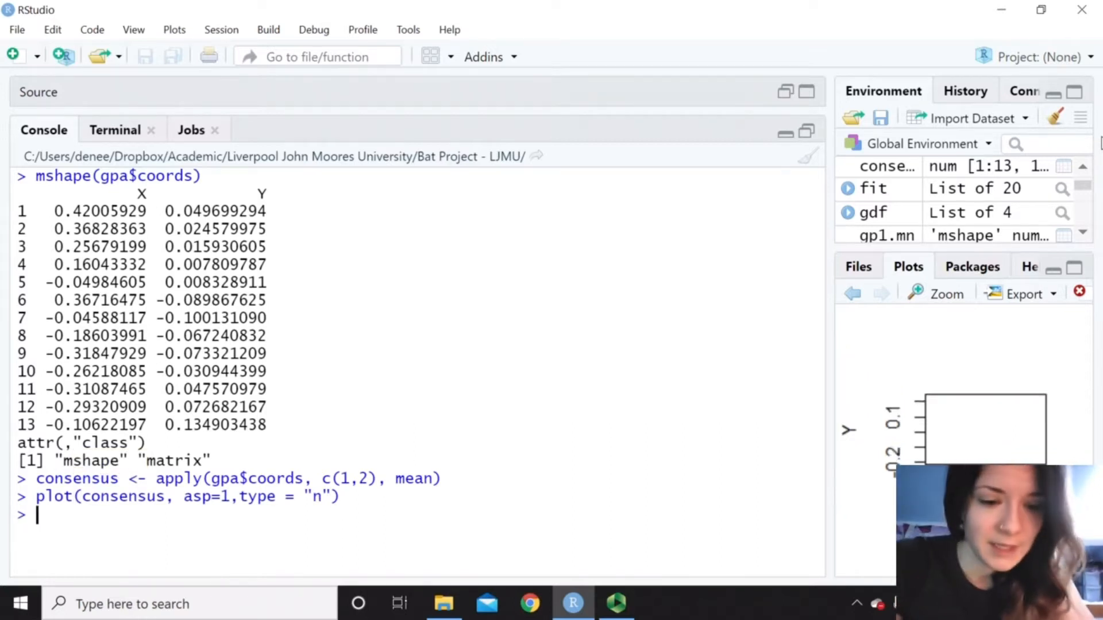
Loop over all specimens adding each one's aligned landmarks with points(gpa$coords[,,i])
{"action": "type", "text": "for(i in)"}
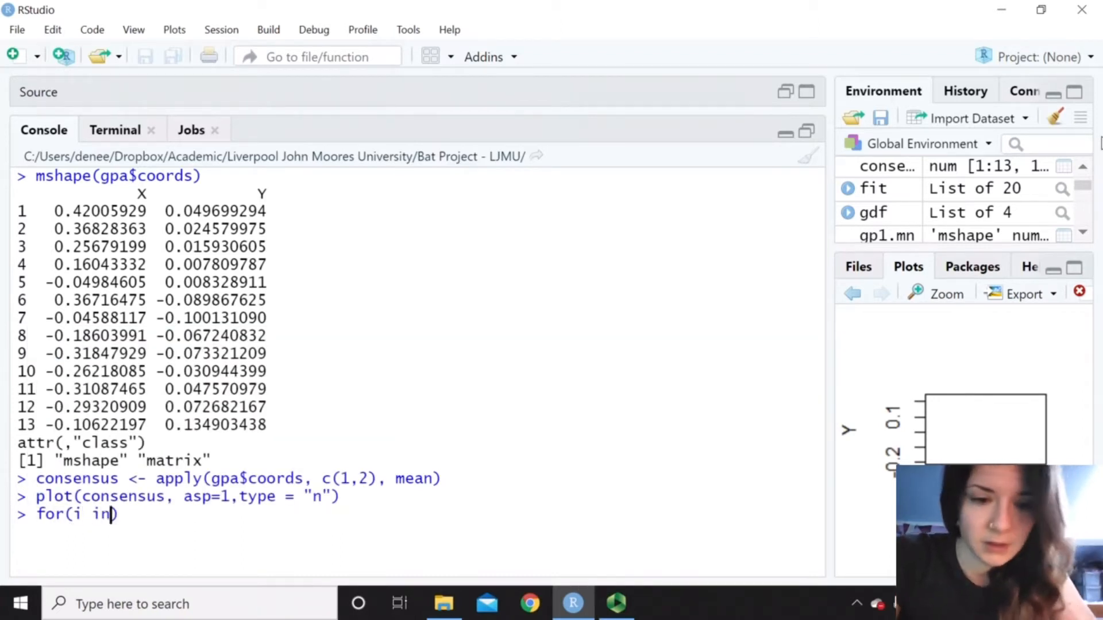
{"action": "type", "text": "1:"}
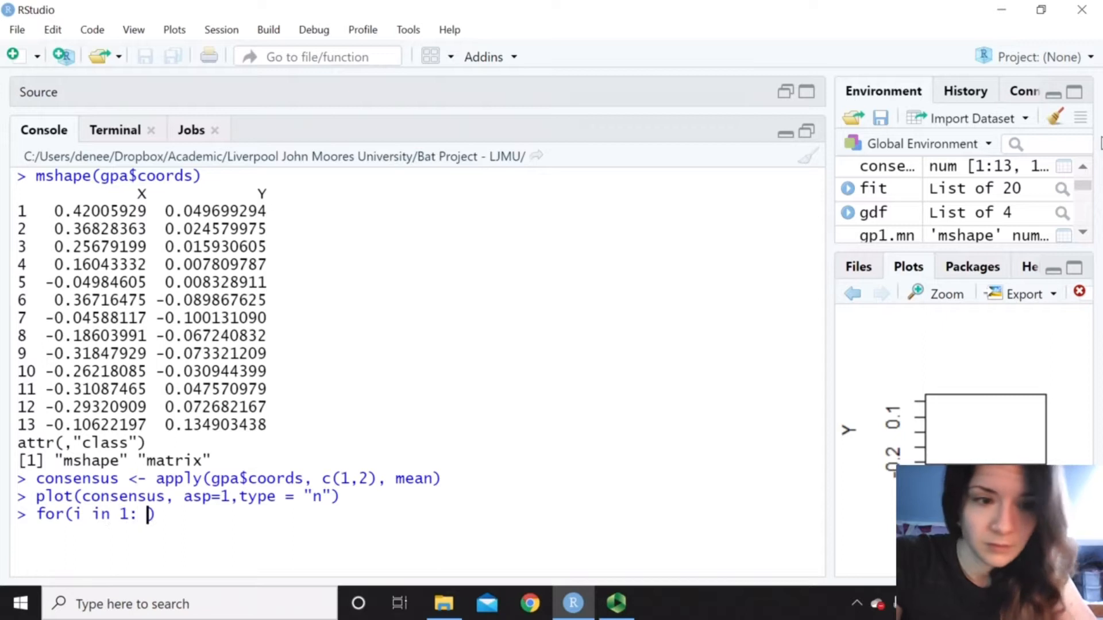
{"action": "type", "text": "length(gp"}
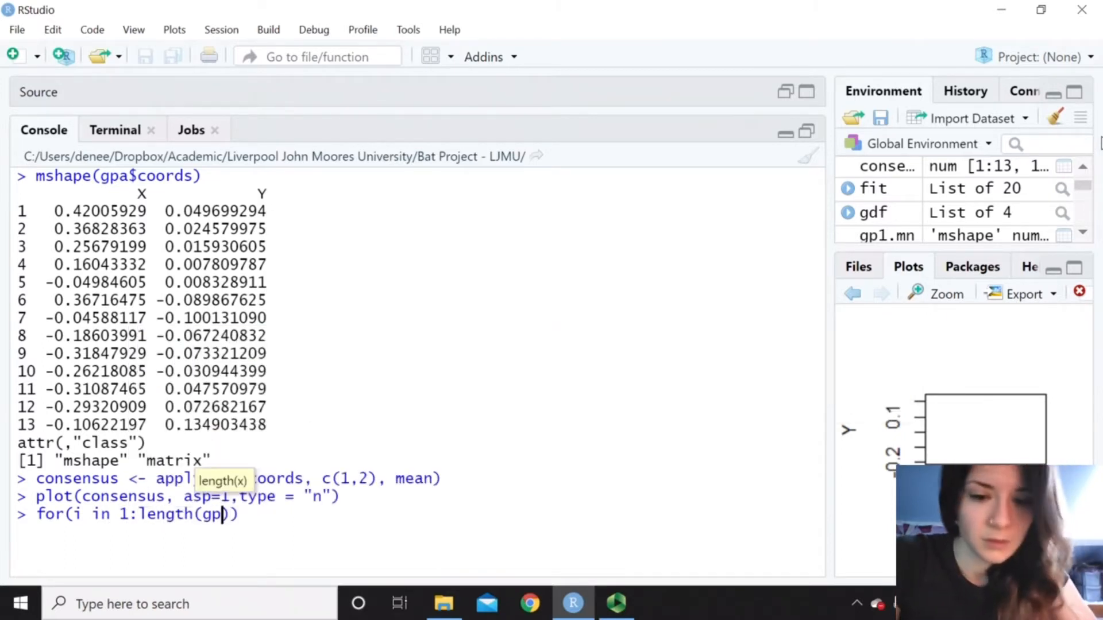
{"action": "type", "text": "$coords[,,3"}
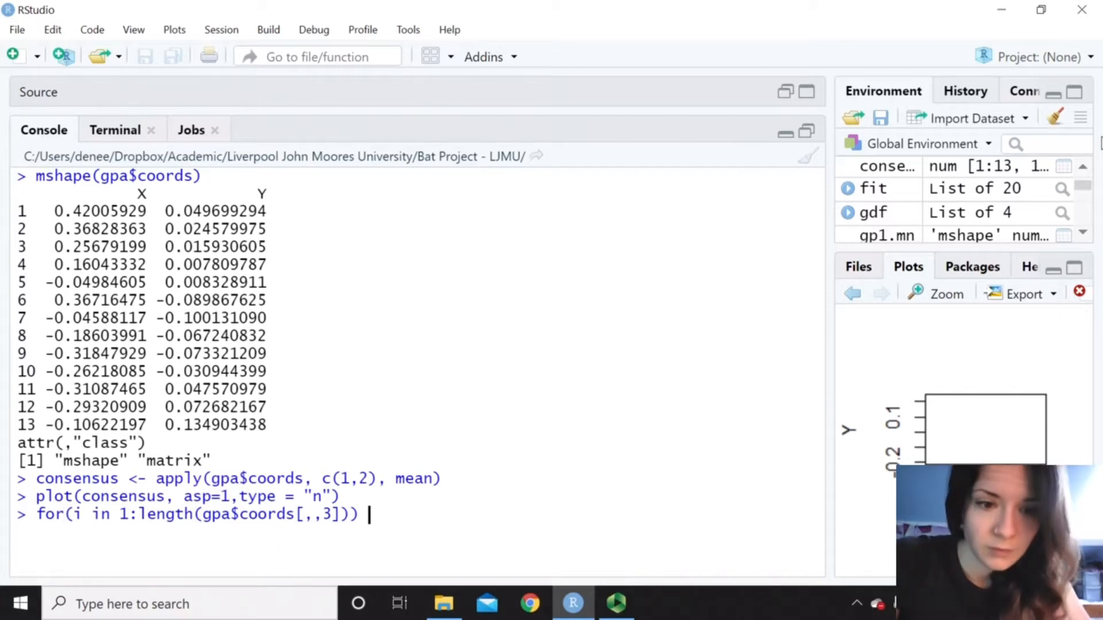
{"action": "type", "text": "points(gp)"}
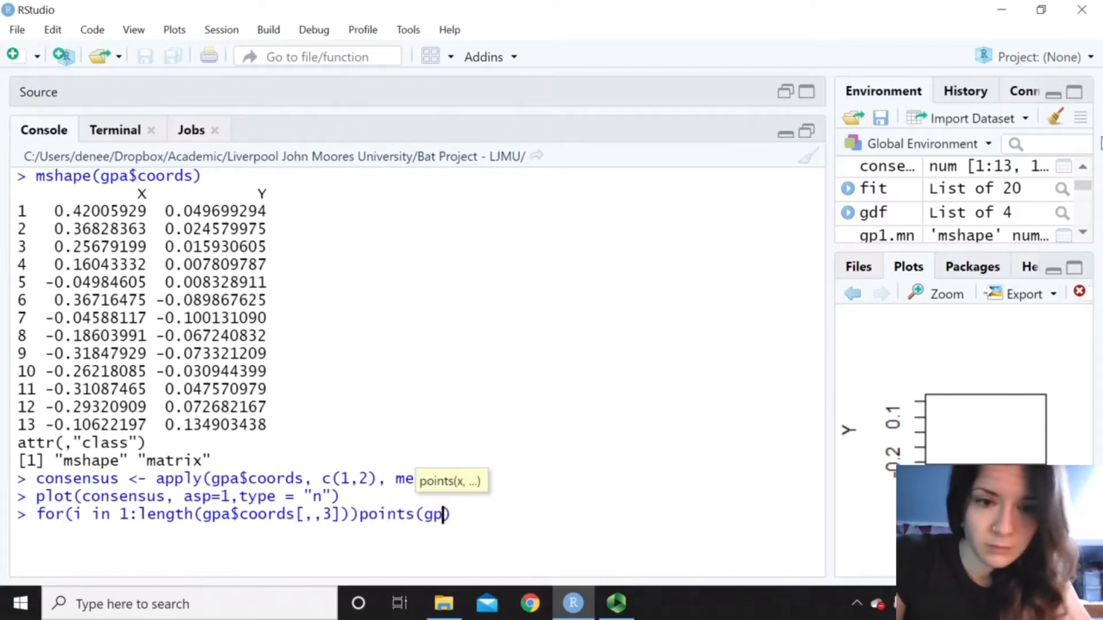
{"action": "type", "text": "$c"}
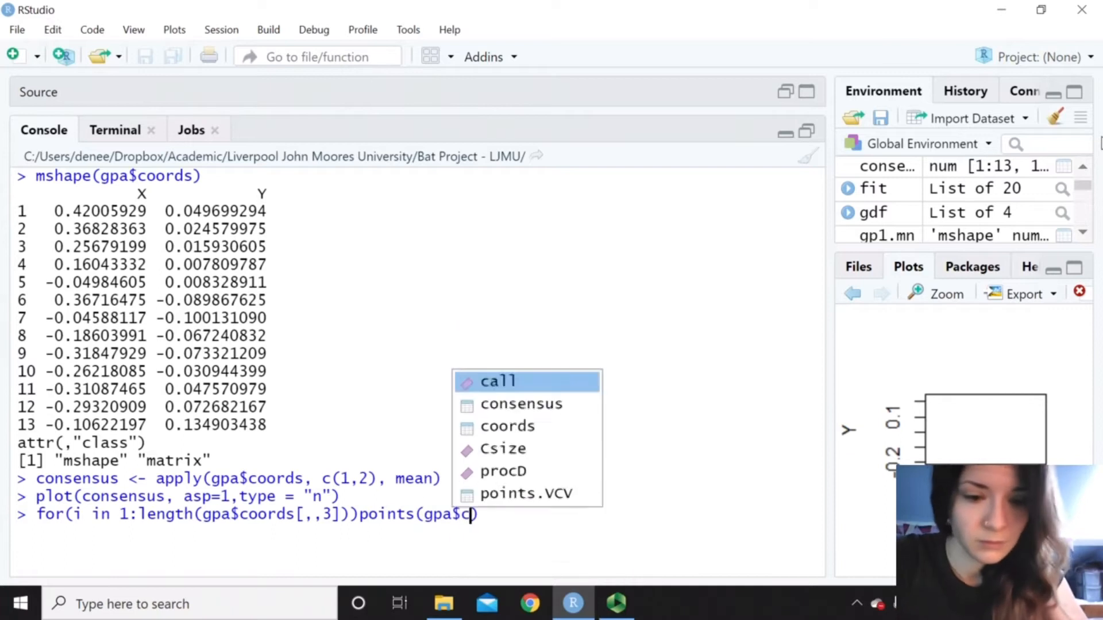
{"action": "type", "text": "oords"}
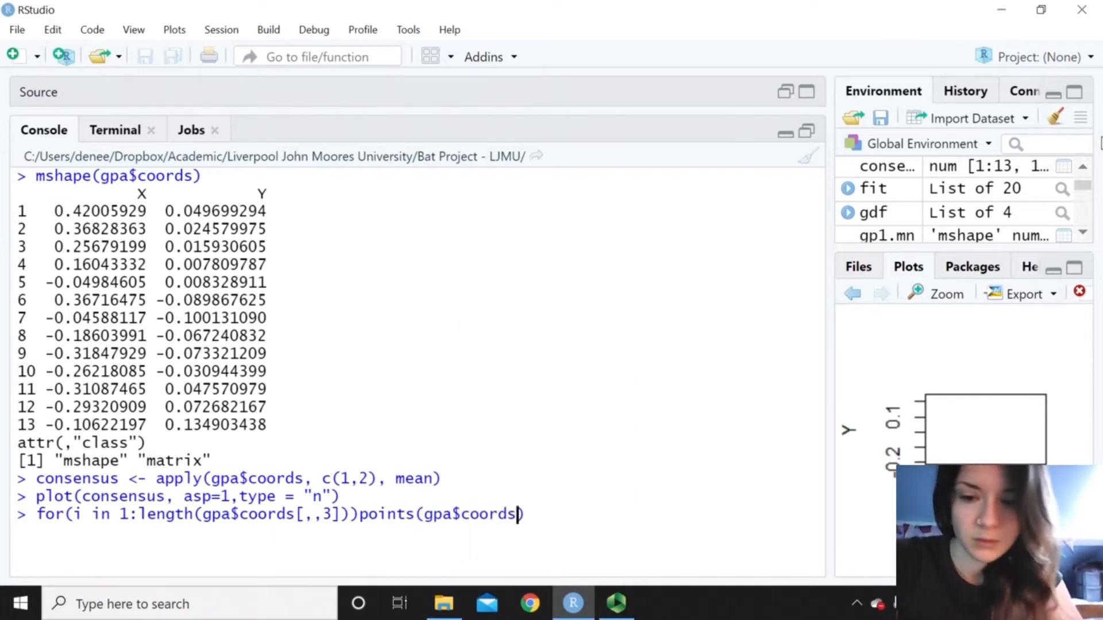
{"action": "type", "text": "[,,i])"}
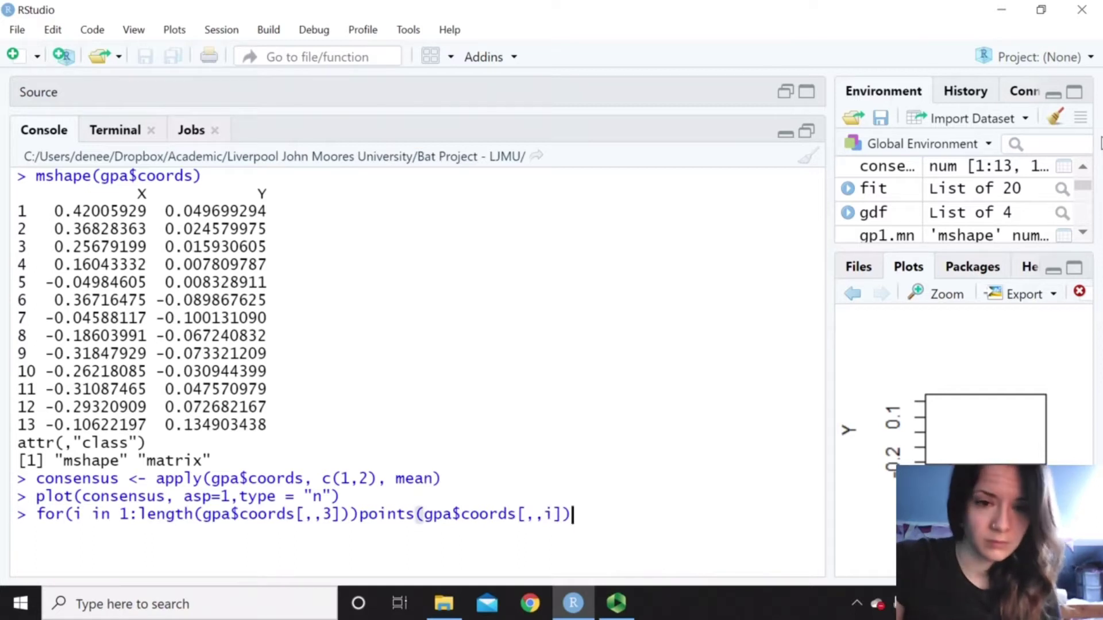
{"action": "key", "text": "Return"}
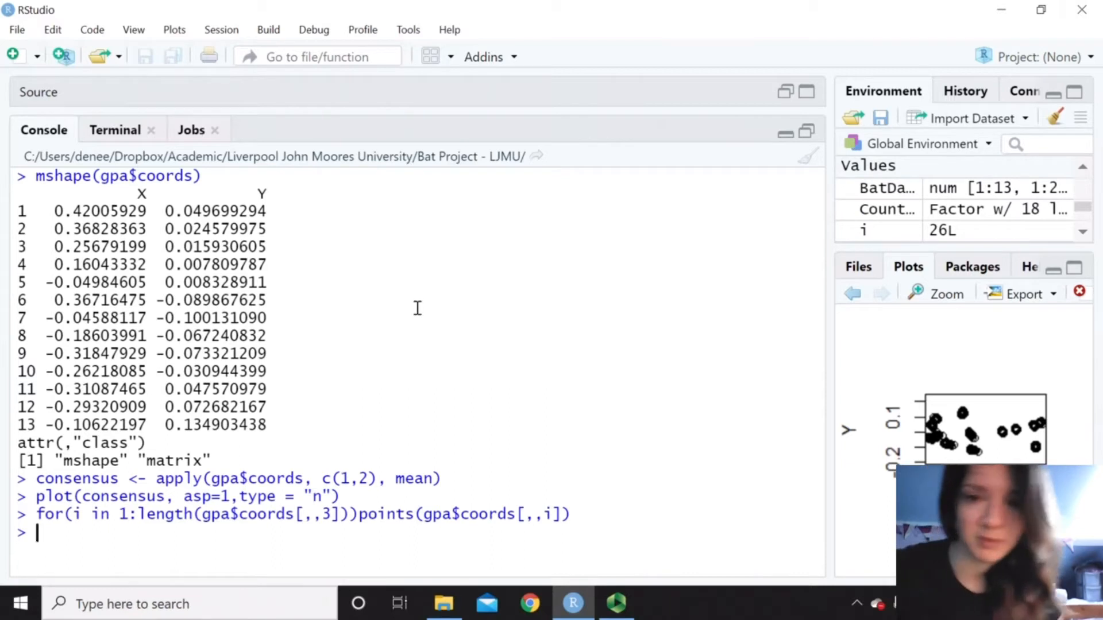
Enter point(consensus, col="Red", cex=2, pch=20), which errors on the misnamed function
{"action": "type", "text": "point(consensus"}
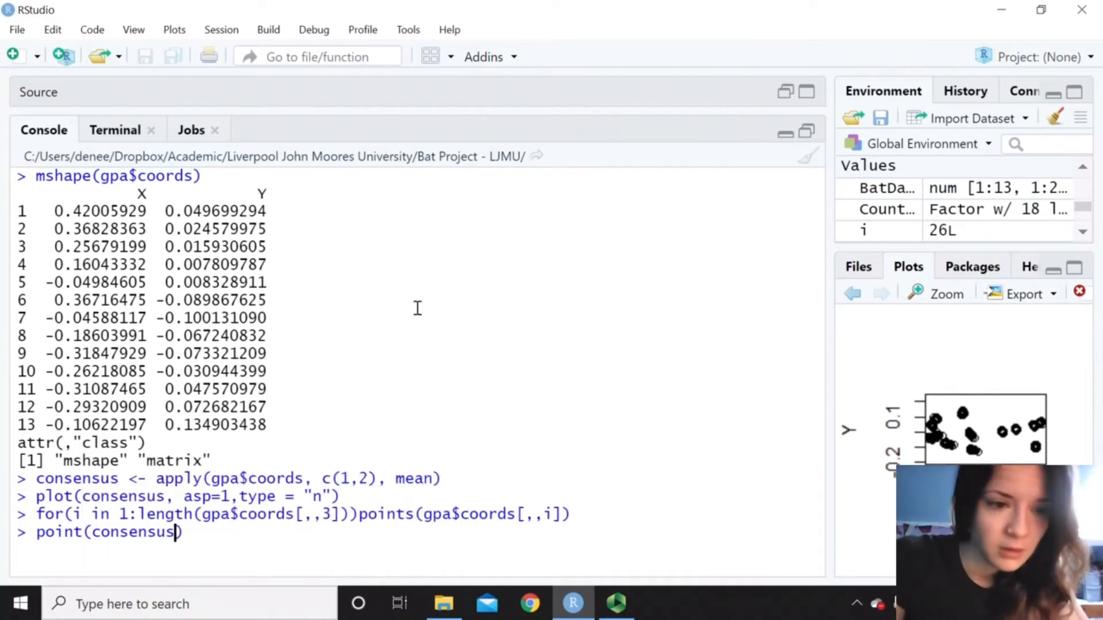
{"action": "type", "text": ", col = \""}
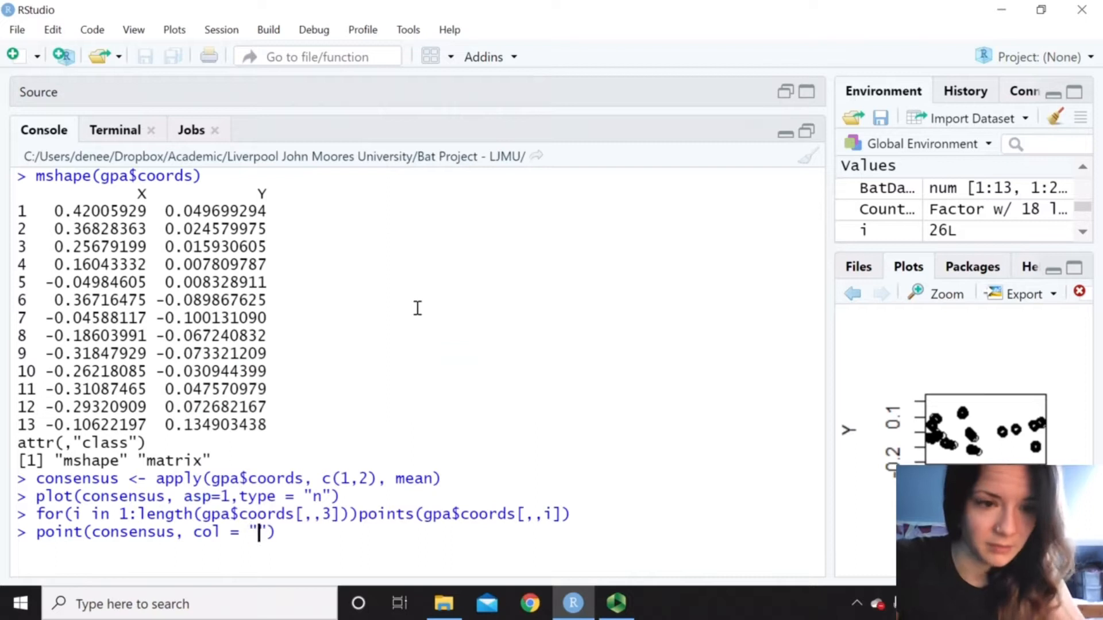
{"action": "type", "text": "Red"}
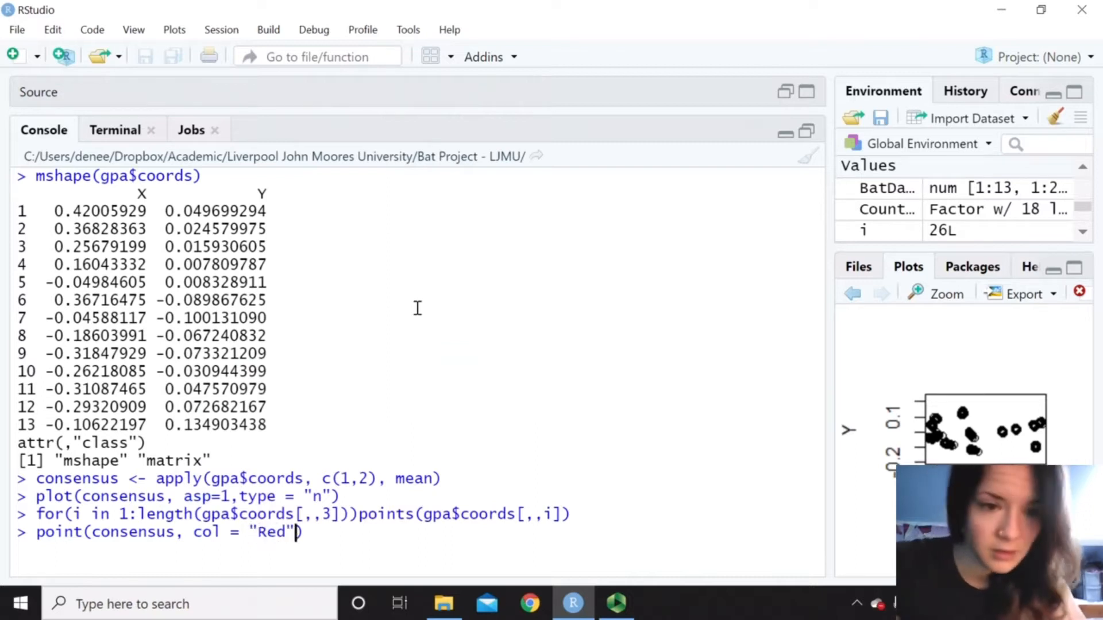
{"action": "type", "text": ", cex"}
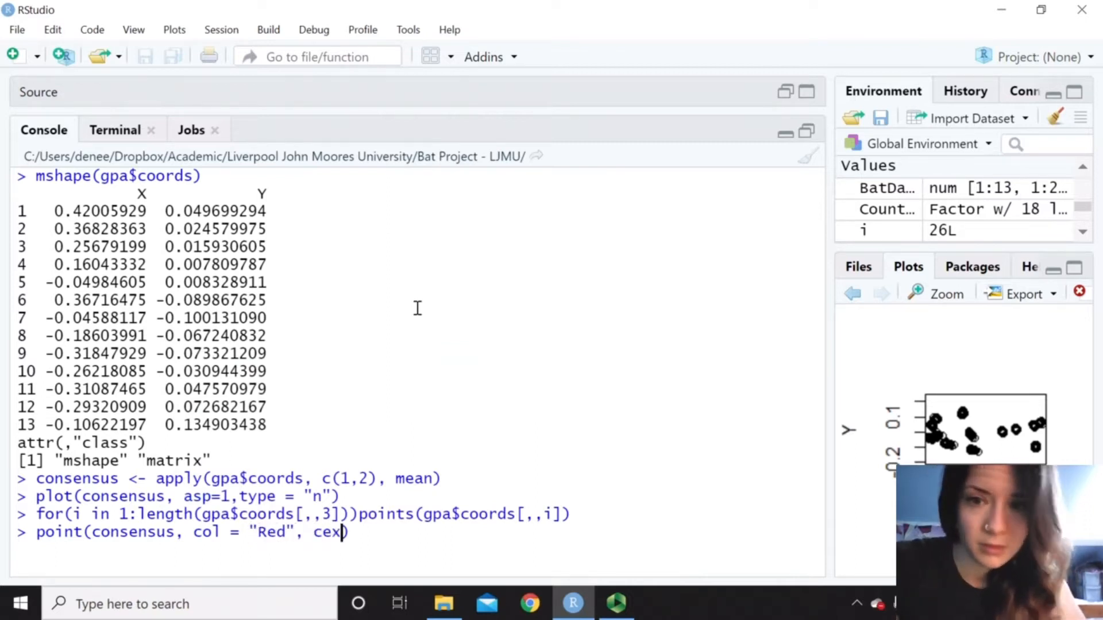
{"action": "type", "text": "=2, pch"}
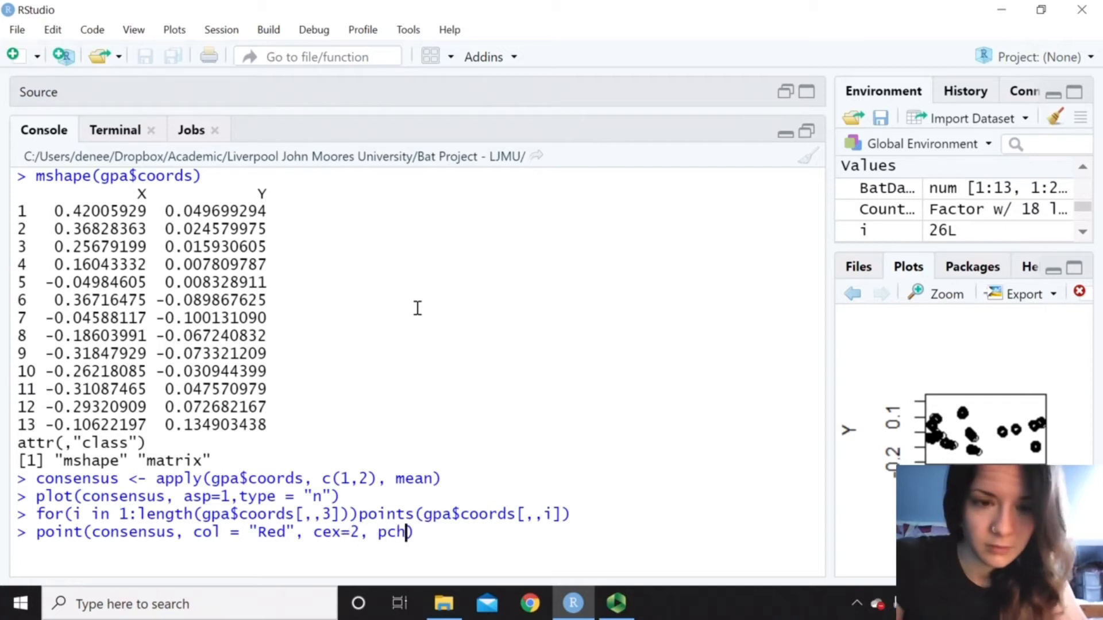
{"action": "type", "text": "=20)"}
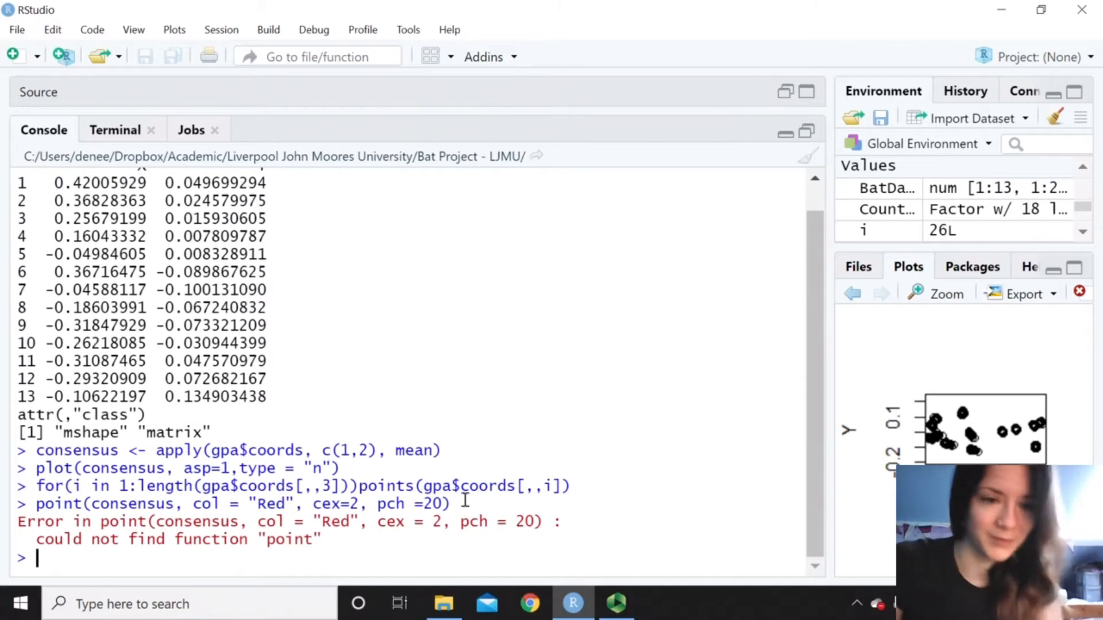
Recall the failed line, correct point to points, and overlay the red consensus dots
{"action": "triple_click", "coordinate": [208, 504]}
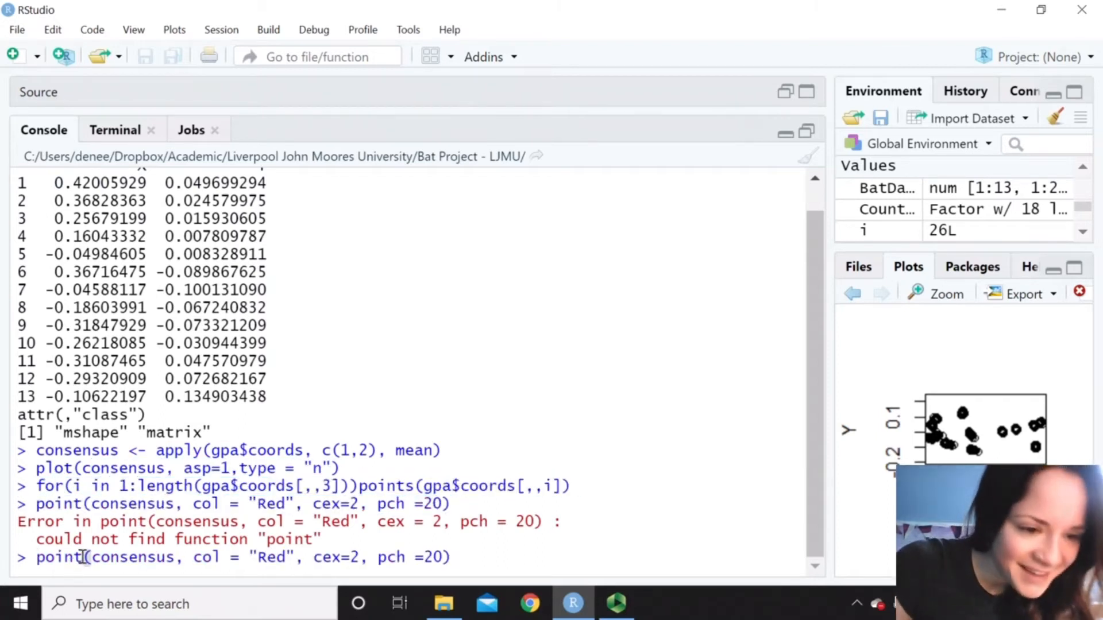
{"action": "type", "text": "s"}
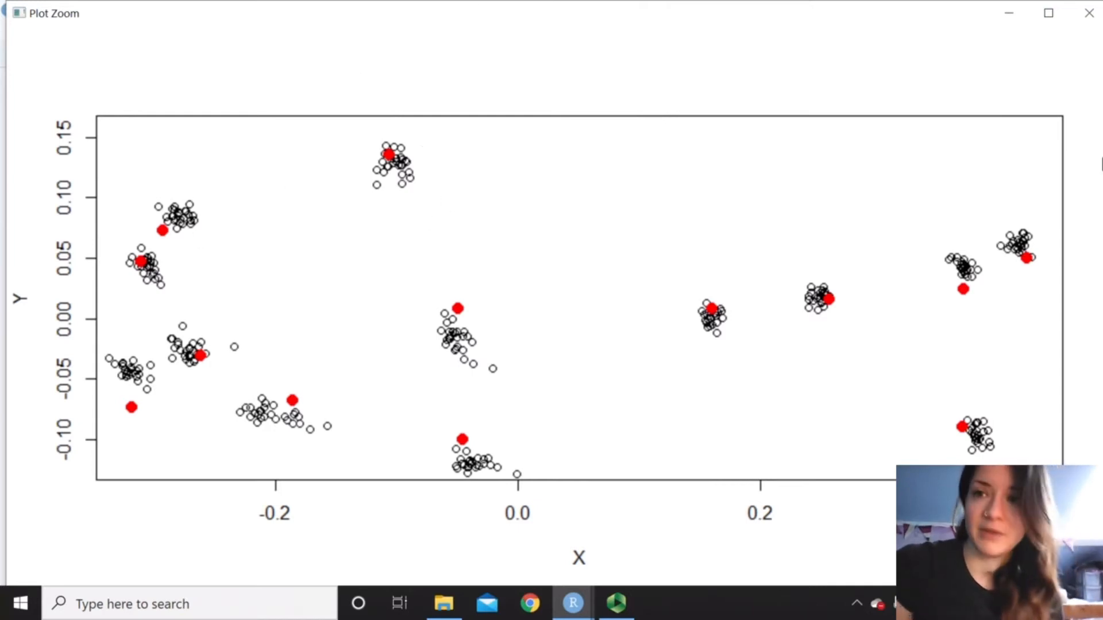
{"action": "mouse_move", "coordinate": [1087, 16]}
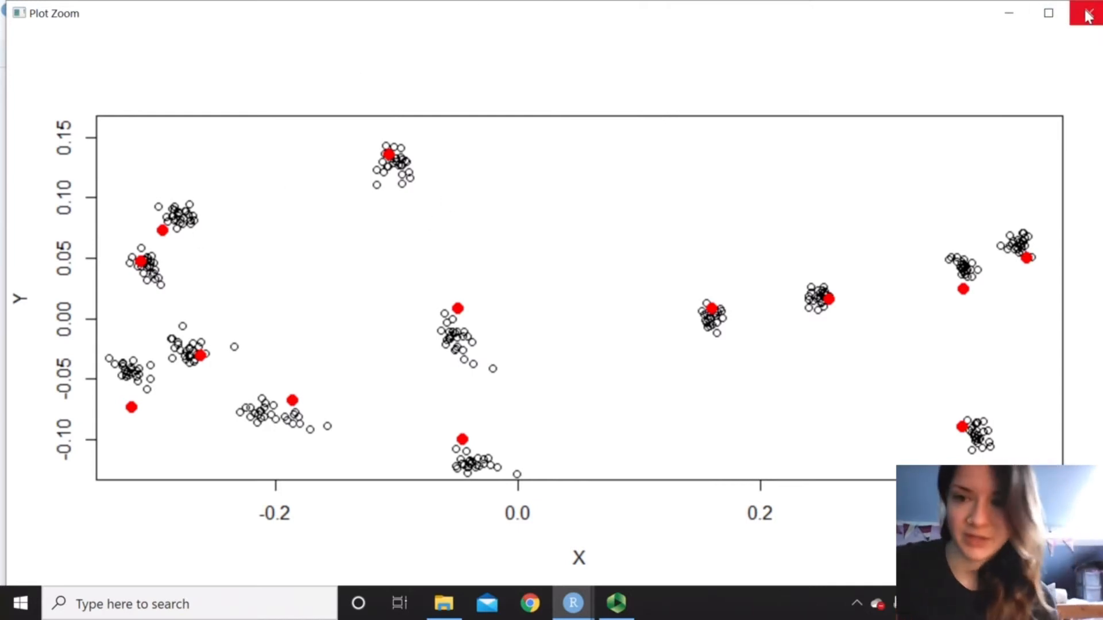
{"action": "left_click", "coordinate": [1089, 16]}
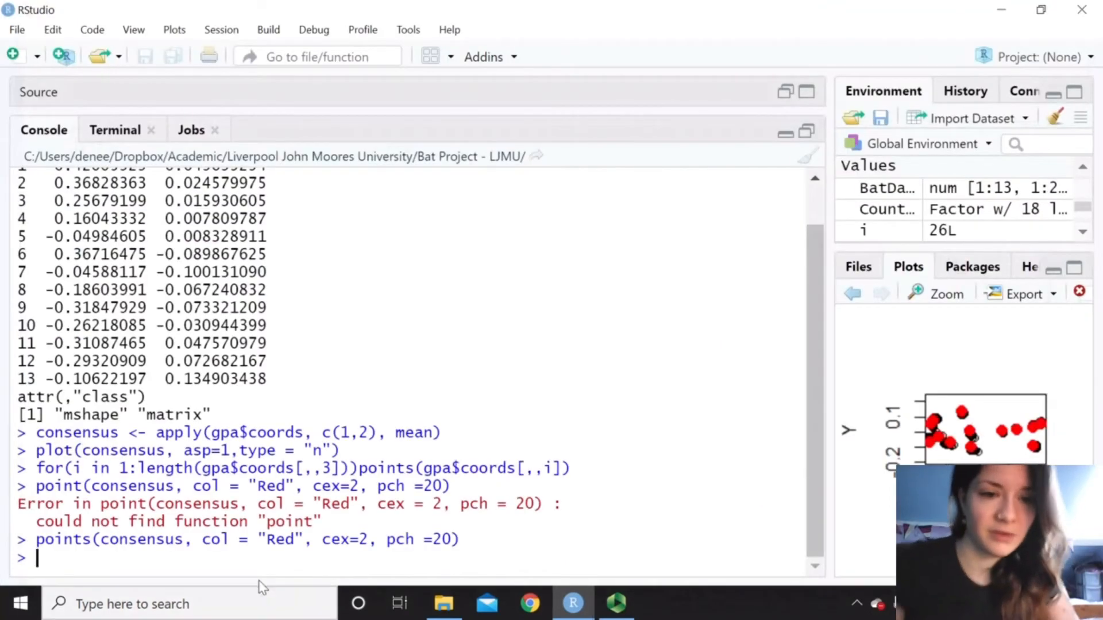
{"action": "type", "text": "ref"}
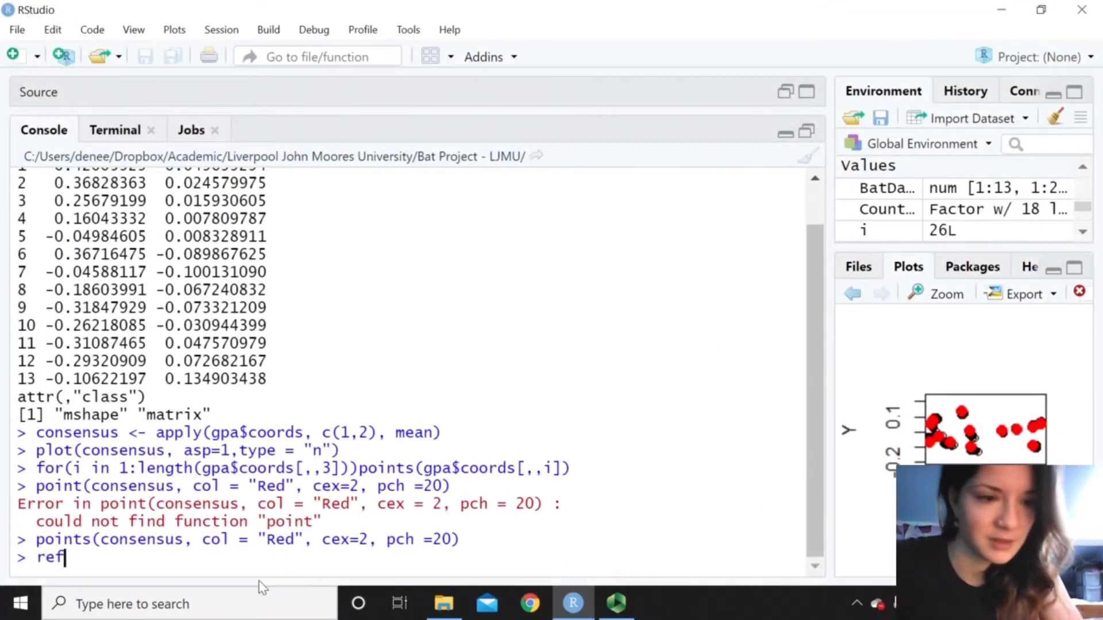
Store the overall mean shape as ref <- mshape(gpa$coords)
{"action": "type", "text": "<"}
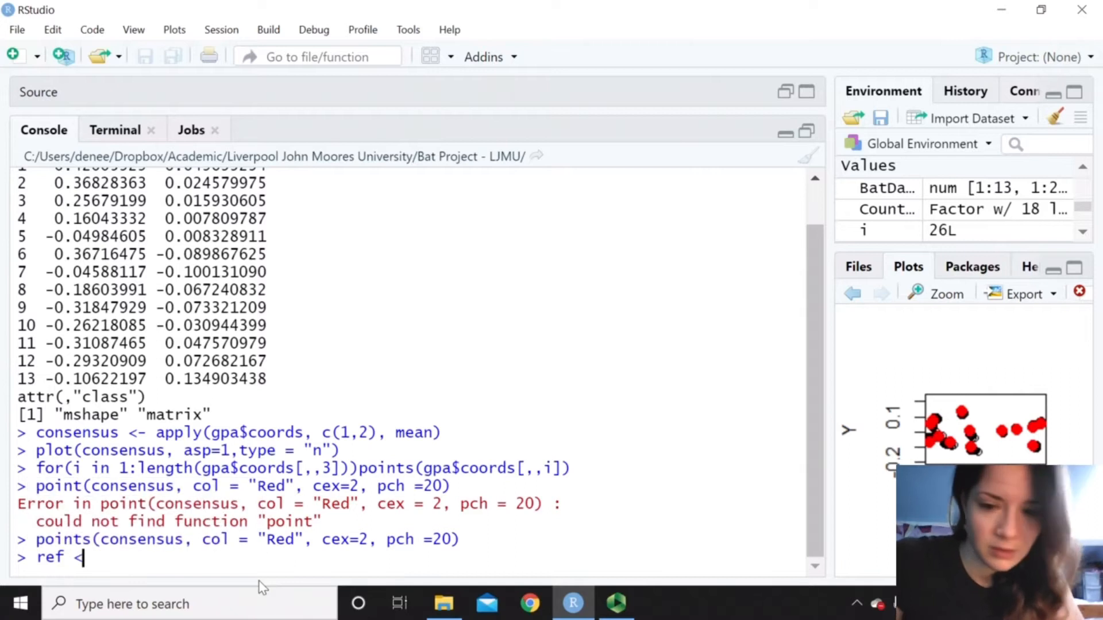
{"action": "type", "text": "mshape("}
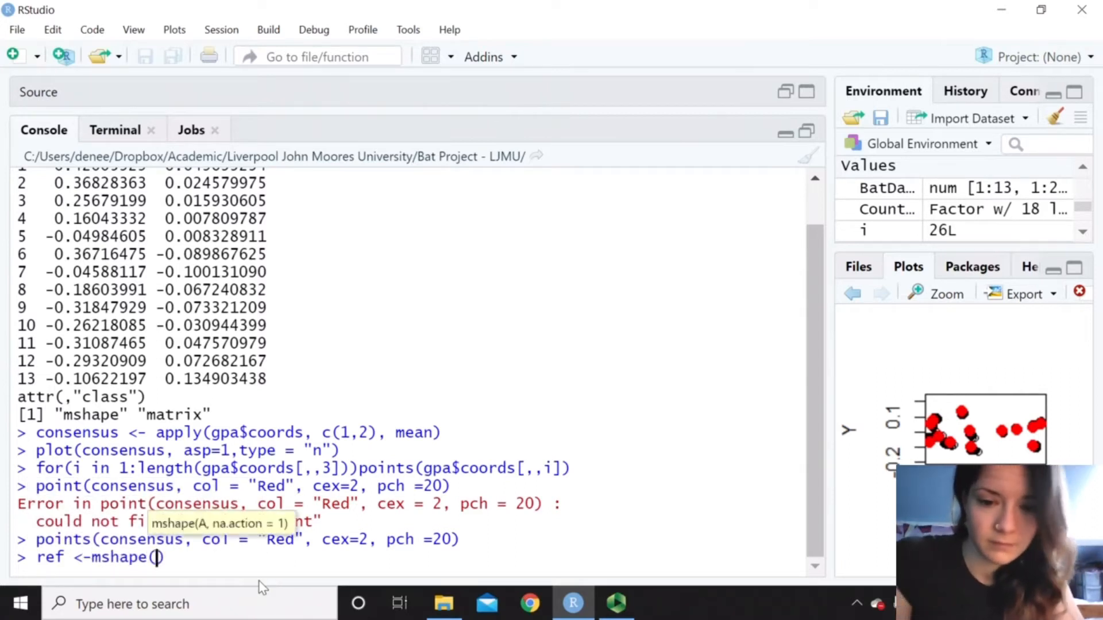
{"action": "type", "text": "gpa"}
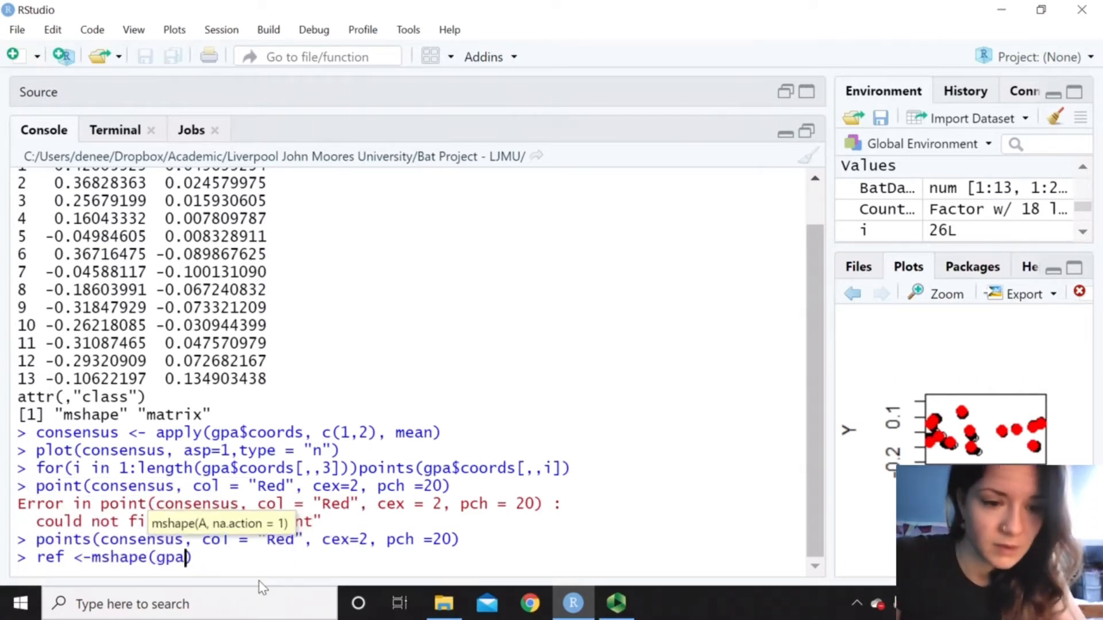
{"action": "type", "text": "$coords"}
{"action": "type", "text": "gp1.mn"}
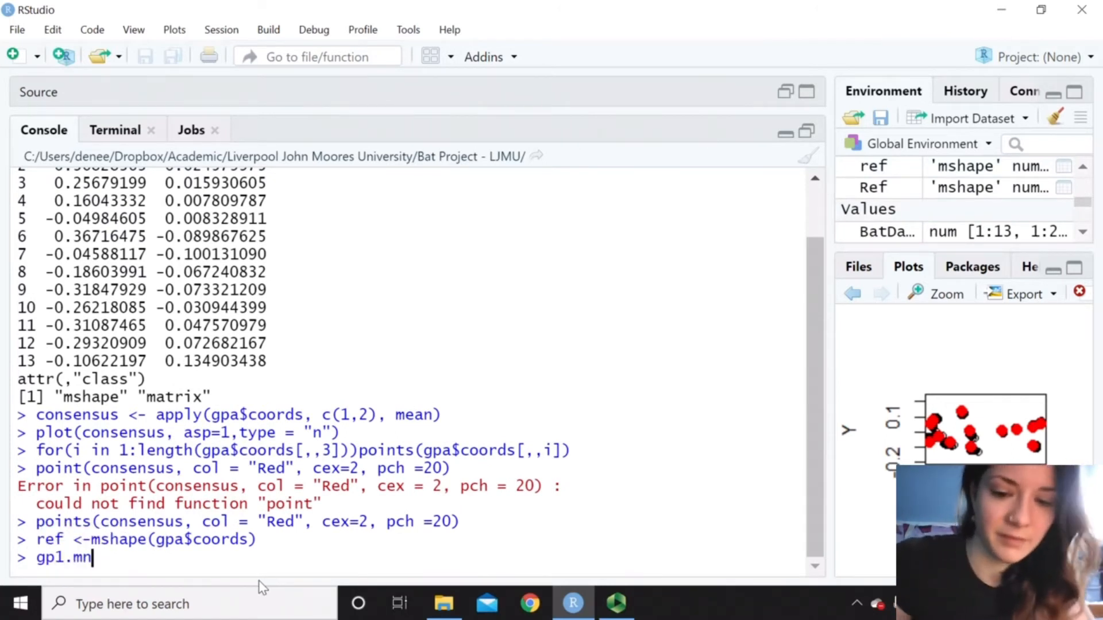
Store the mean shape of specimens 1–20 as gp1.mn
{"action": "type", "text": "<-"}
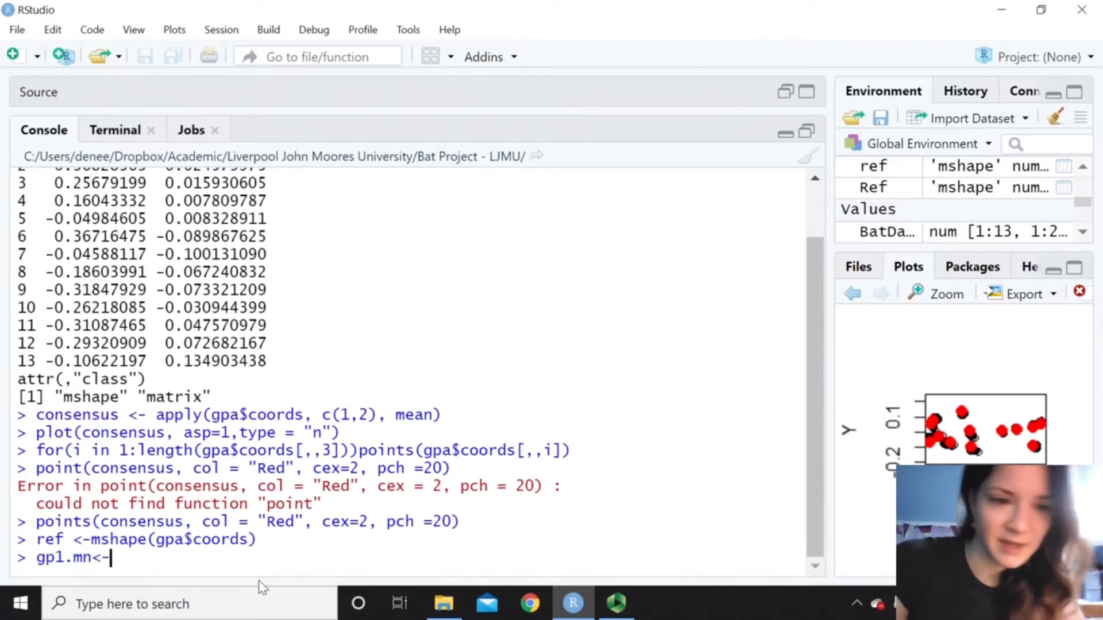
{"action": "type", "text": "mshap"}
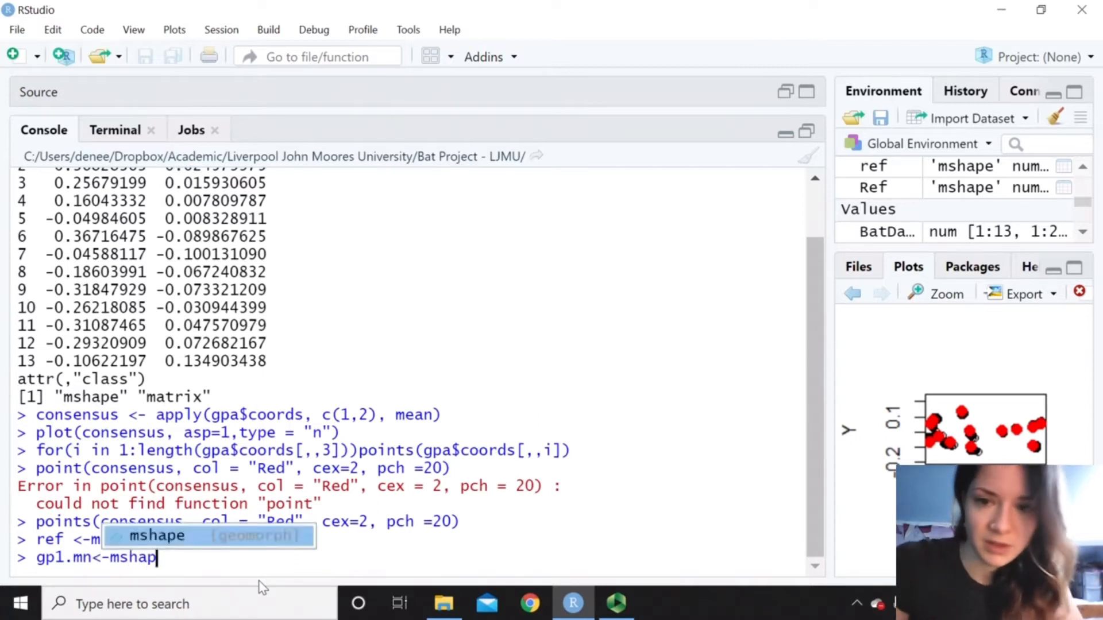
{"action": "type", "text": "(gpa$coords[,,1:20"}
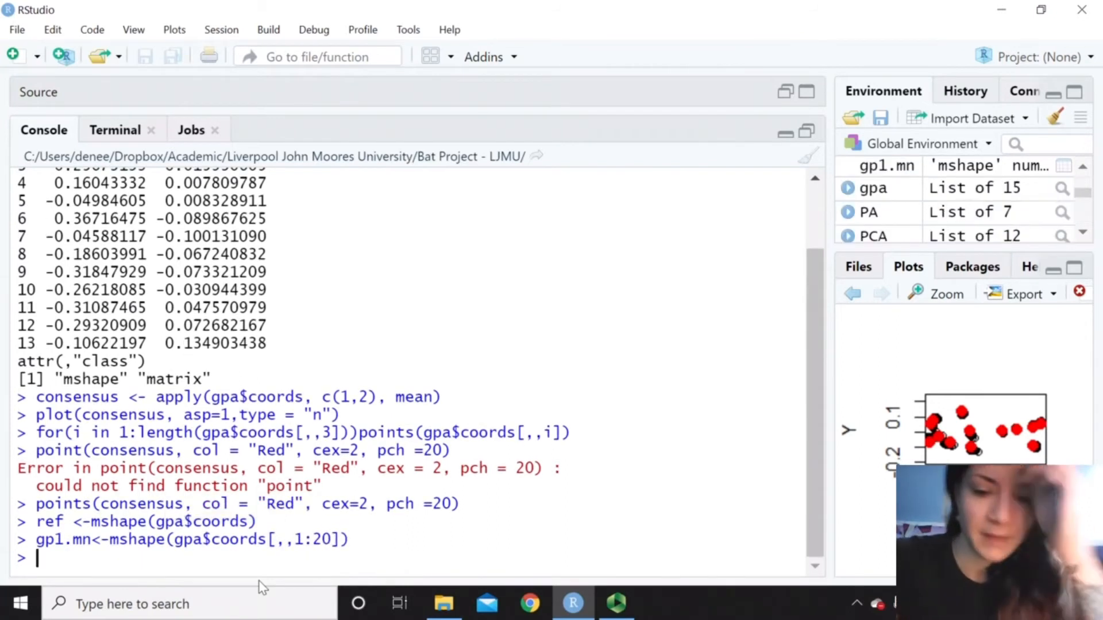
Enter plotRefToTarget(ref, gp1.mn, mag=2) to compare the two mean shapes
{"action": "type", "text": "plotRefToTarget("}
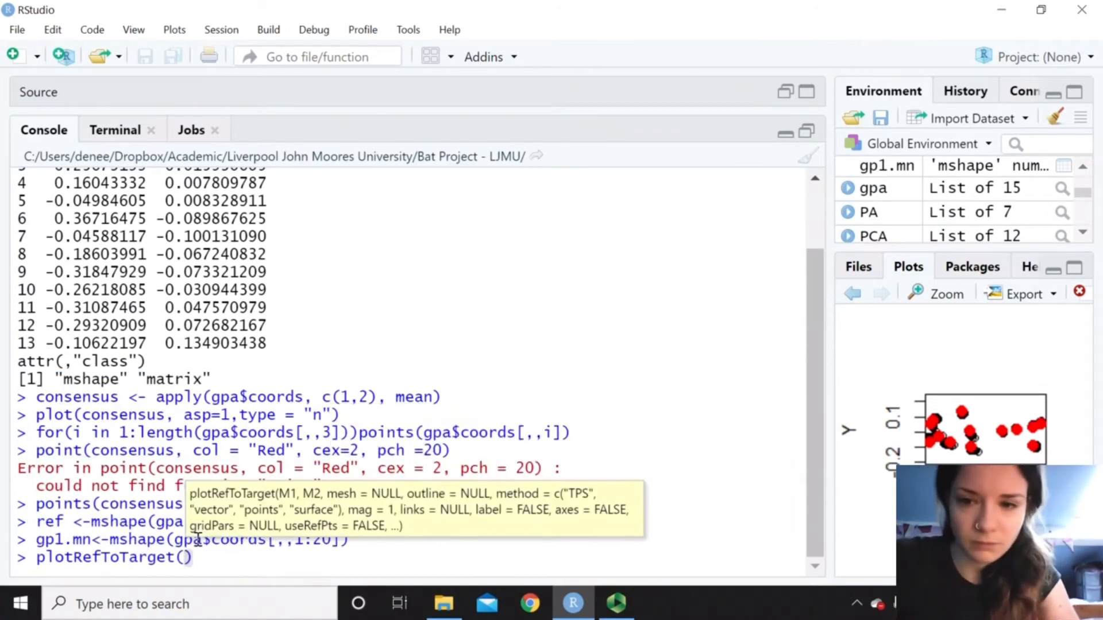
{"action": "type", "text": "ref,"}
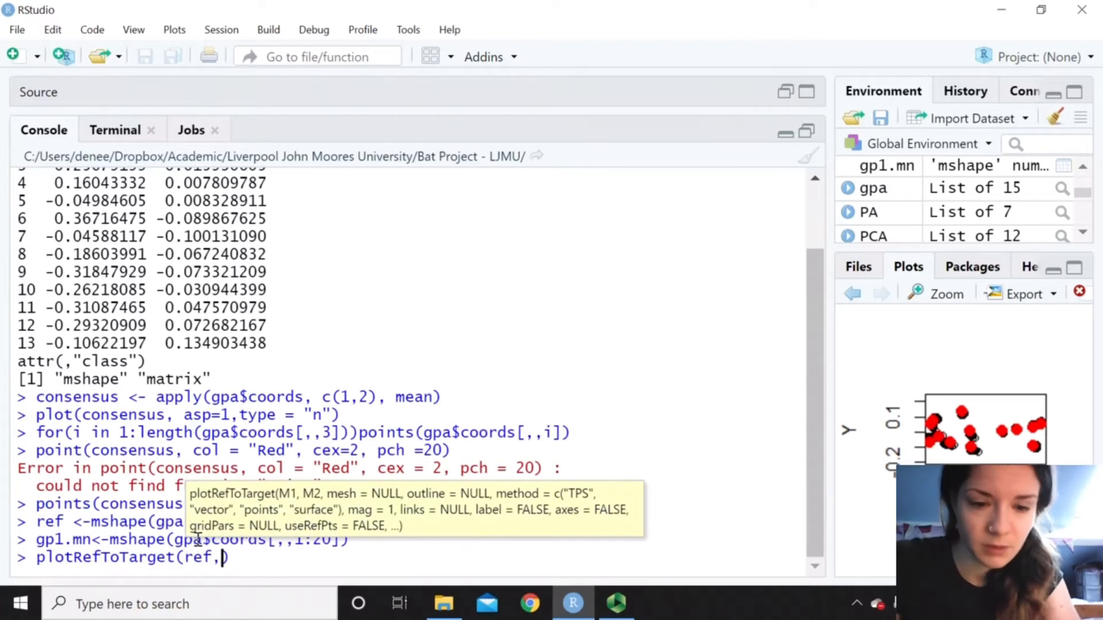
{"action": "type", "text": "gp1.mn)"}
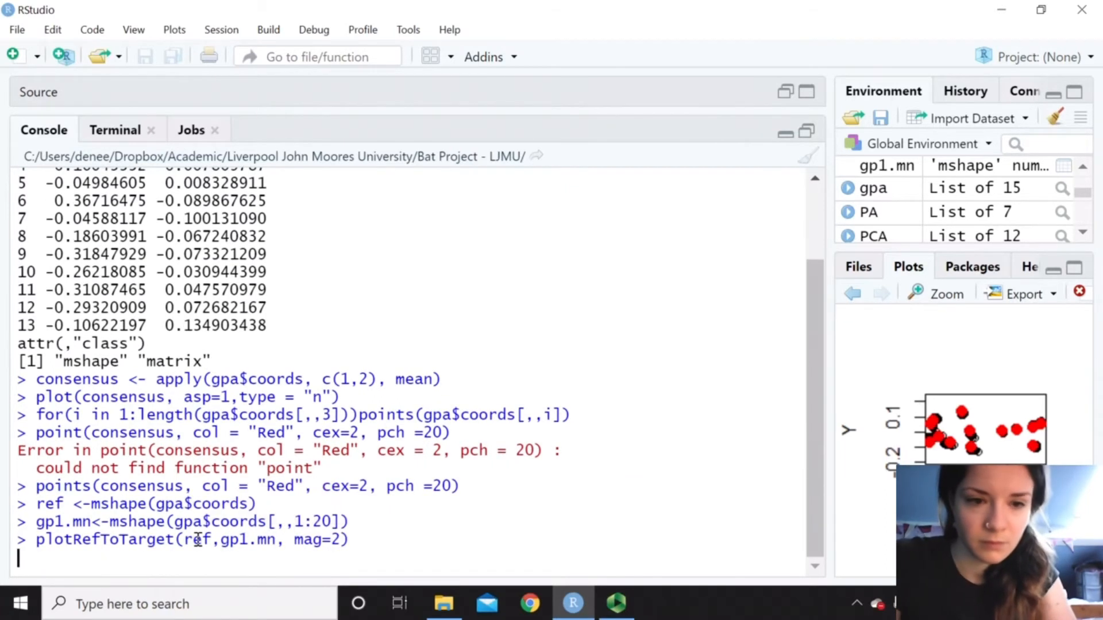
Draw the twofold-magnified deformation grid from ref to gp1.mn and inspect it enlarged
{"action": "key", "text": "Return"}
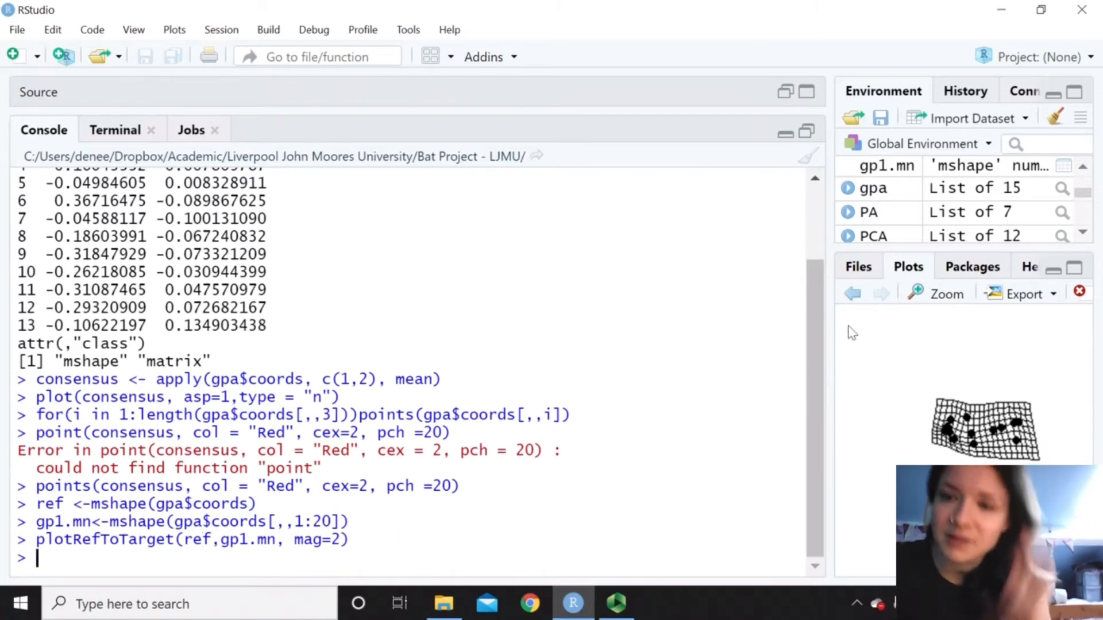
{"action": "left_click", "coordinate": [947, 294]}
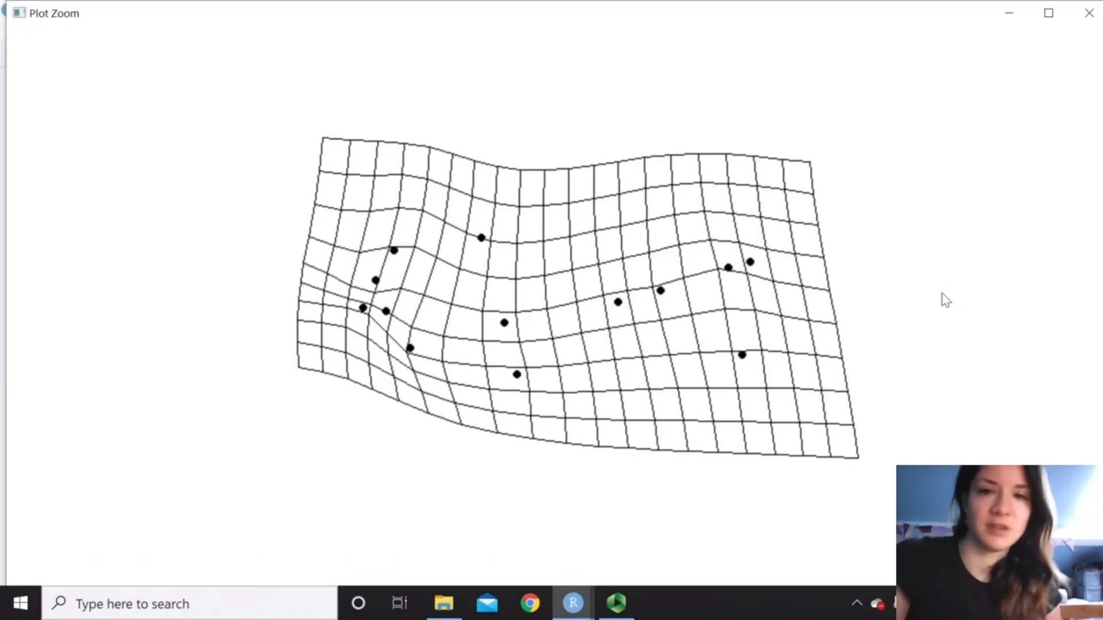
{"action": "mouse_move", "coordinate": [956, 257]}
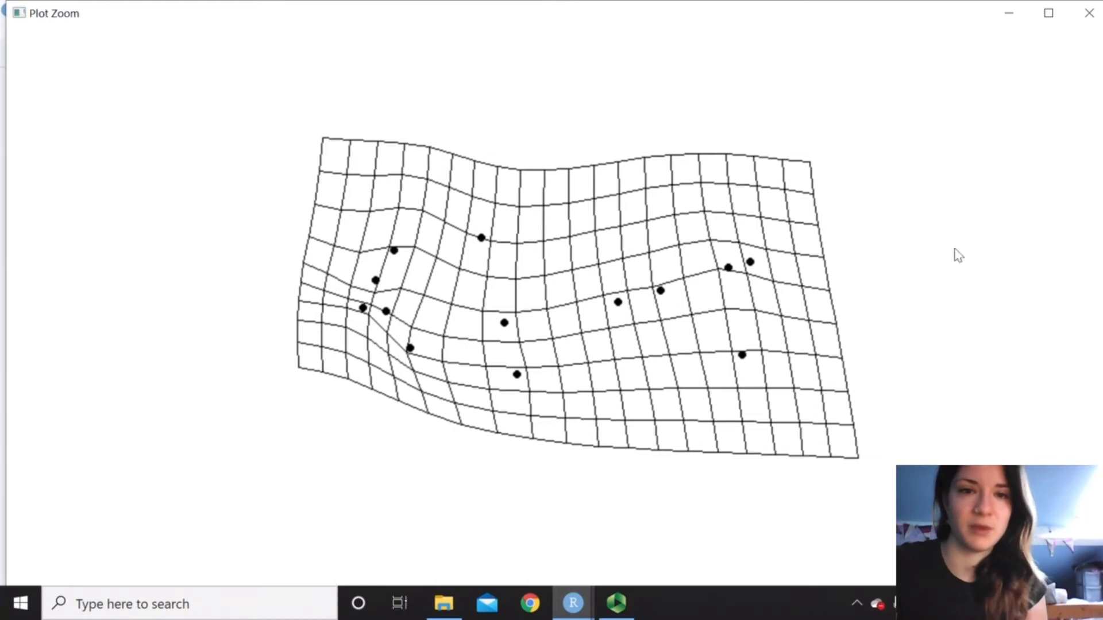
{"action": "left_click", "coordinate": [1087, 14]}
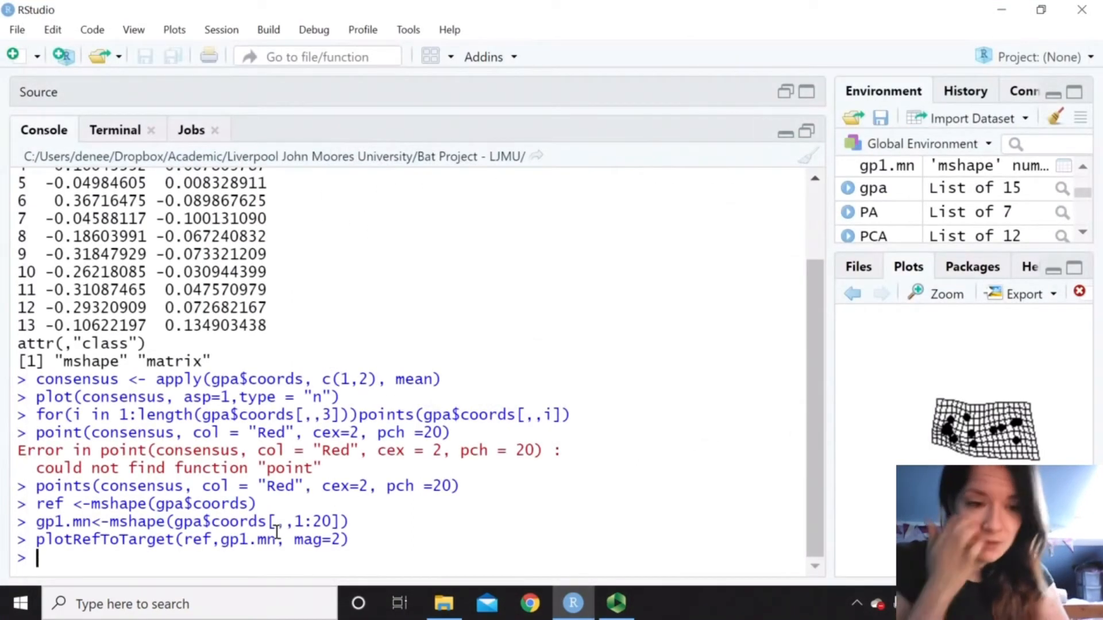
Run a principal component analysis of gpa$coords stored as PCA
{"action": "type", "text": "PCA <-"}
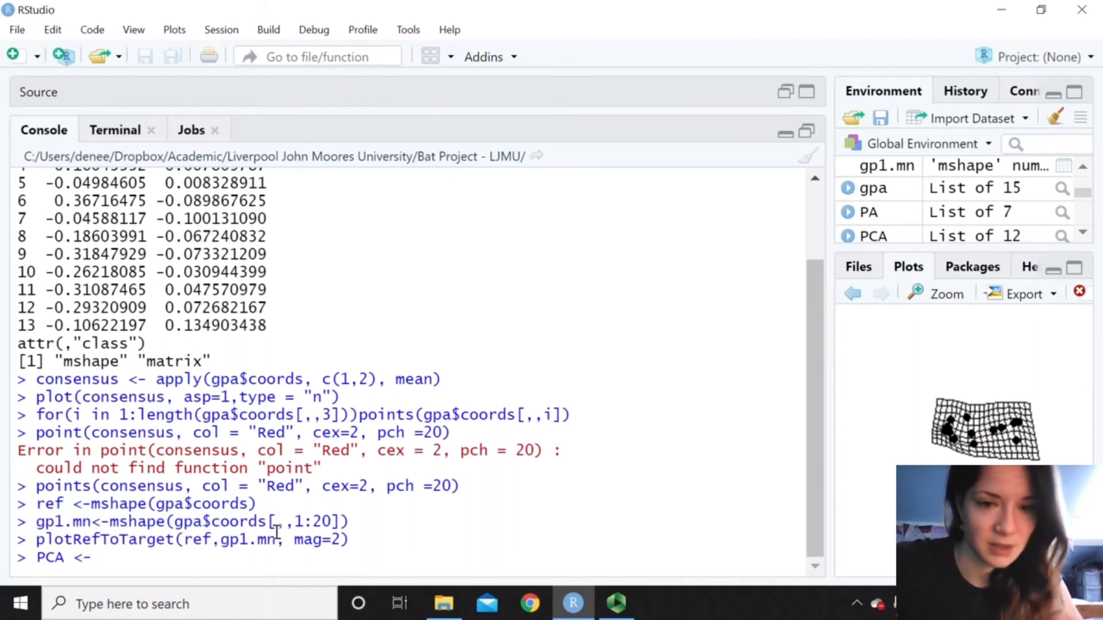
{"action": "type", "text": "gm.prcomp("}
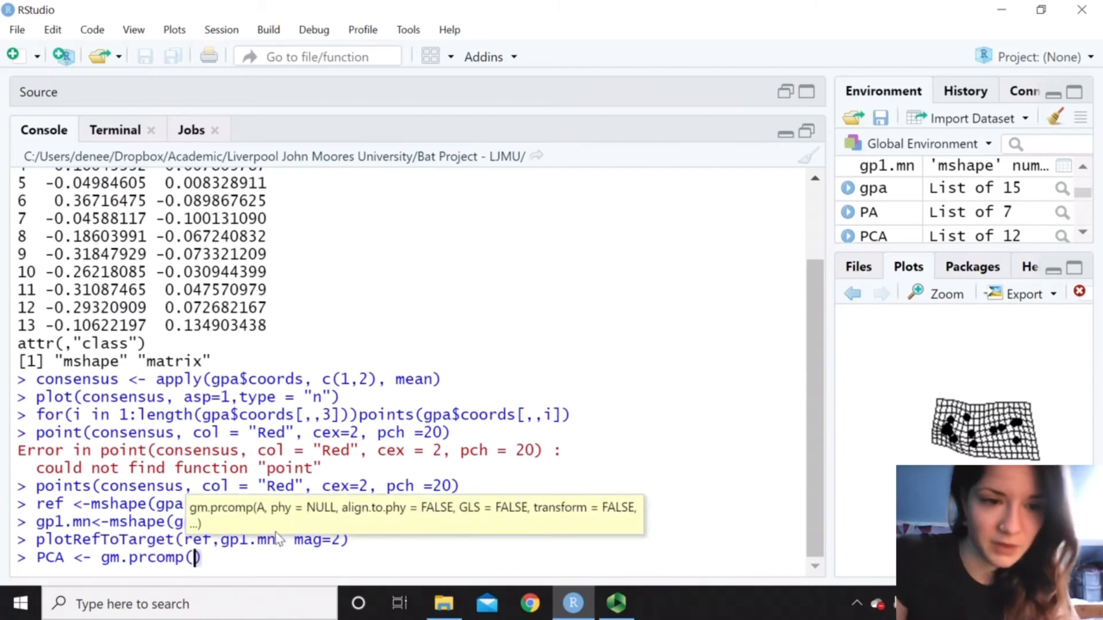
{"action": "type", "text": "gpa"}
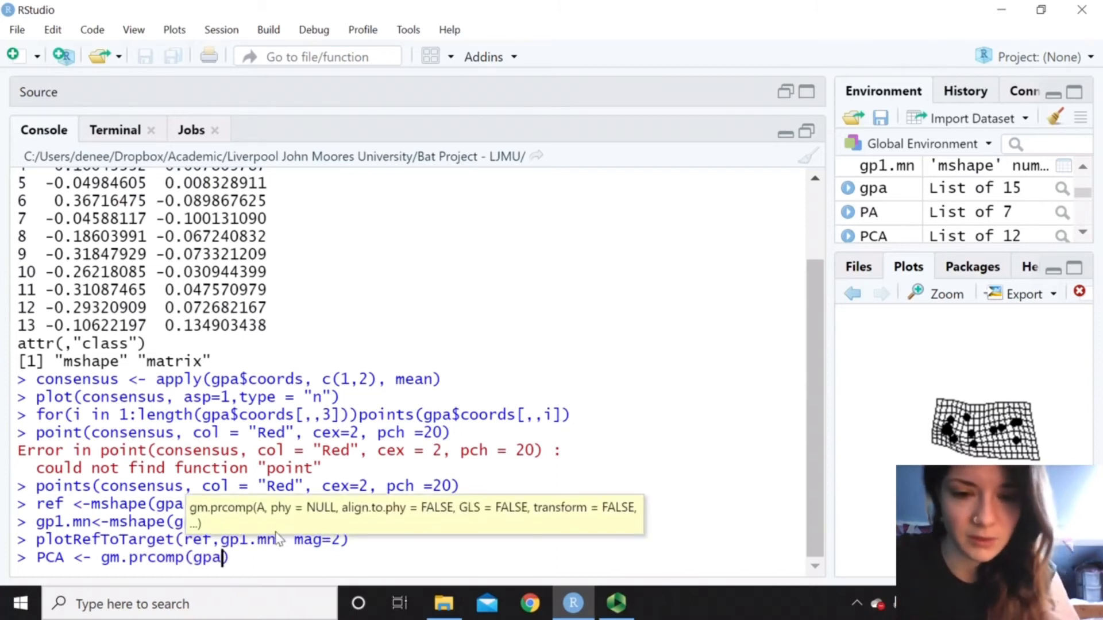
{"action": "type", "text": "$coords"}
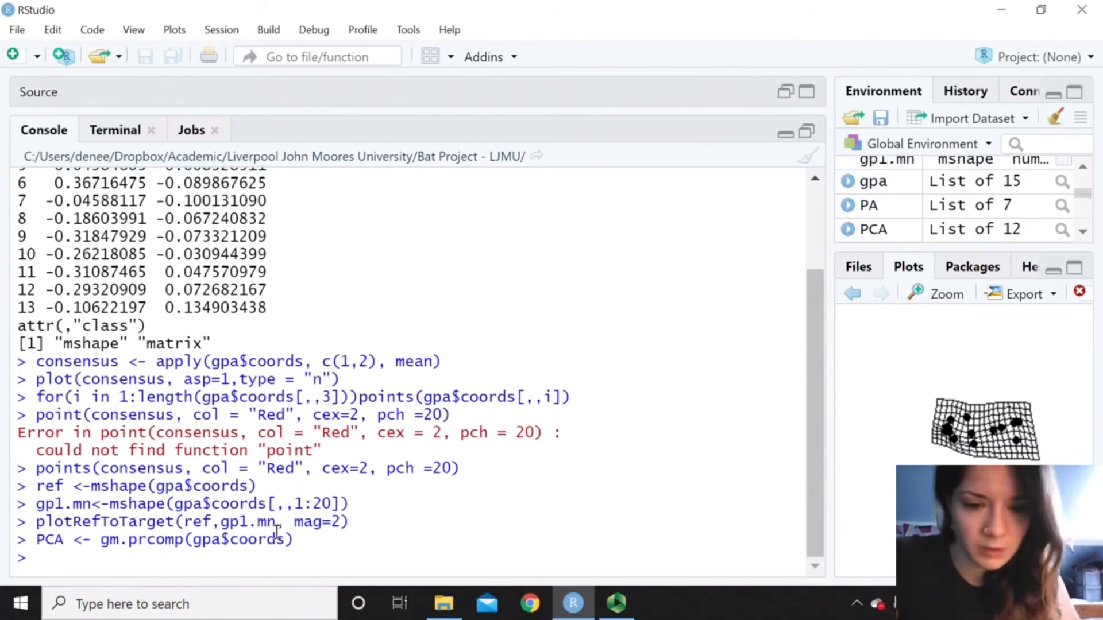
Draw the PCA scatterplot stored as bat.pca.plot and begin entering picknplot.shape
{"action": "type", "text": "bat.pca.plot <-plot"}
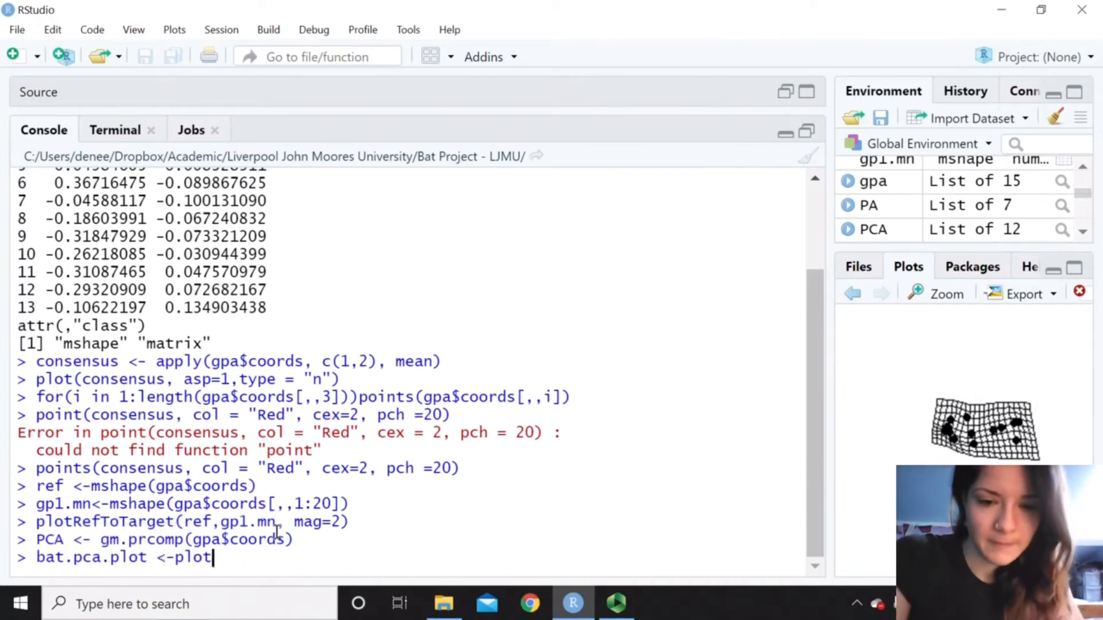
{"action": "type", "text": "(PCA)"}
{"action": "type", "text": "pi"}
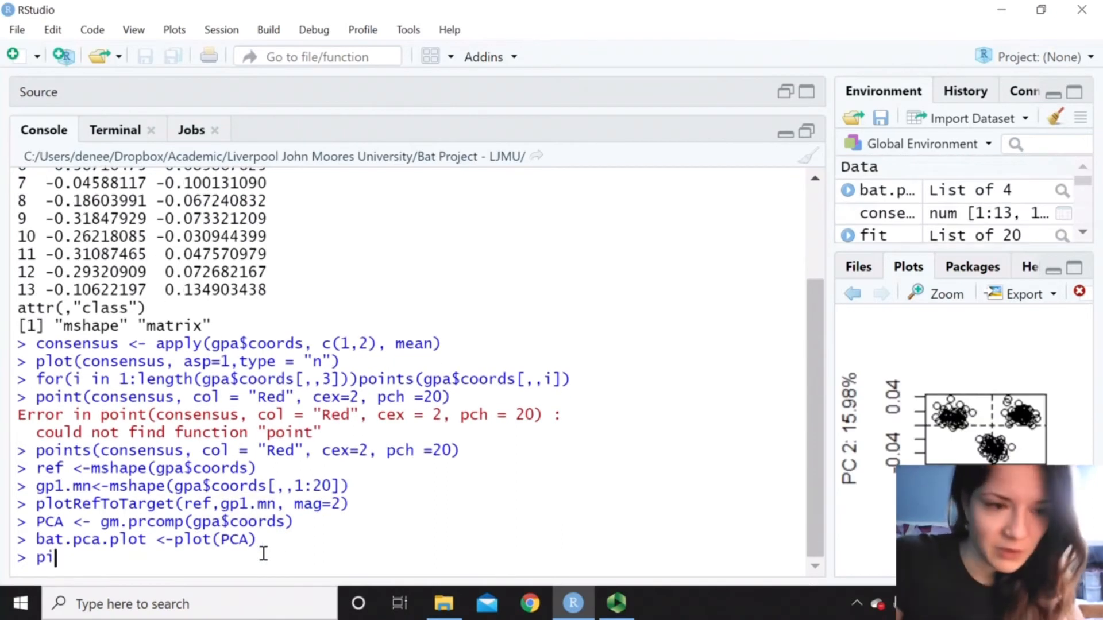
{"action": "type", "text": "cknplot.shape"}
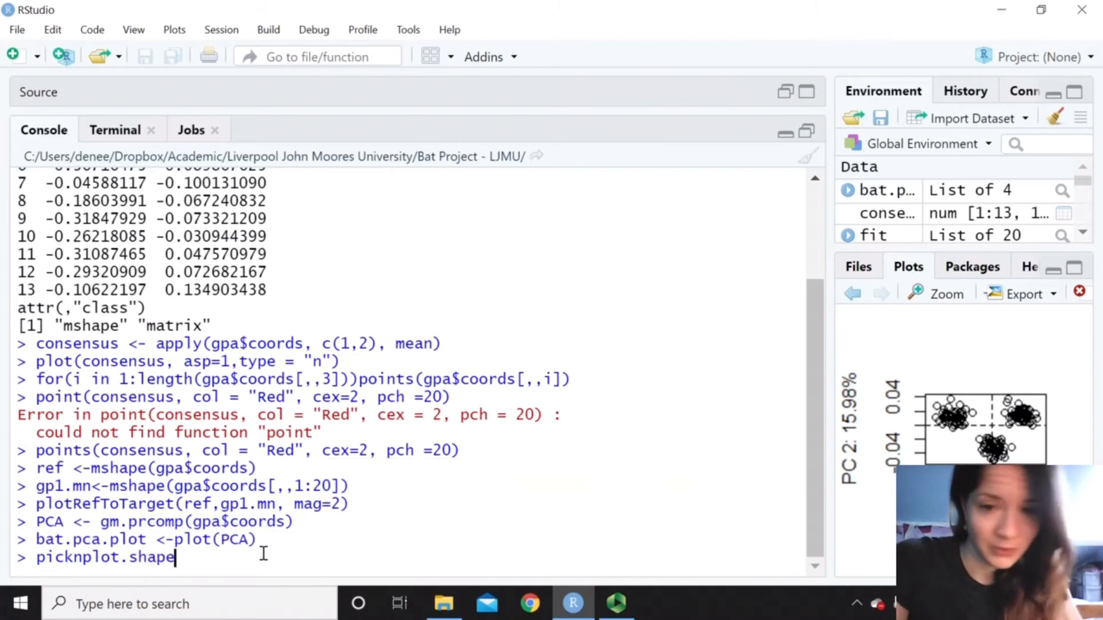
Run picknplot.shape(bat.pca.plot), pick a left-cluster point and save its grid as species1
{"action": "type", "text": "(bat.pca.plot"}
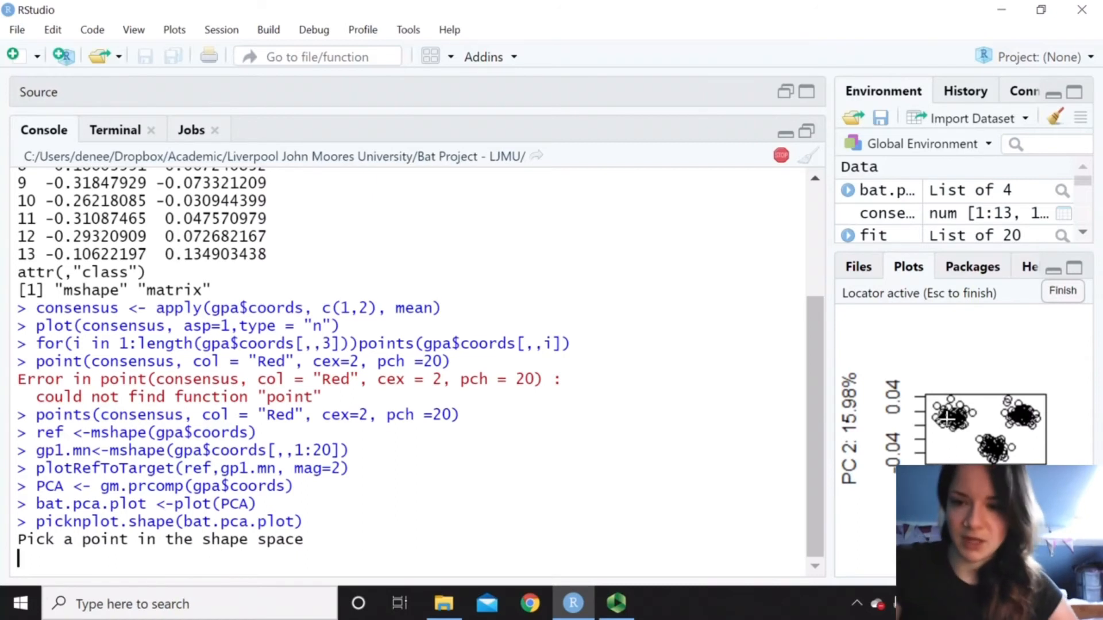
{"action": "left_click", "coordinate": [963, 406]}
{"action": "type", "text": "y"}
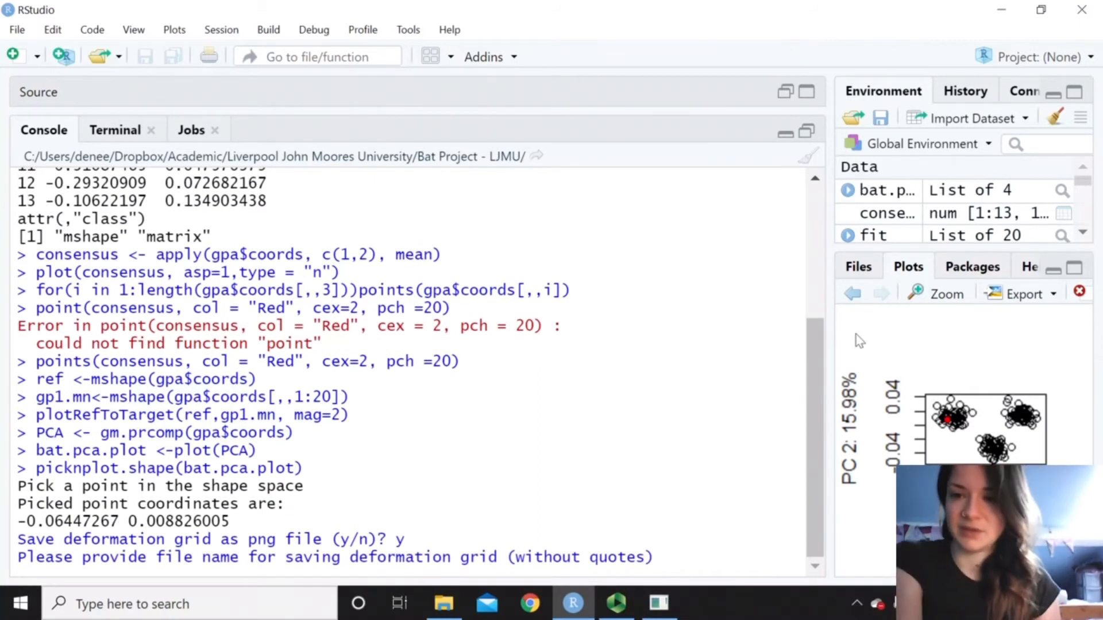
{"action": "type", "text": "s"}
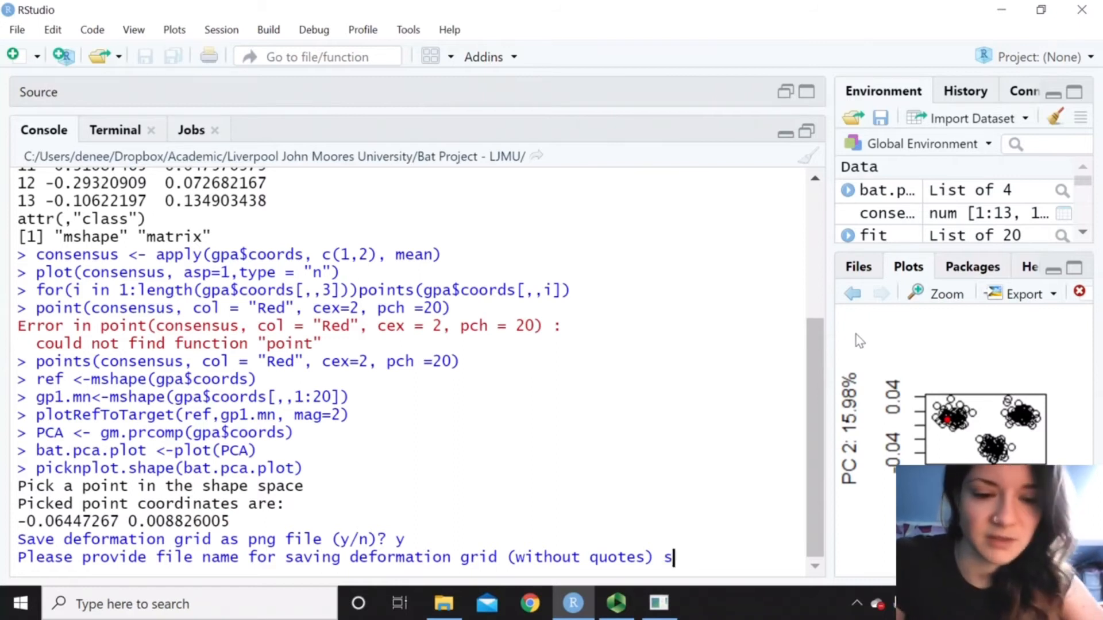
{"action": "type", "text": "pecies1"}
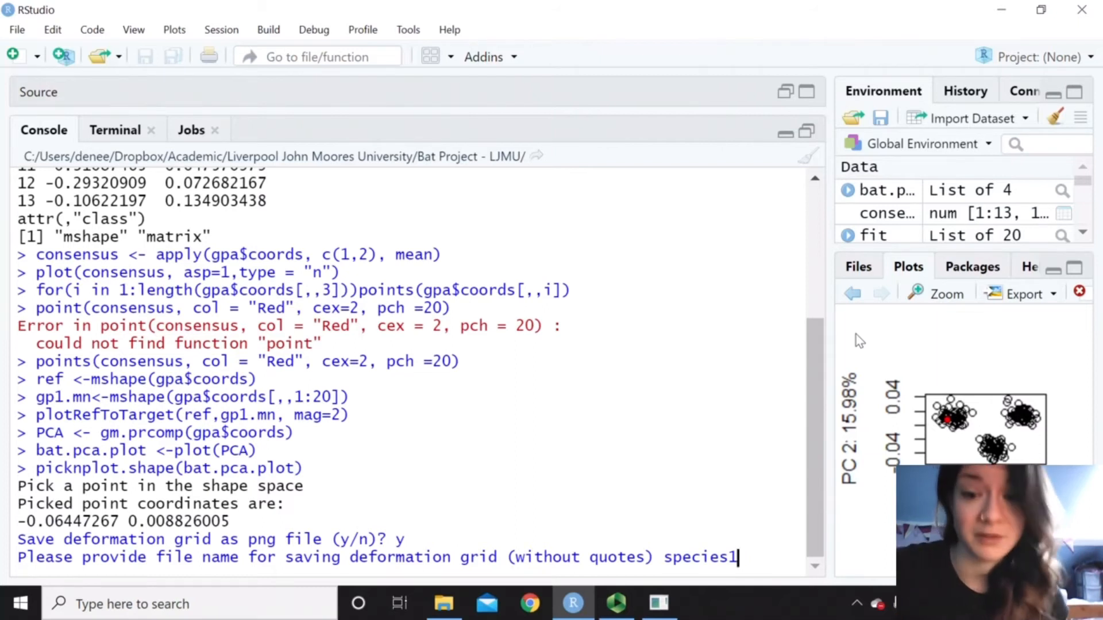
{"action": "key", "text": "Enter"}
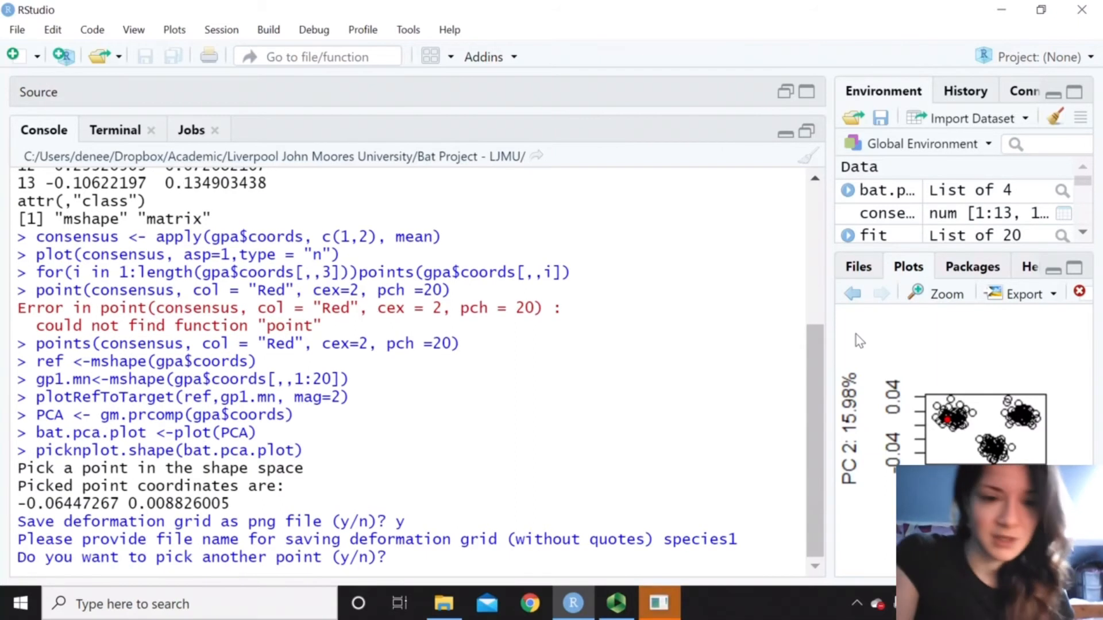
Pick a second point in the right cluster and save its deformation grid as species2
{"action": "type", "text": "y"}
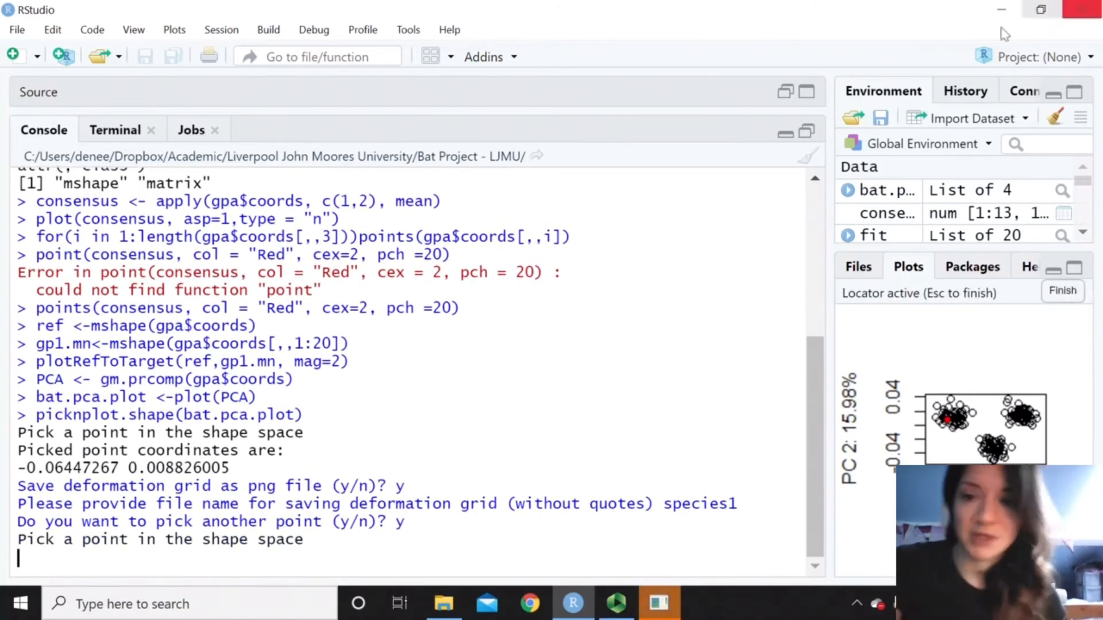
{"action": "left_click", "coordinate": [1020, 417]}
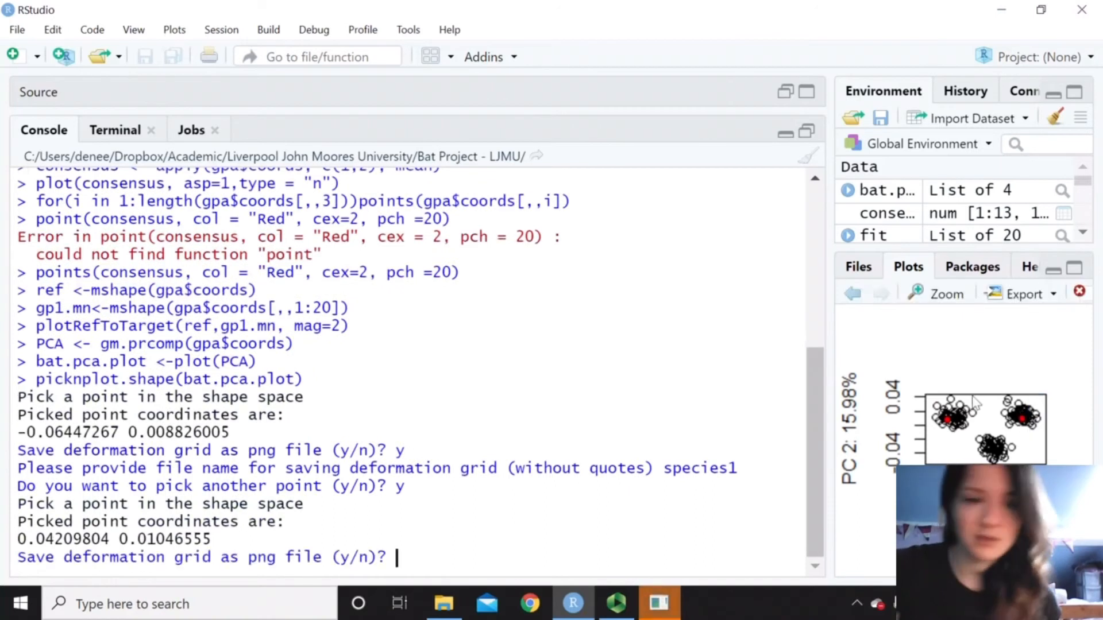
{"action": "type", "text": "y"}
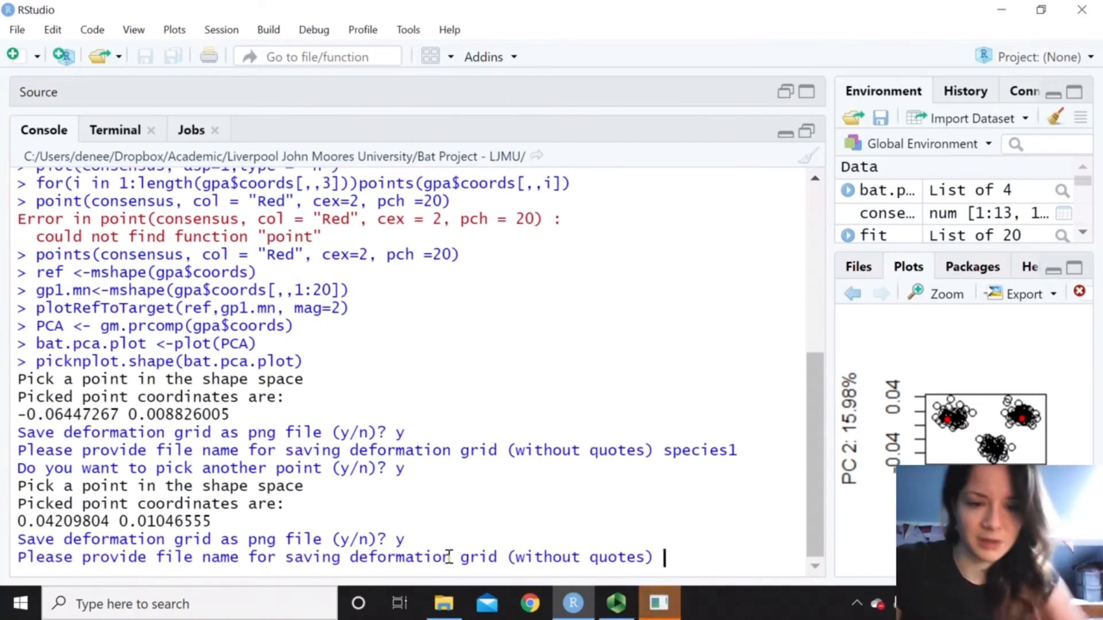
{"action": "type", "text": "speci"}
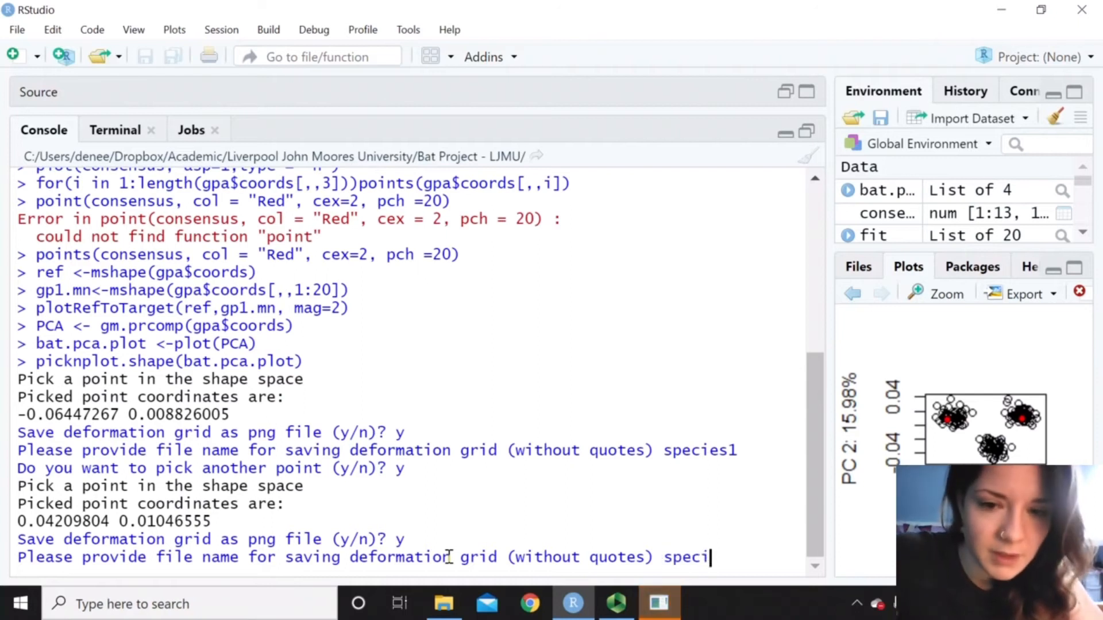
{"action": "type", "text": "species2"}
{"action": "type", "text": "n"}
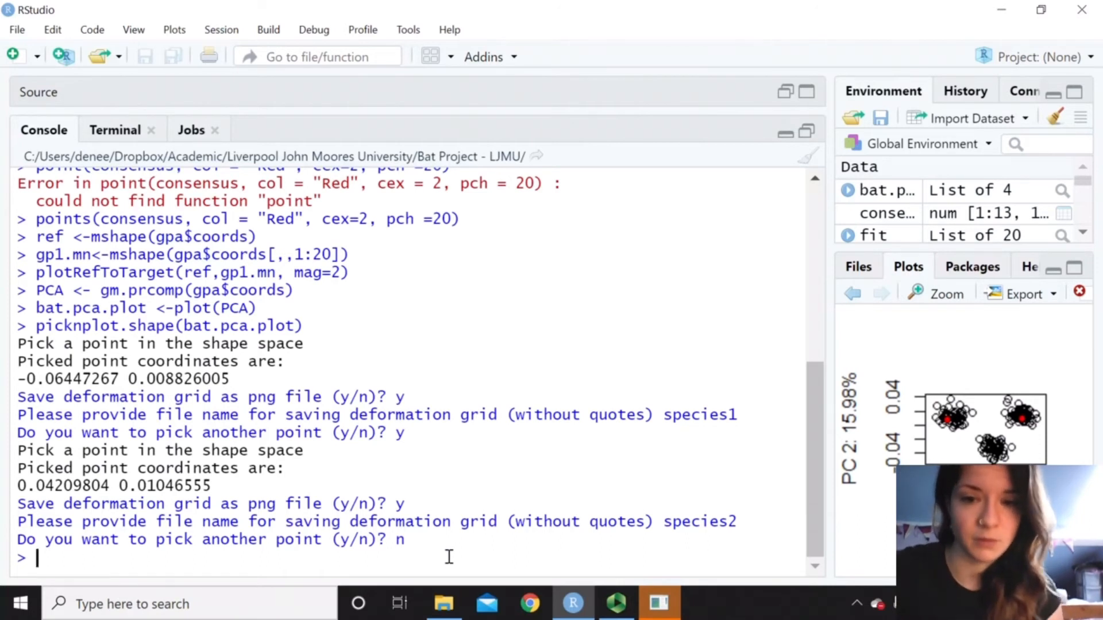
Fit fit <- procD.lm(coords~log(Csize), data=gdf, iter=0, print.progress=FALSE)
{"action": "type", "text": "fit"}
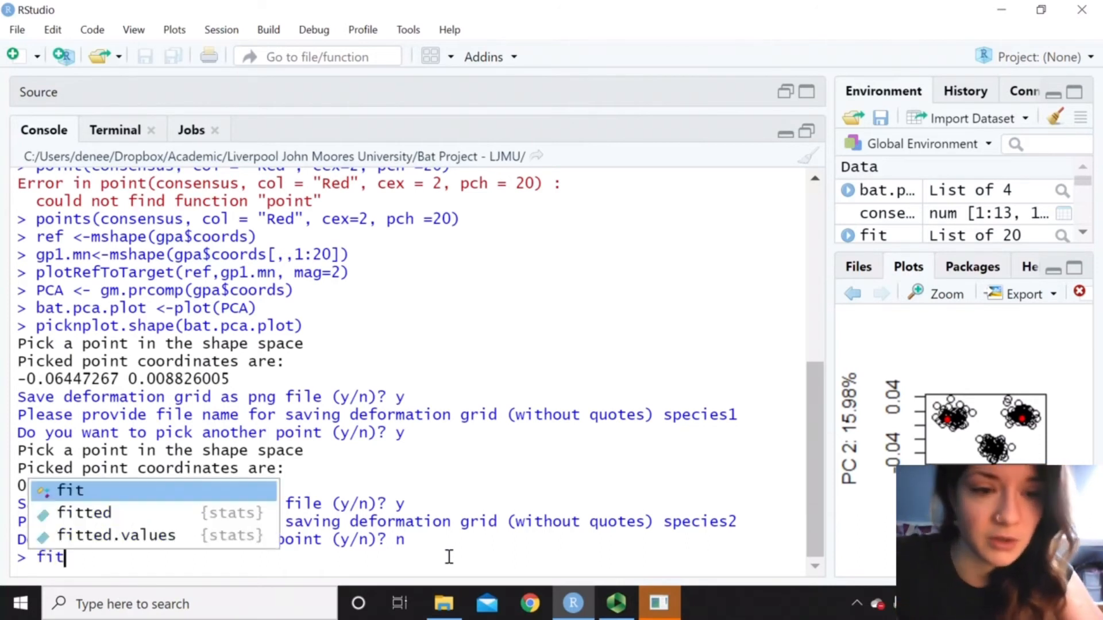
{"action": "type", "text": "<-"}
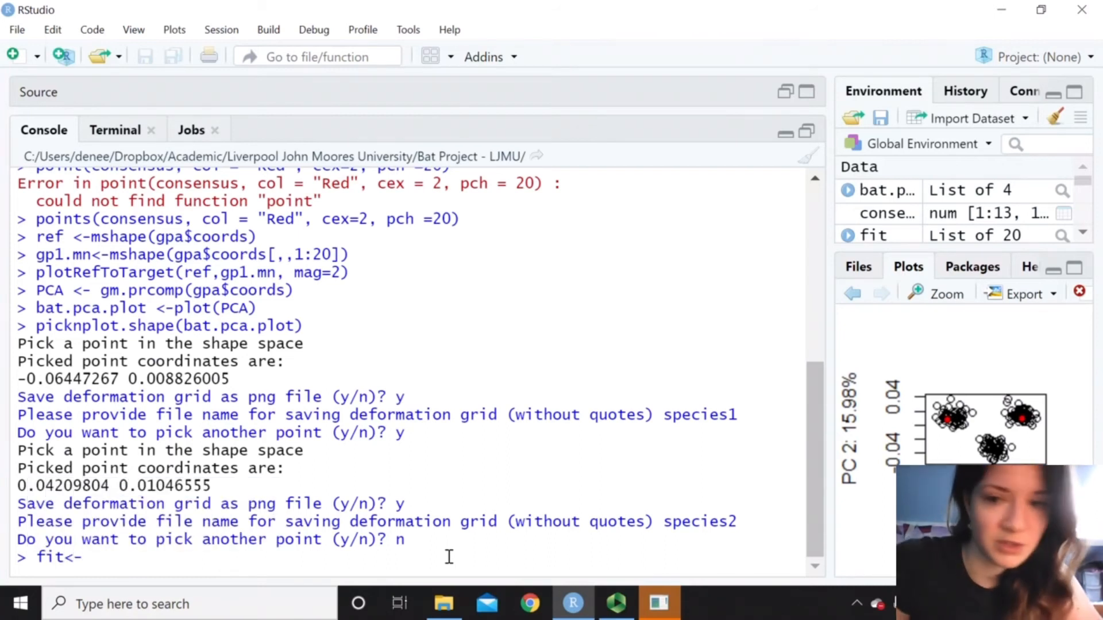
{"action": "type", "text": "procD"}
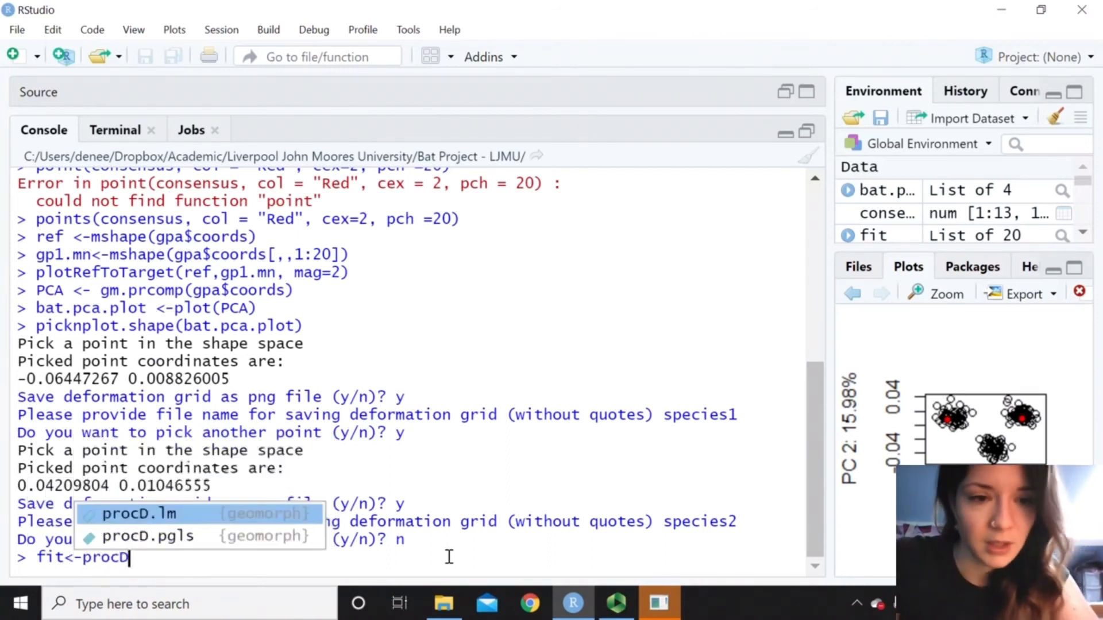
{"action": "key", "text": "Tab"}
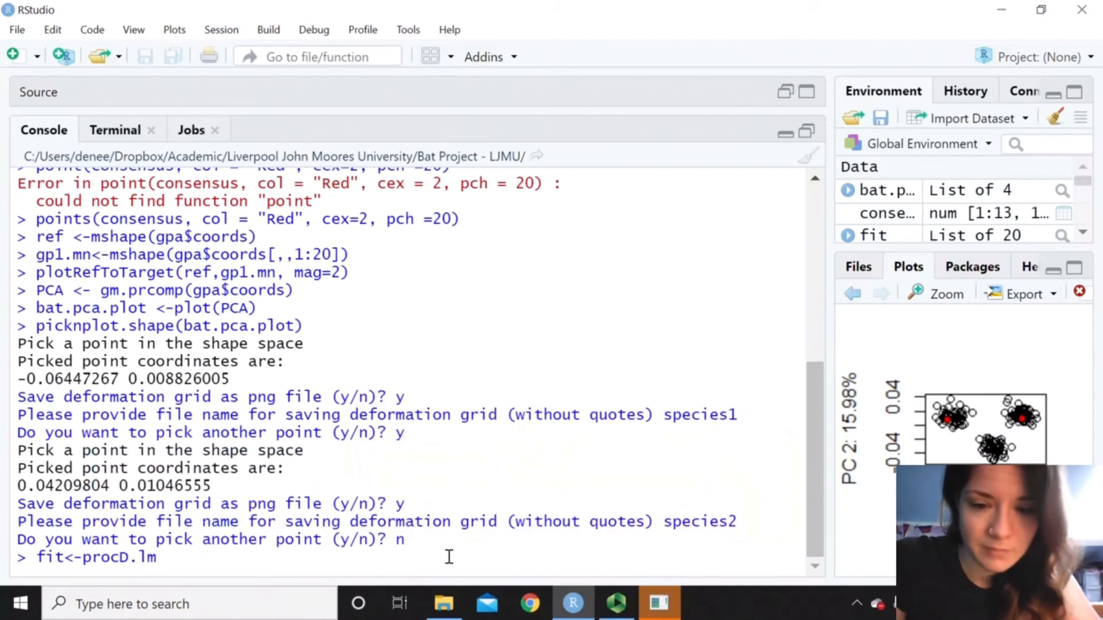
{"action": "type", "text": "(coords~"}
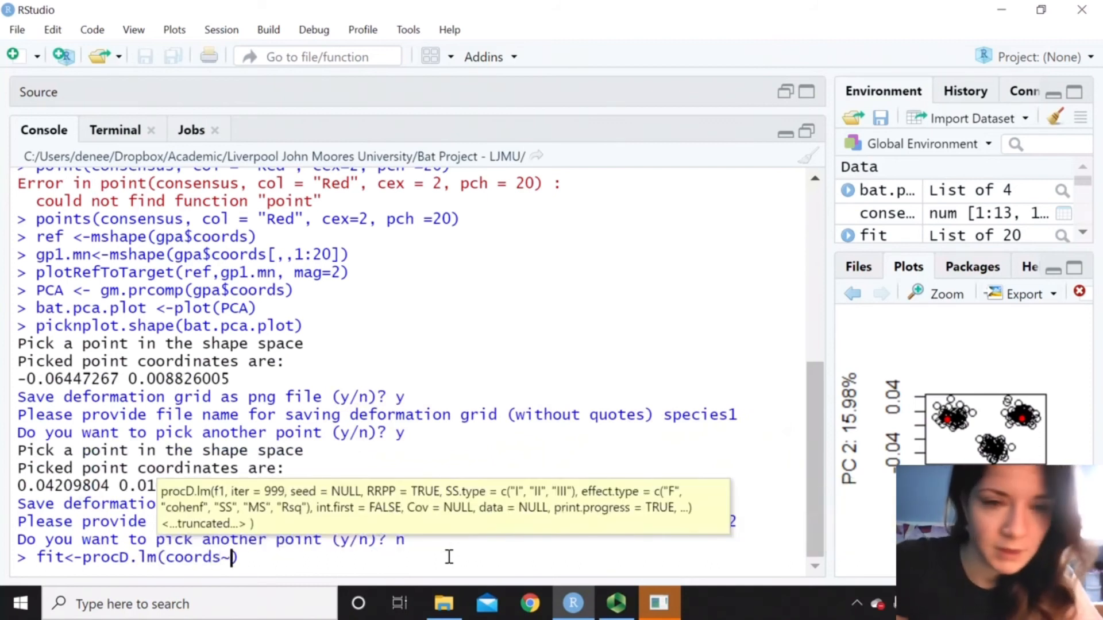
{"action": "type", "text": "log"}
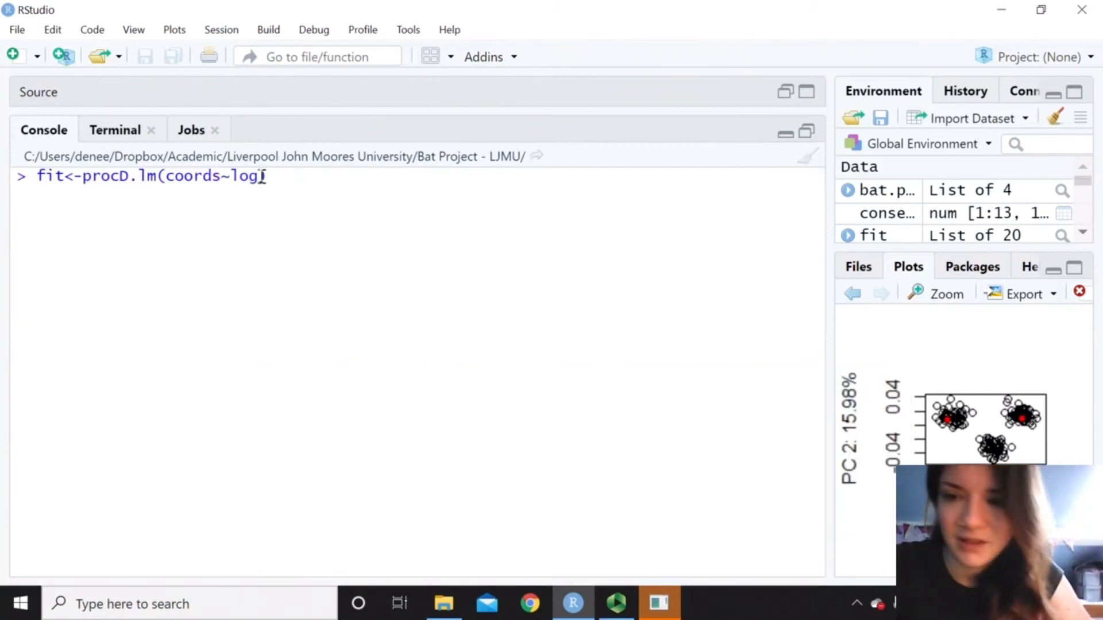
{"action": "type", "text": "(size)"}
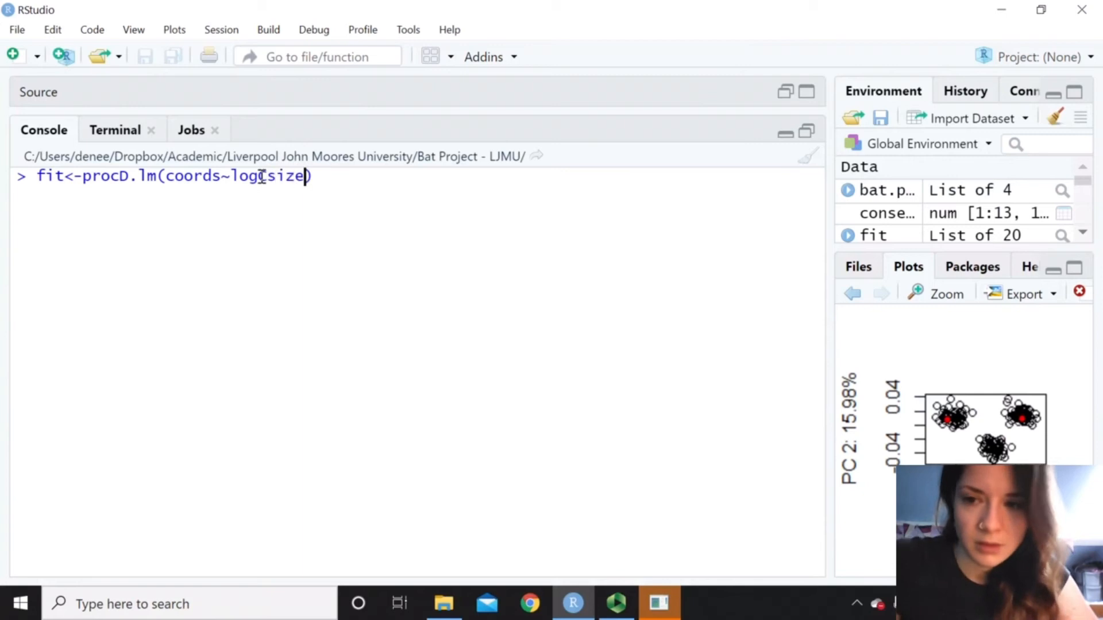
{"action": "type", "text": ", dat"}
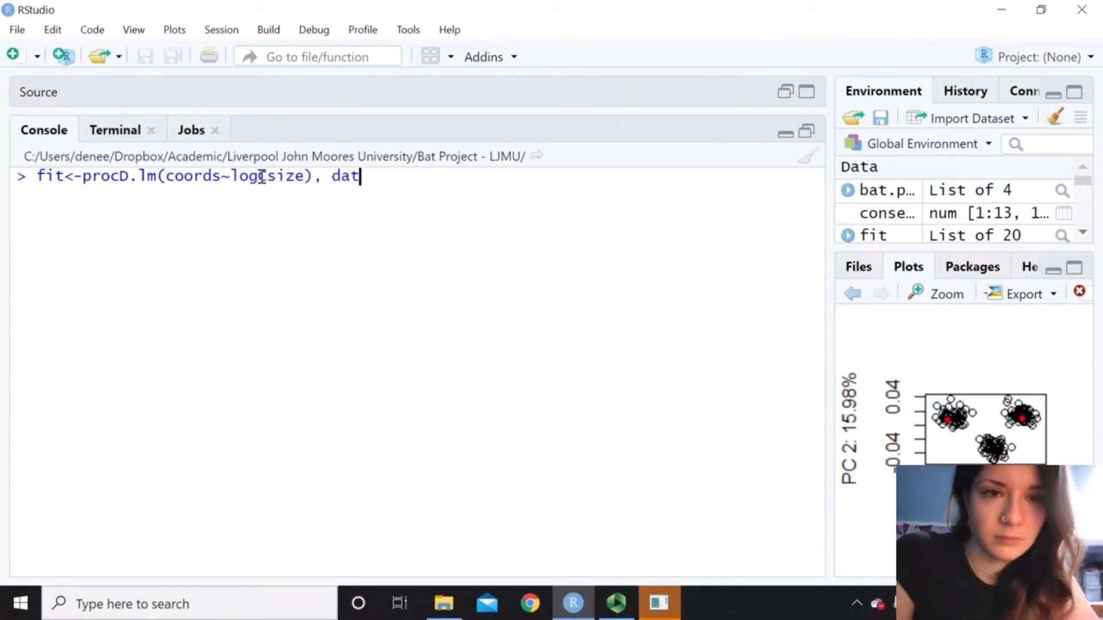
{"action": "type", "text": "a=gdf"}
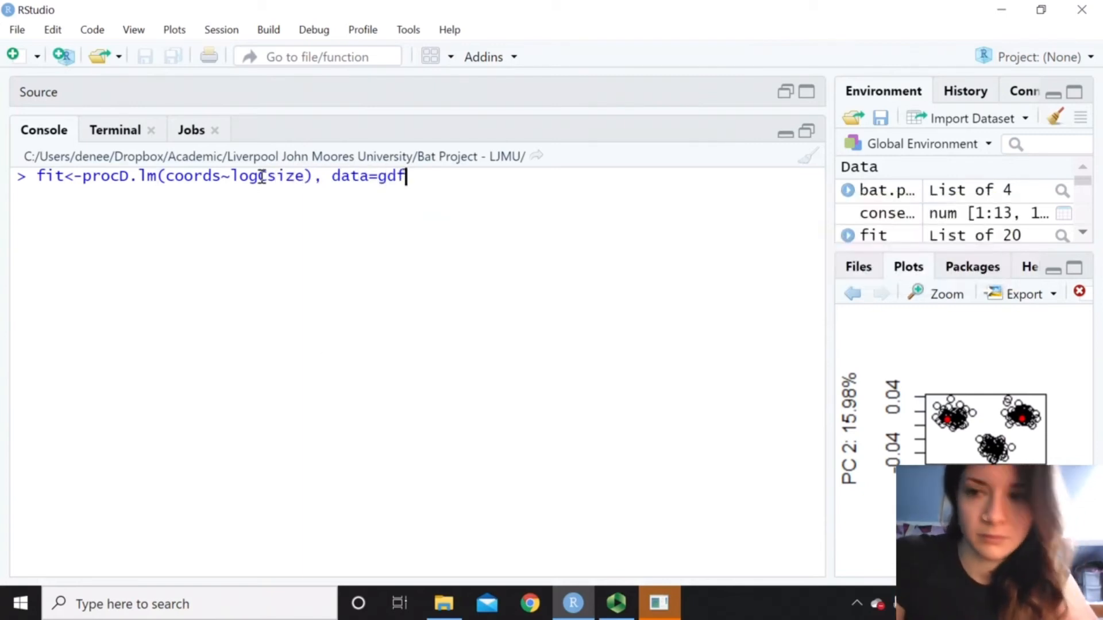
{"action": "type", "text": ", iter="}
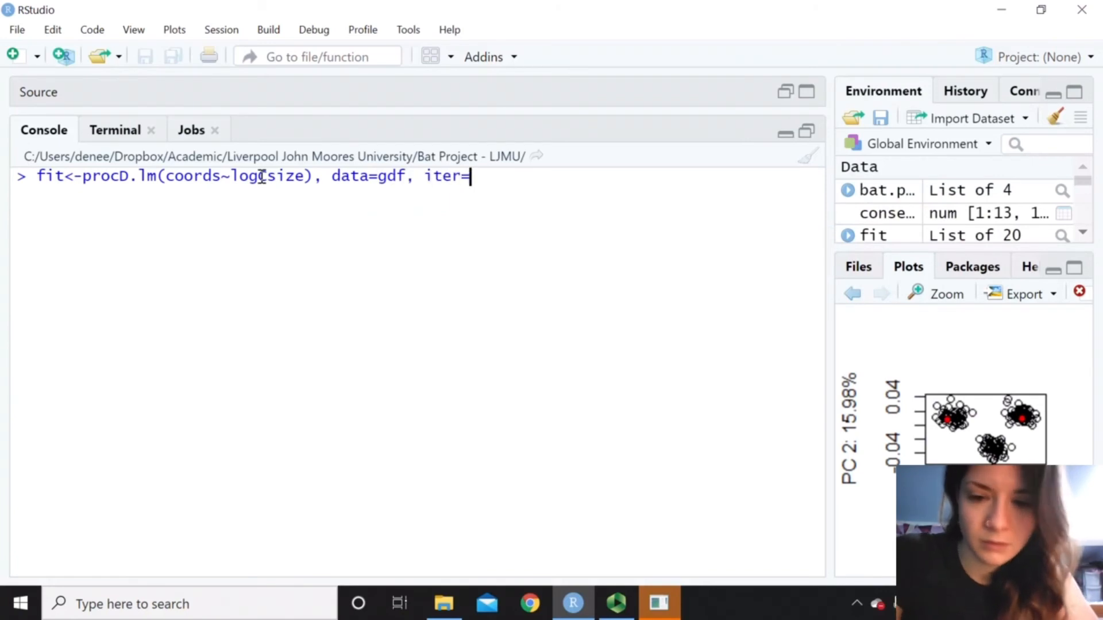
{"action": "type", "text": "0, print"}
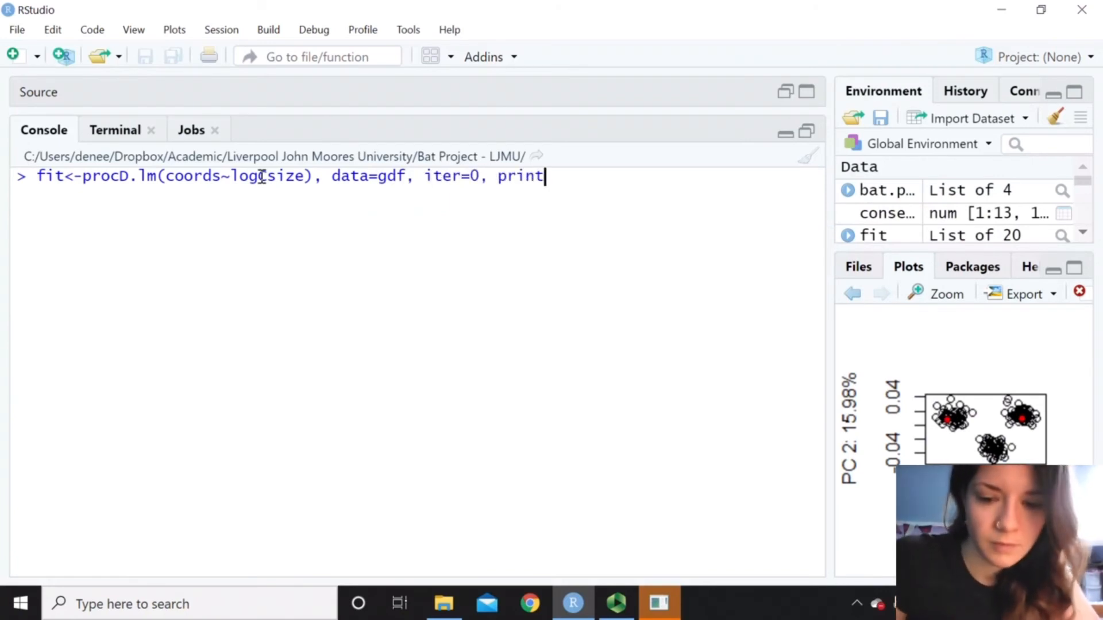
{"action": "type", "text": ".progre"}
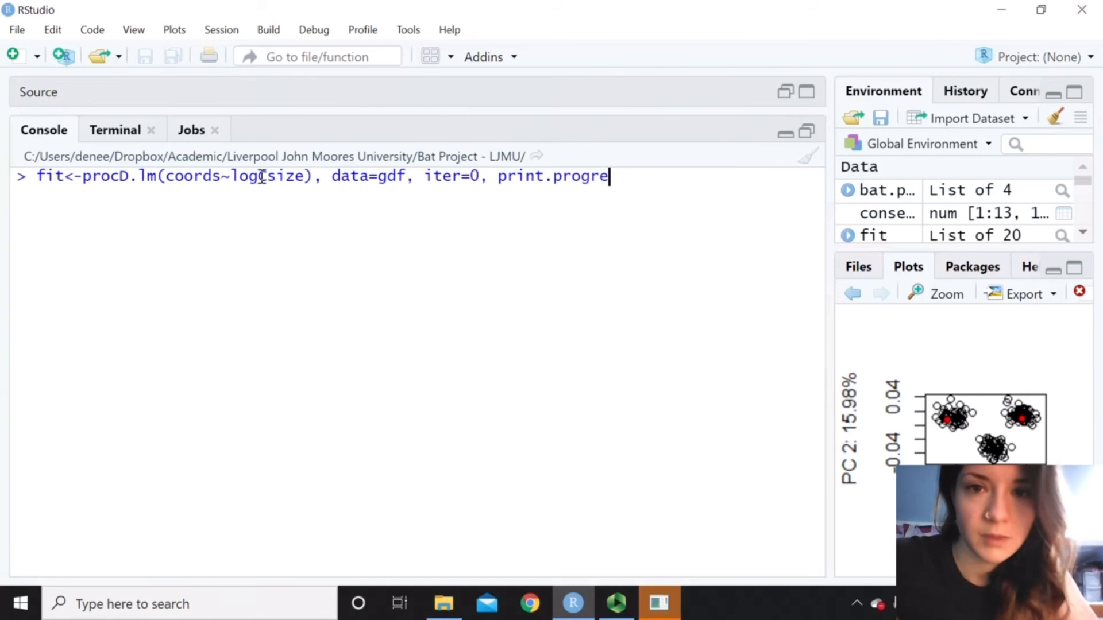
{"action": "type", "text": "ss"}
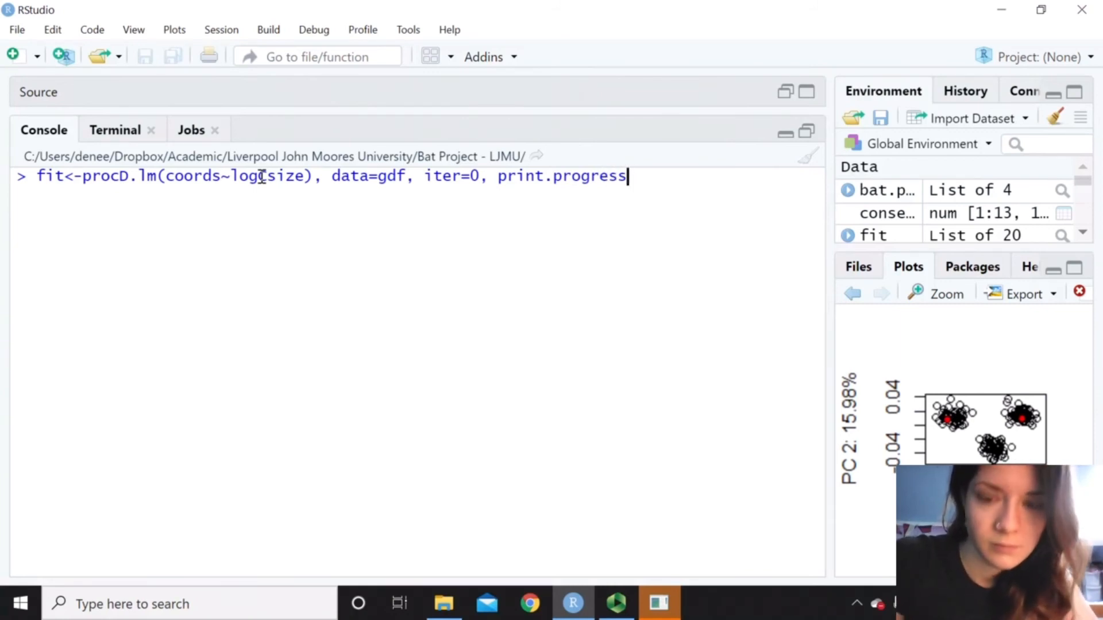
{"action": "type", "text": "= FALSE"}
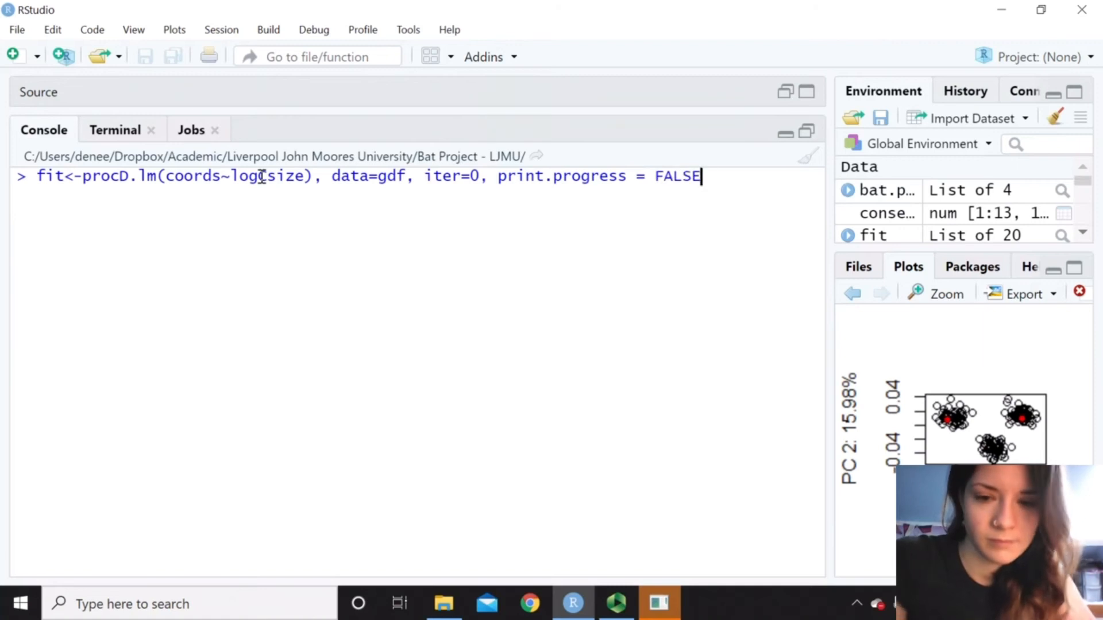
{"action": "type", "text": ")"}
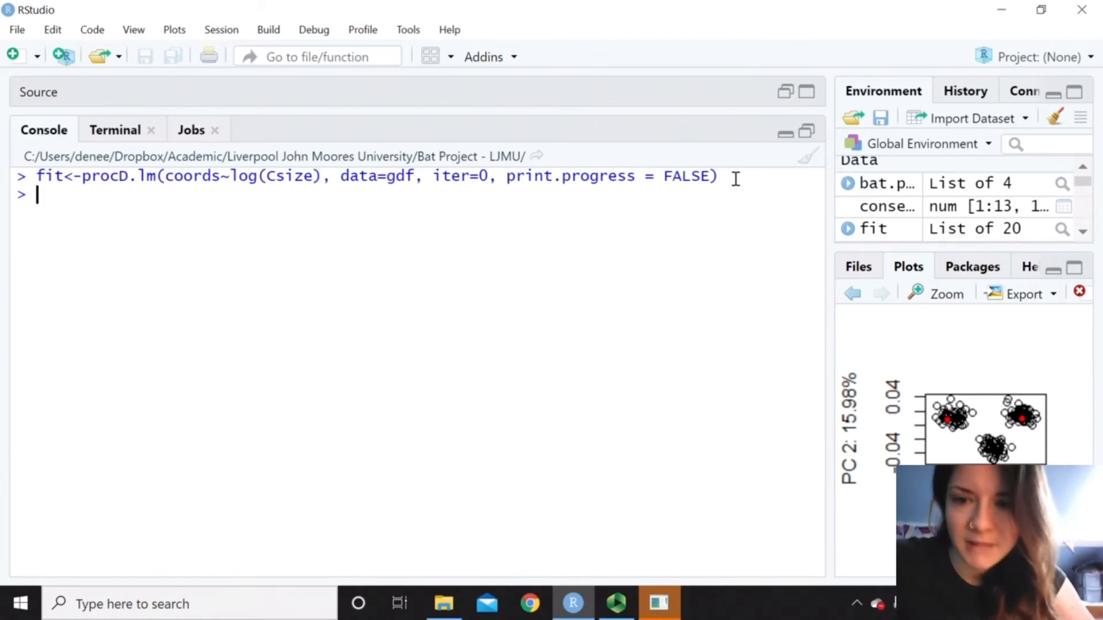
Draw PA <- plotAllometry(fit, size=gdf$Csize, logsz=TRUE, method="PredLine", pch=19)
{"action": "type", "text": "PA"}
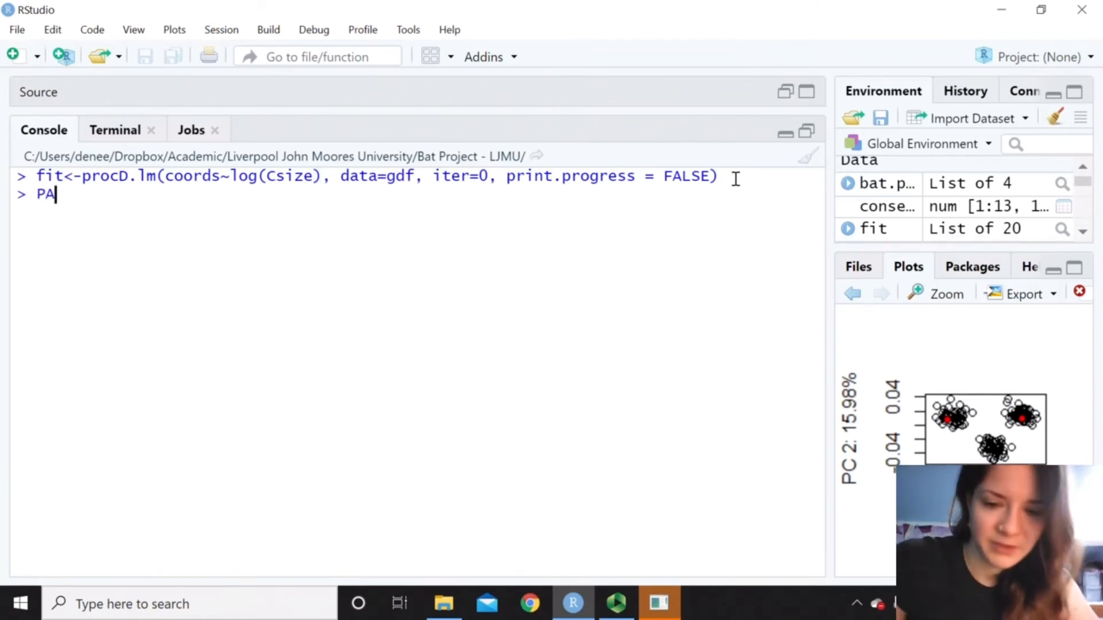
{"action": "type", "text": "<-"}
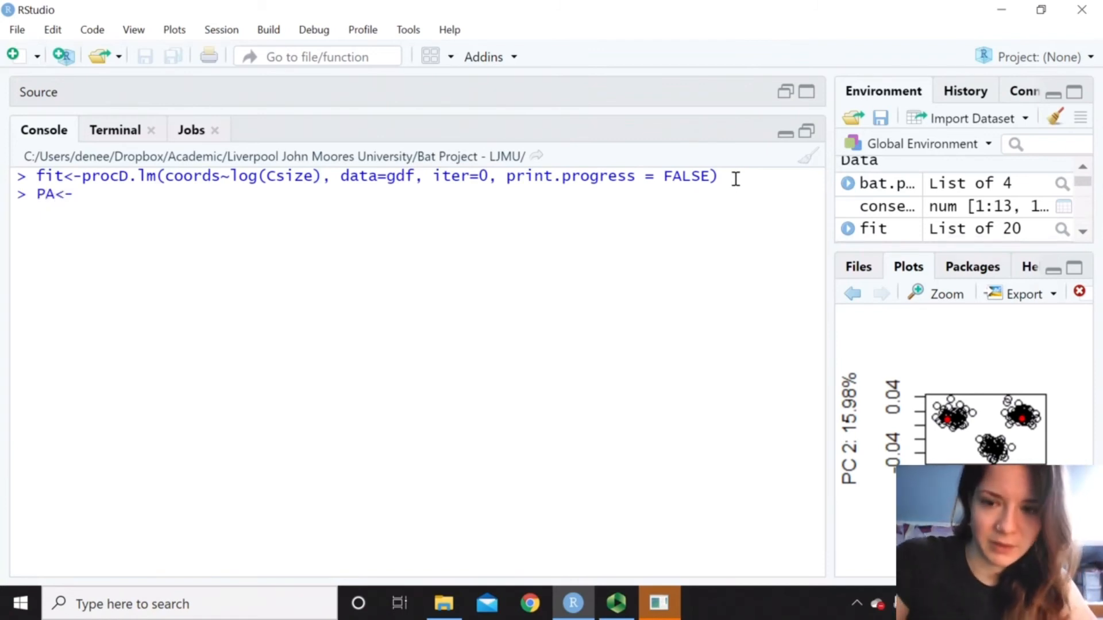
{"action": "type", "text": "plotA"}
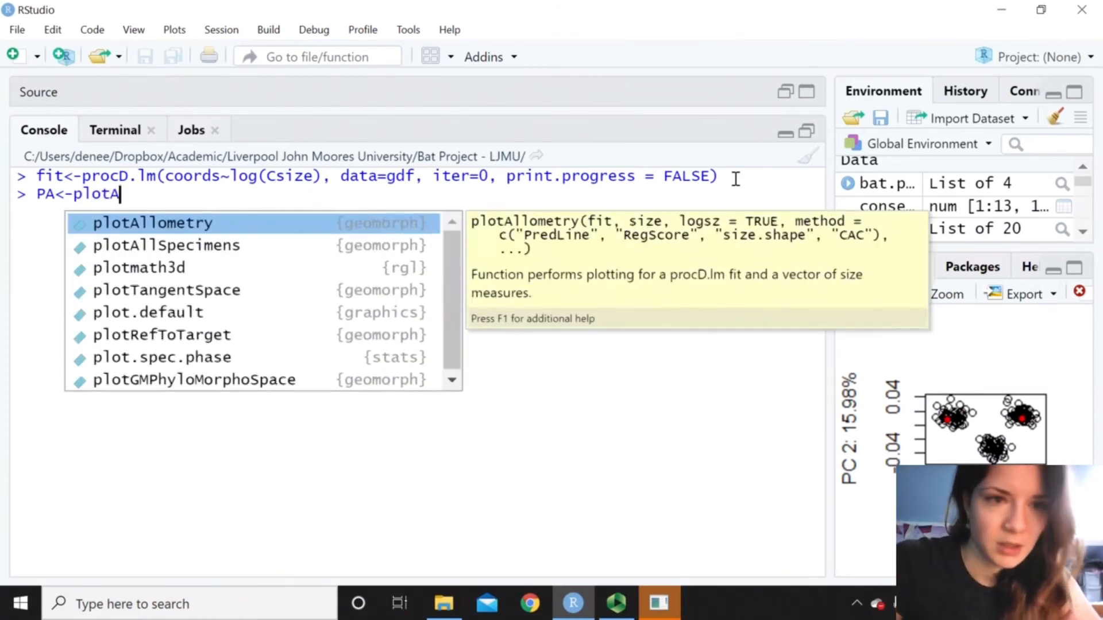
{"action": "type", "text": "llometry"}
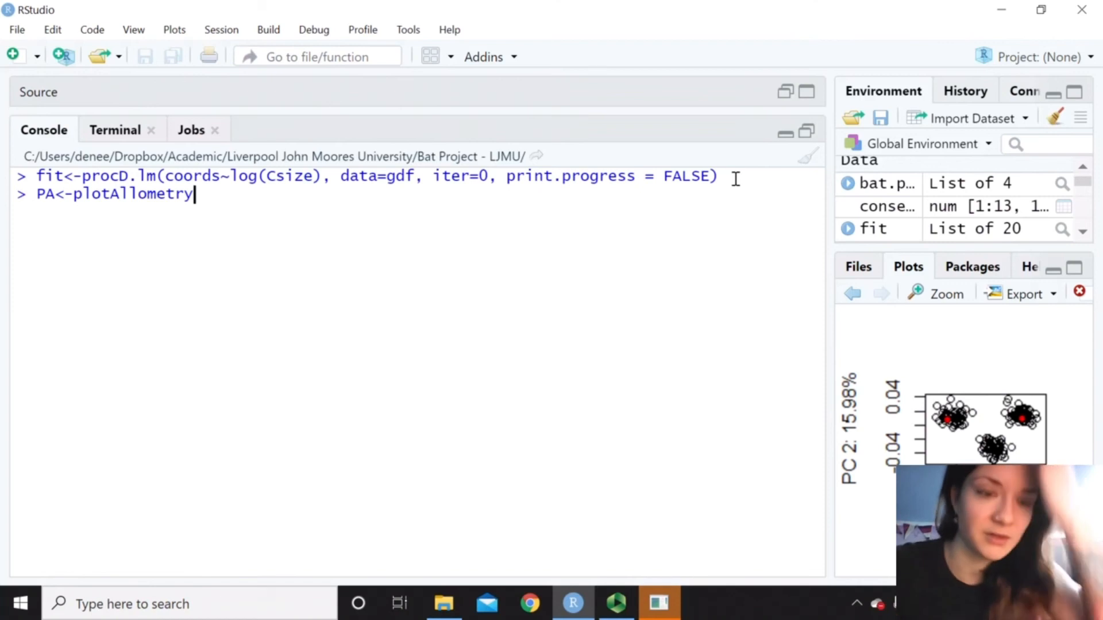
{"action": "type", "text": "("}
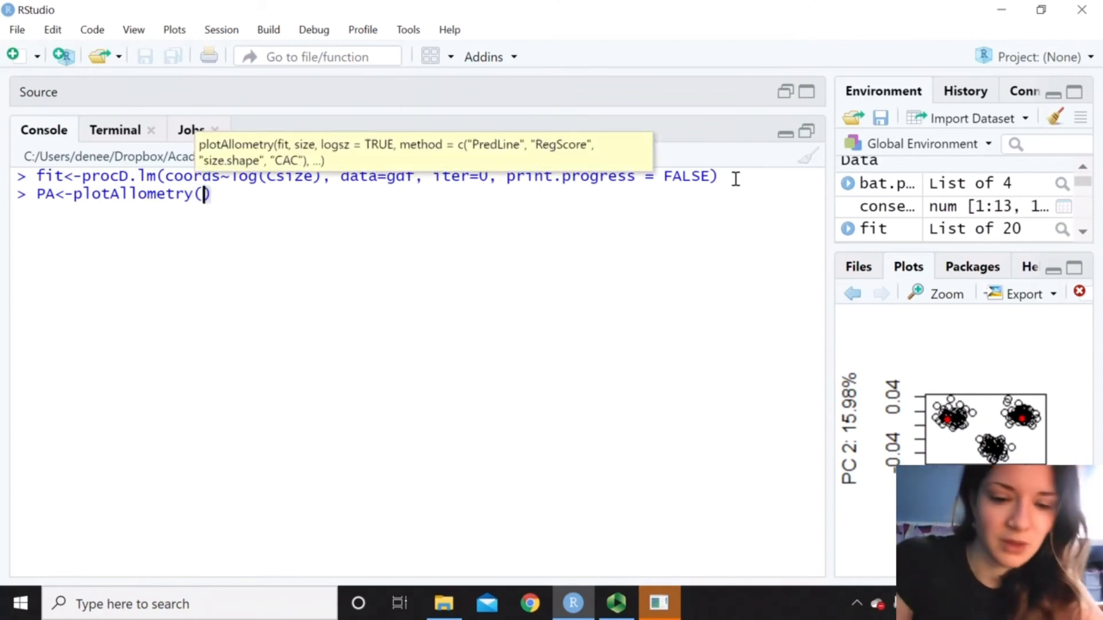
{"action": "type", "text": "fit,"}
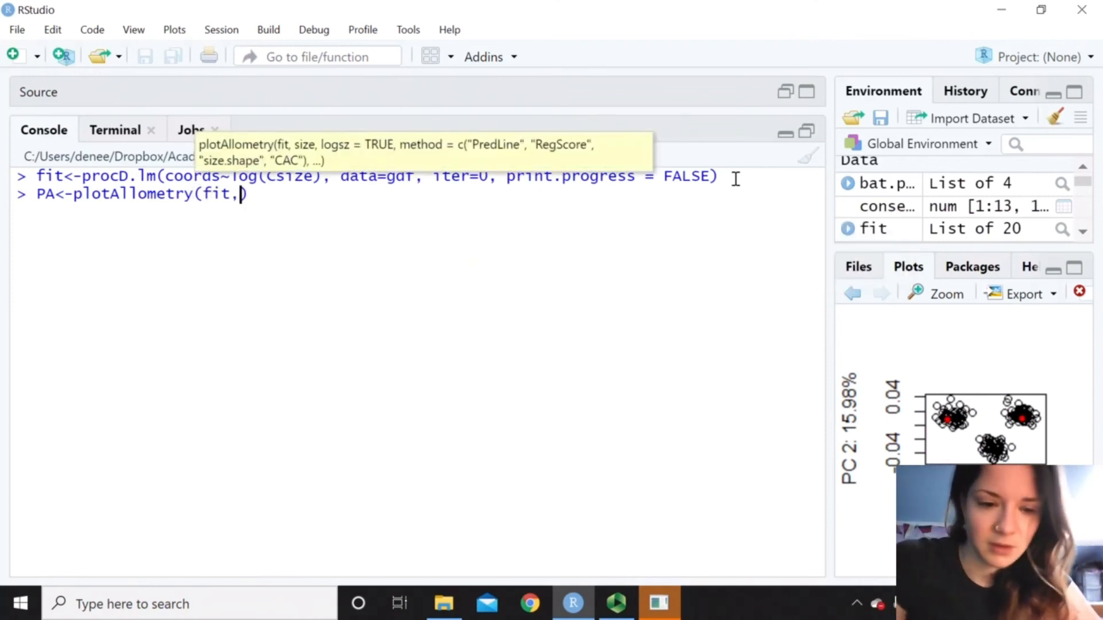
{"action": "type", "text": "size ="}
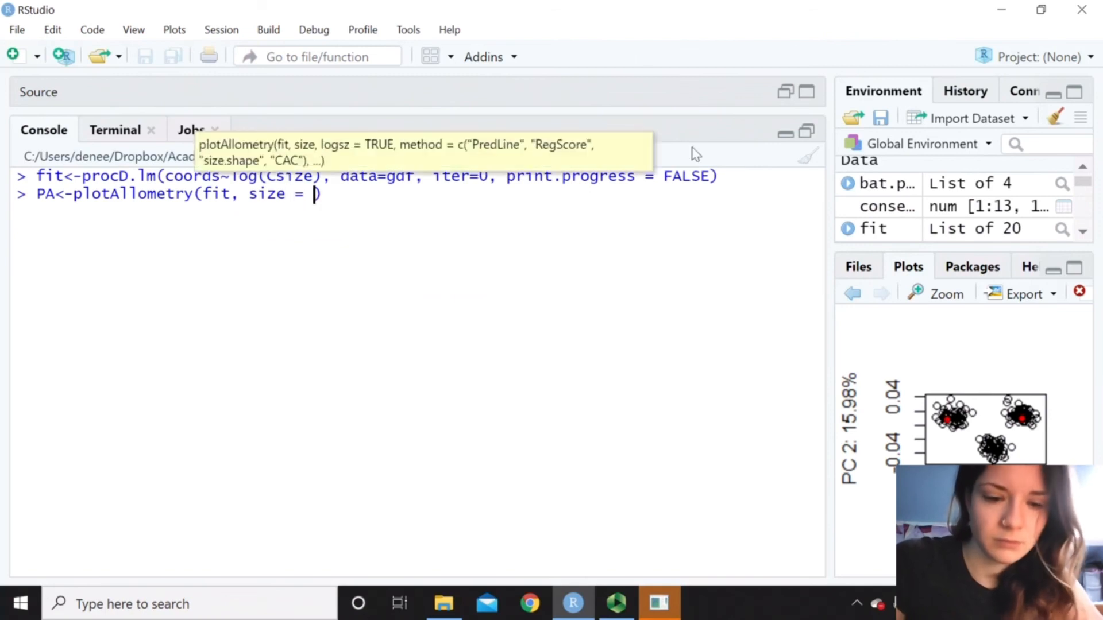
{"action": "type", "text": "gdf"}
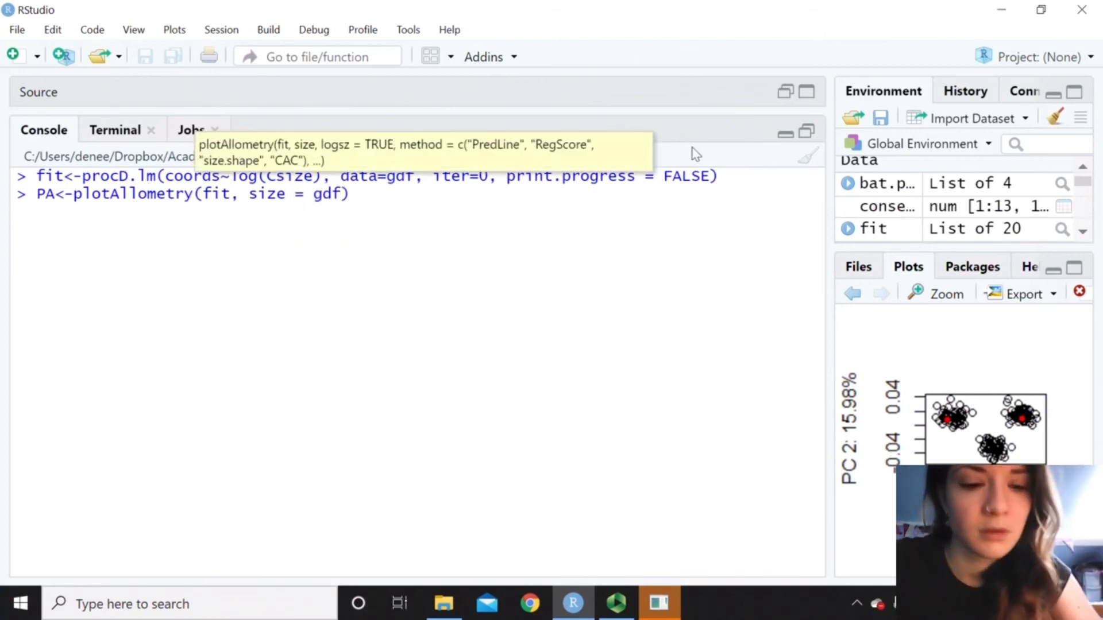
{"action": "type", "text": "$Csize"}
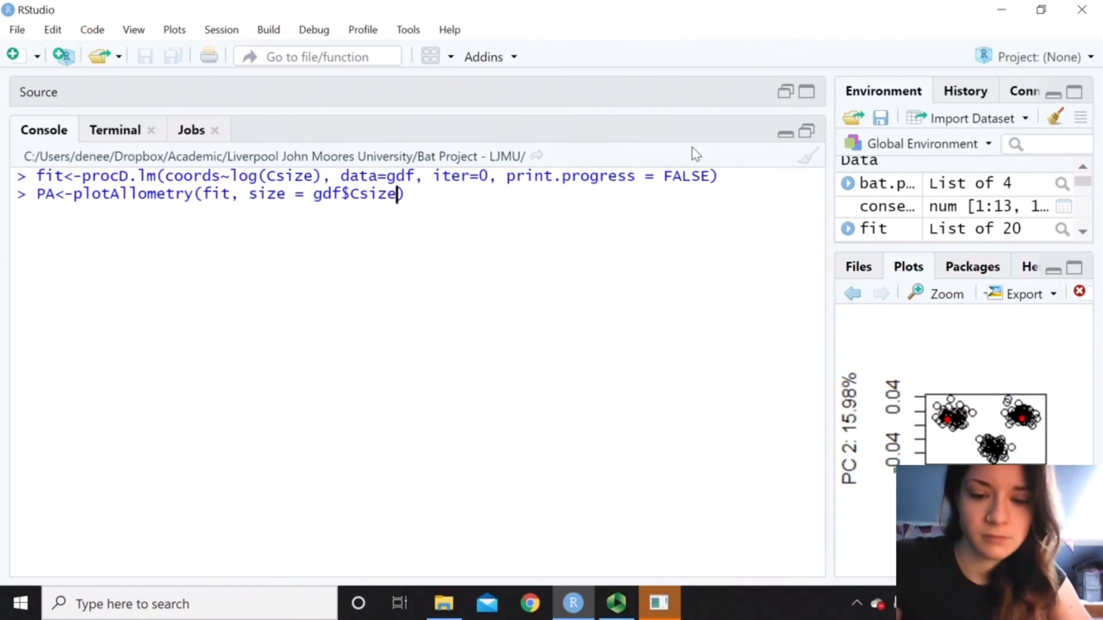
{"action": "type", "text": ", logsz ="}
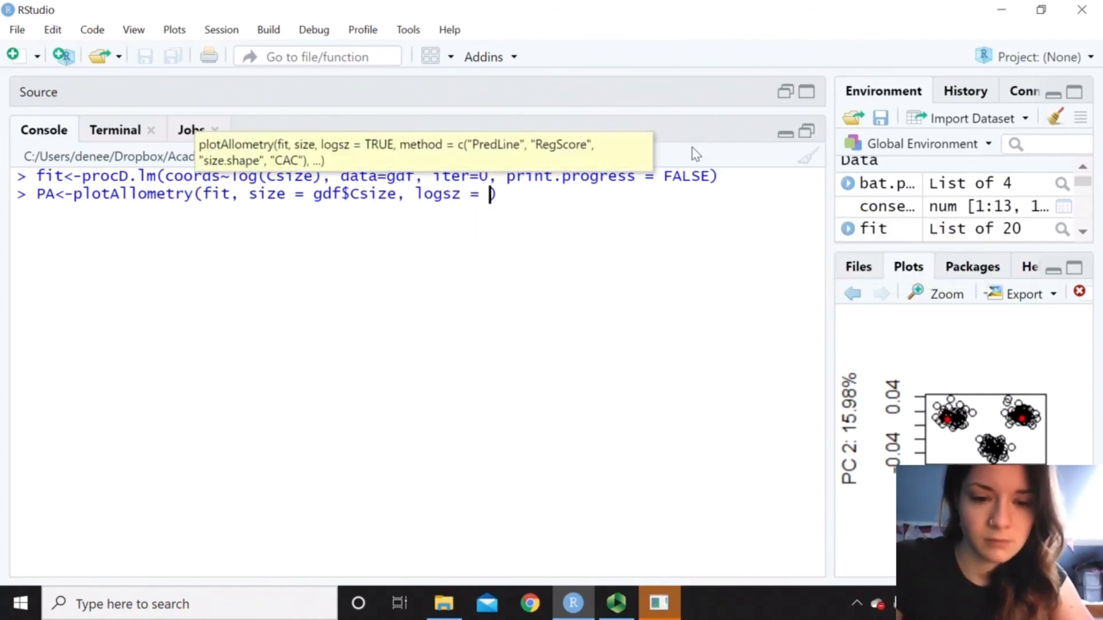
{"action": "type", "text": "TRUE, method ="}
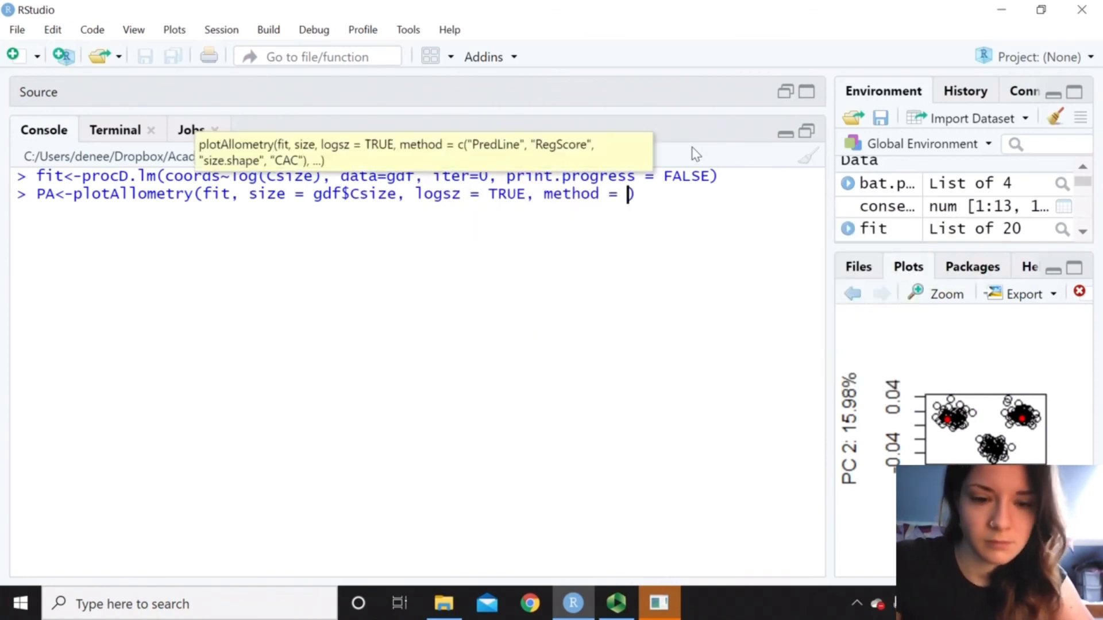
{"action": "type", "text": "\"Pred"}
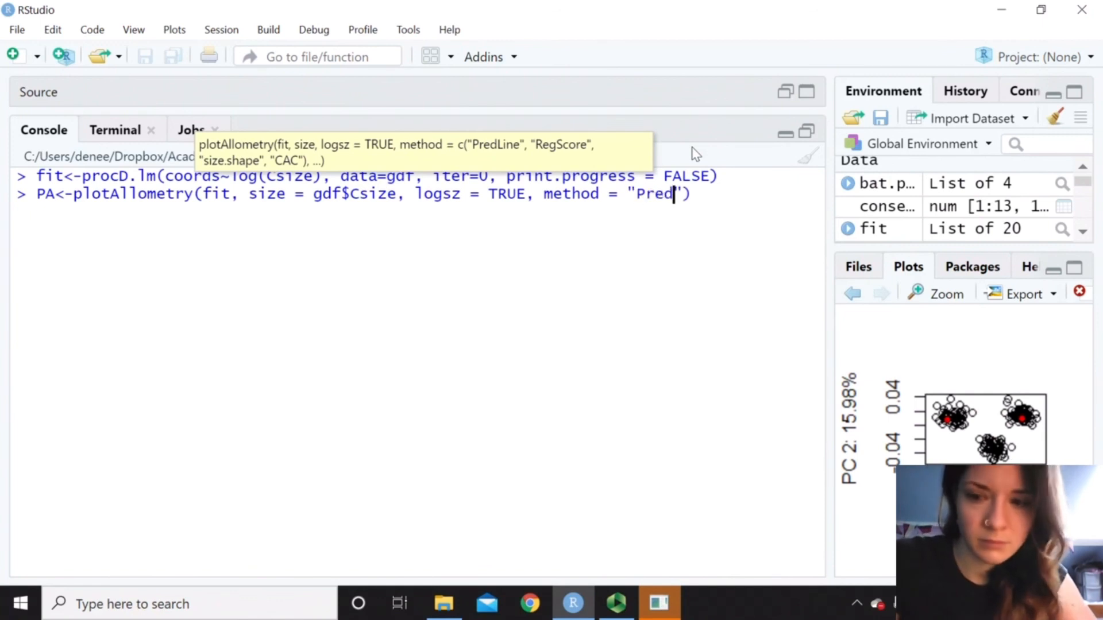
{"action": "type", "text": "Line"}
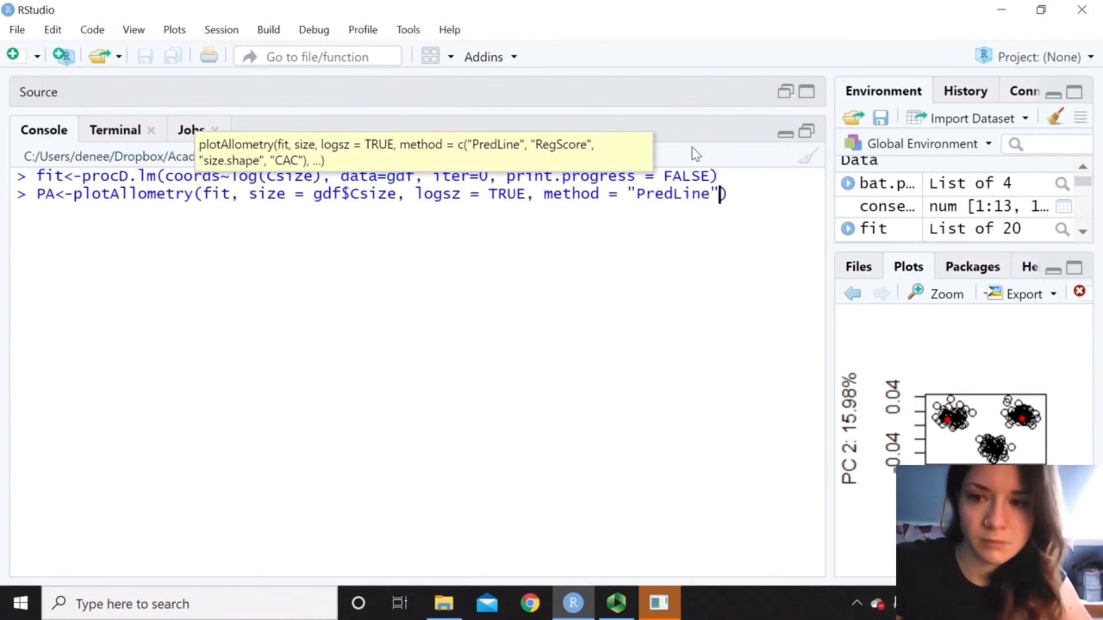
{"action": "type", "text": ", pch=19"}
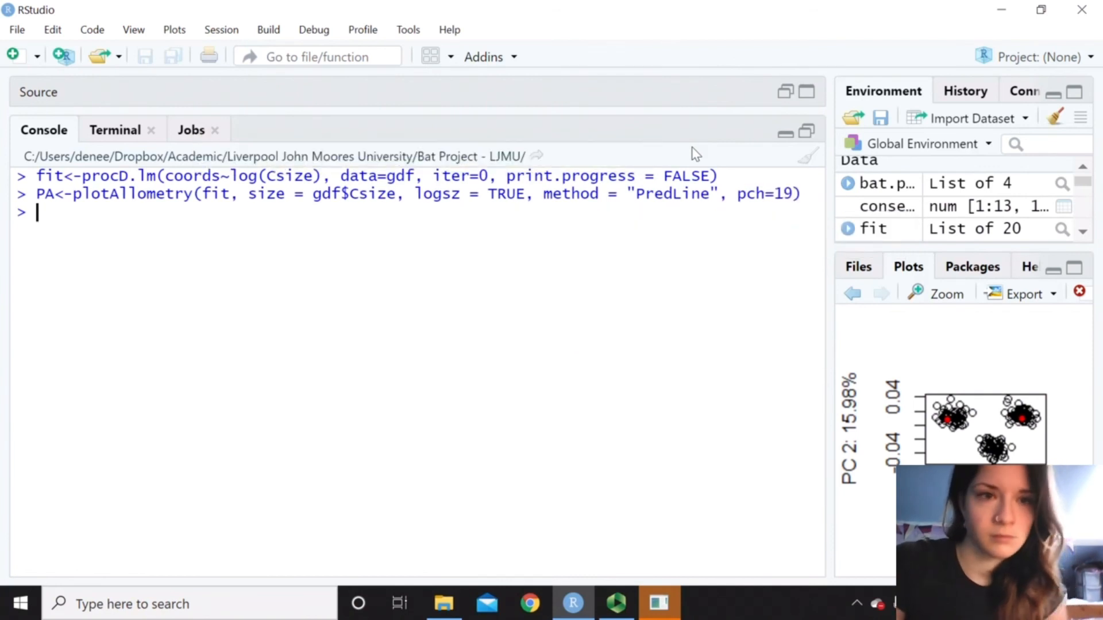
{"action": "key", "text": "Return"}
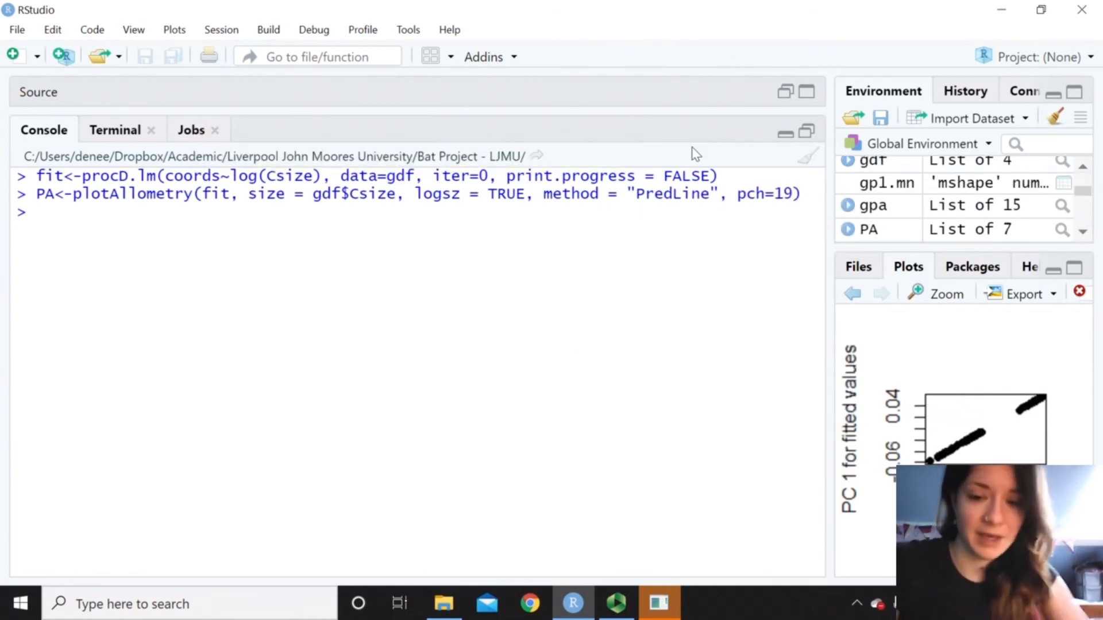
Run picknplot.shape(PA) and pick a point at the upper end of the fitted values
{"action": "type", "text": "picn"}
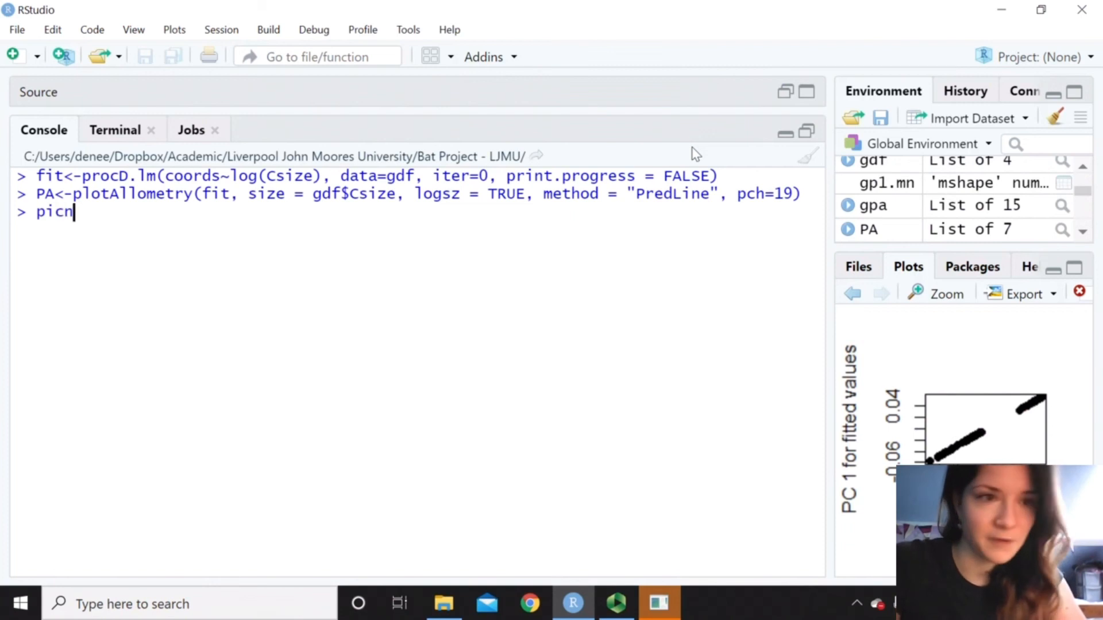
{"action": "type", "text": "plot.shape(PA"}
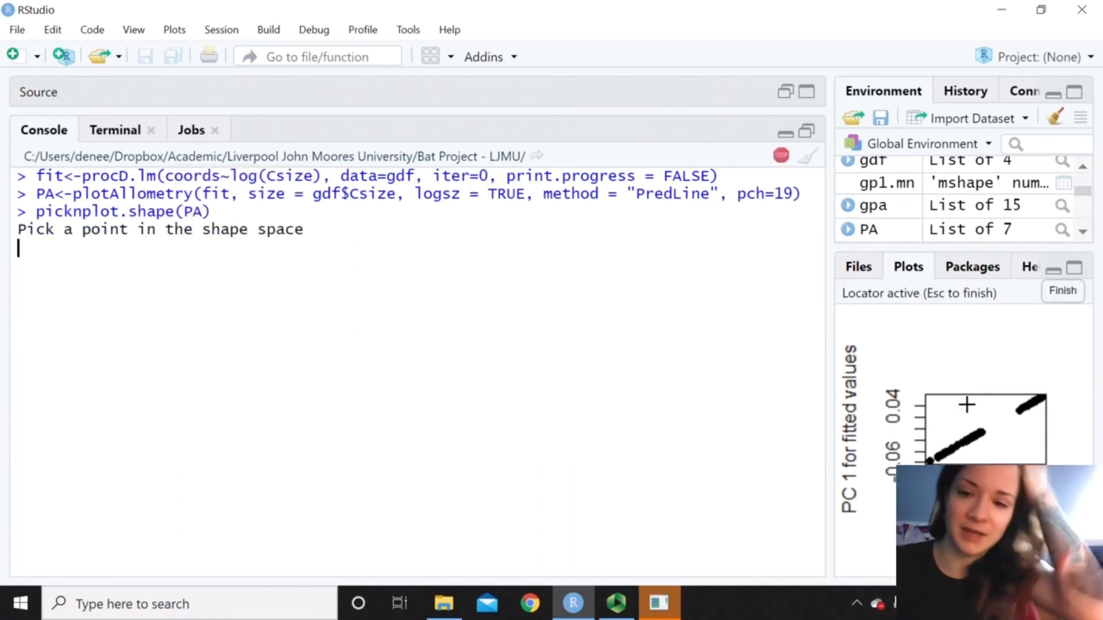
{"action": "mouse_move", "coordinate": [942, 443]}
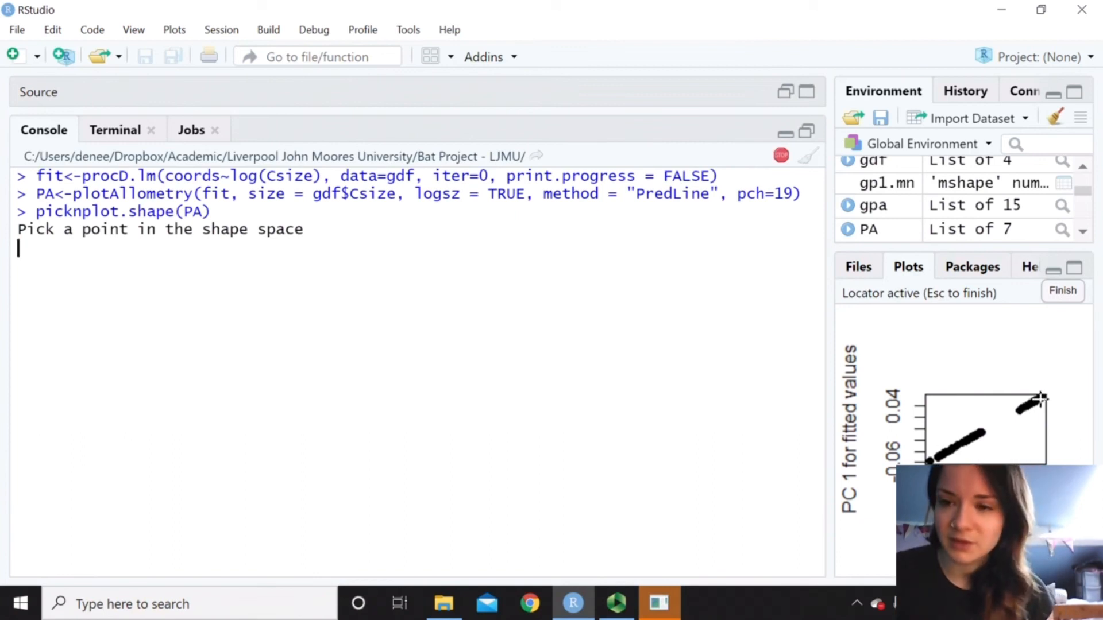
{"action": "left_click", "coordinate": [1041, 396]}
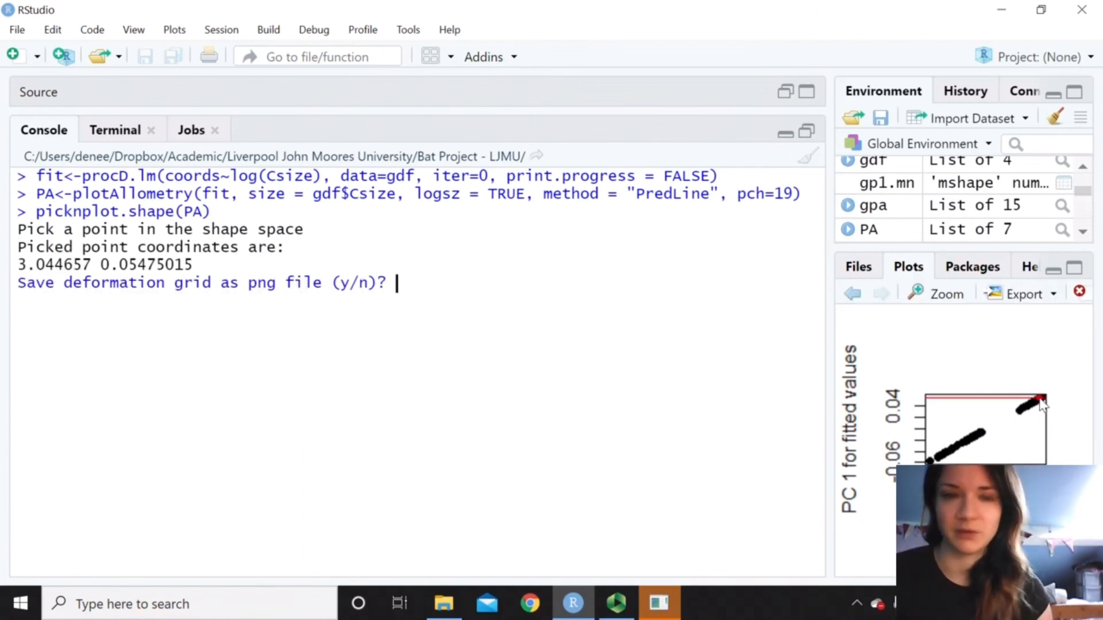
{"action": "type", "text": "y"}
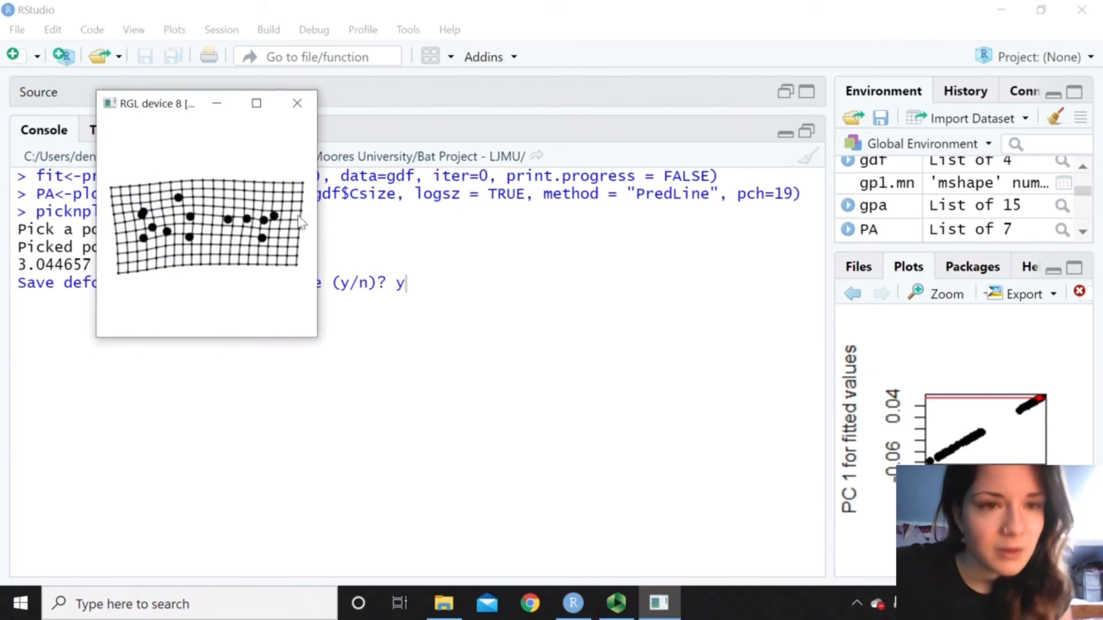
Save that point's deformation grid as example1 and agree to pick another point
{"action": "key", "text": "Enter"}
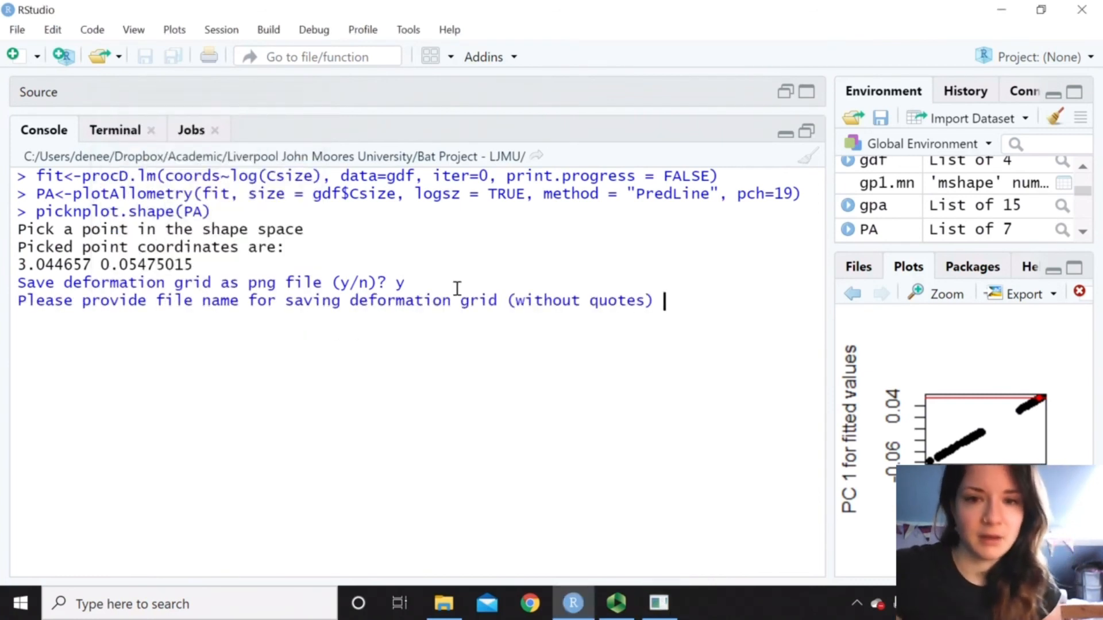
{"action": "type", "text": "example1"}
{"action": "type", "text": "y"}
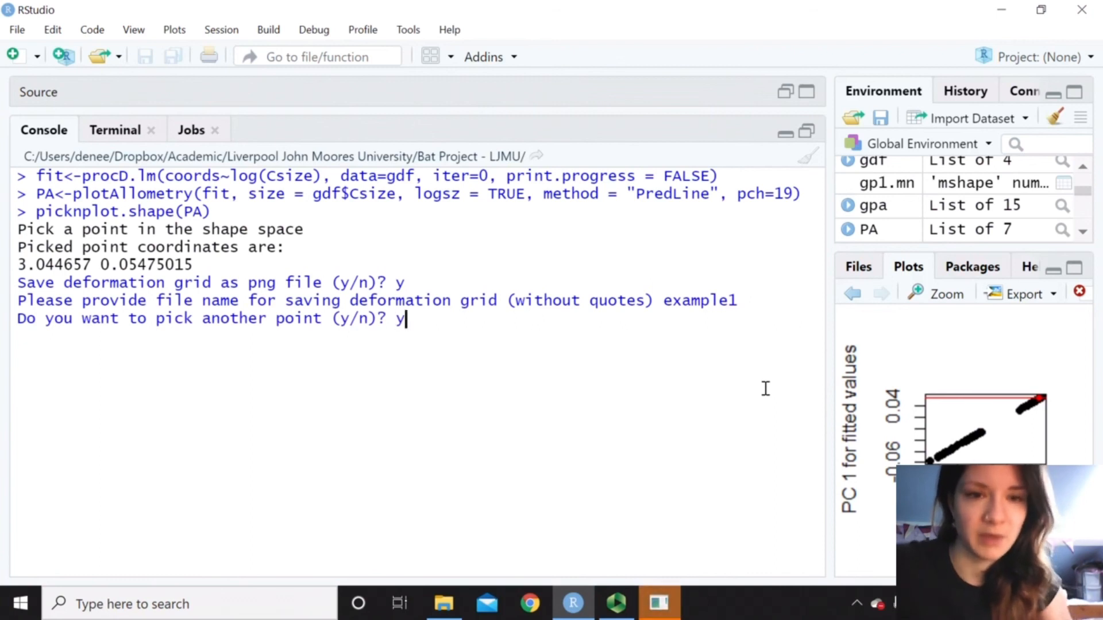
{"action": "key", "text": "Enter"}
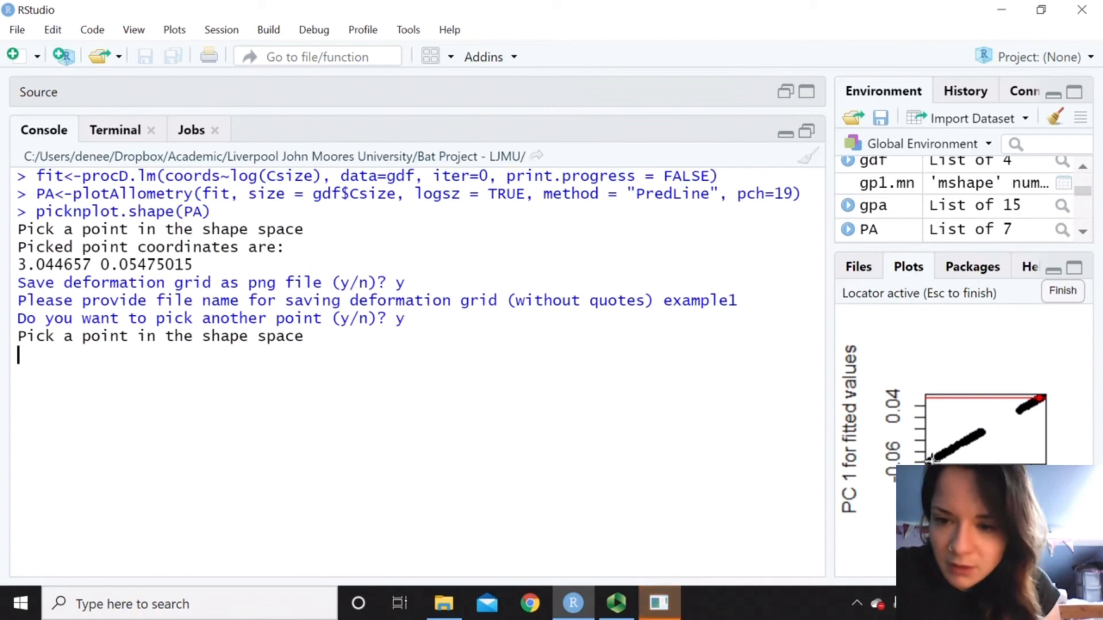
Pick a lower-end point on the allometry plot and begin naming its grid file 'example'
{"action": "left_click", "coordinate": [931, 457]}
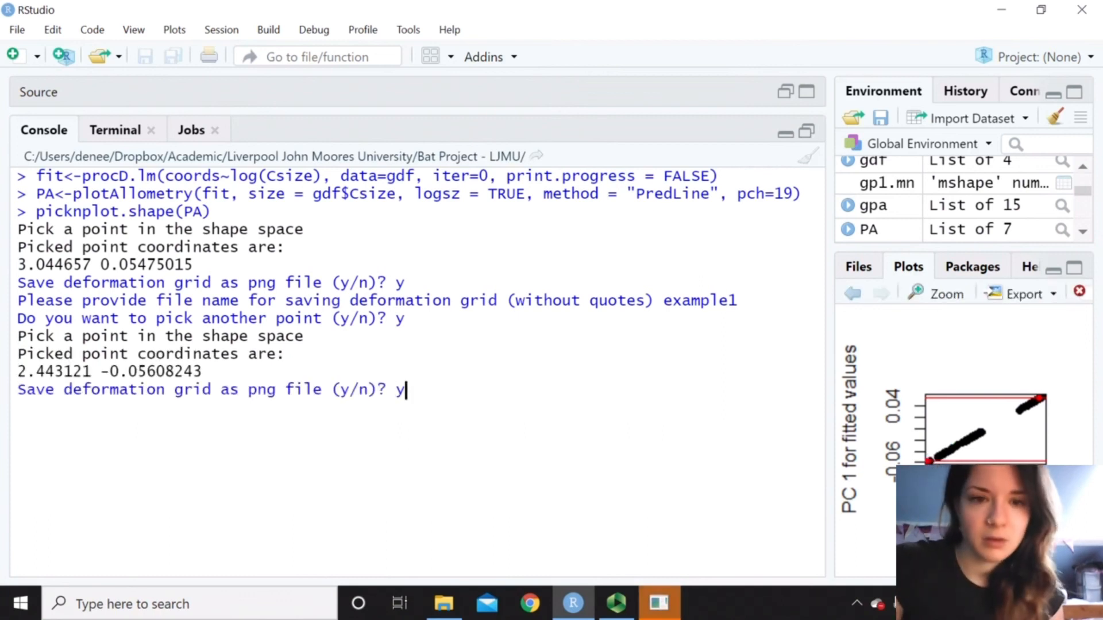
{"action": "type", "text": "example"}
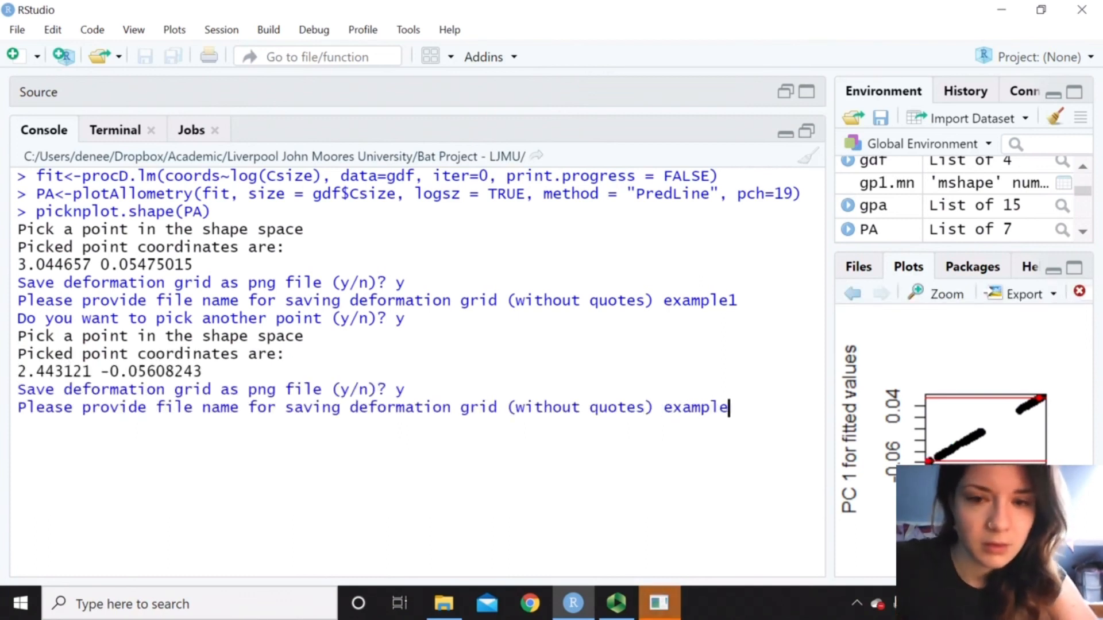